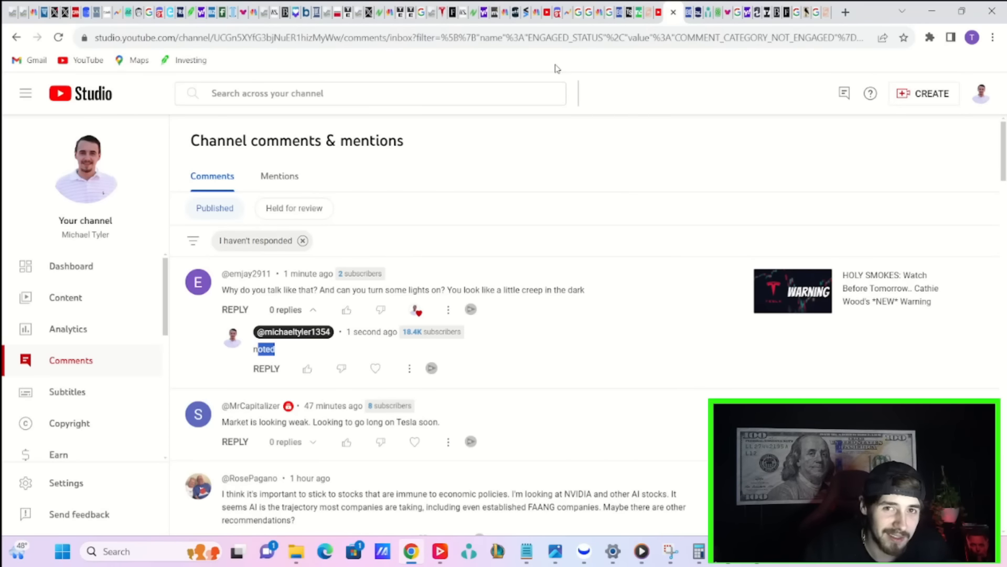
{"action": "mouse_move", "coordinate": [417, 156]}
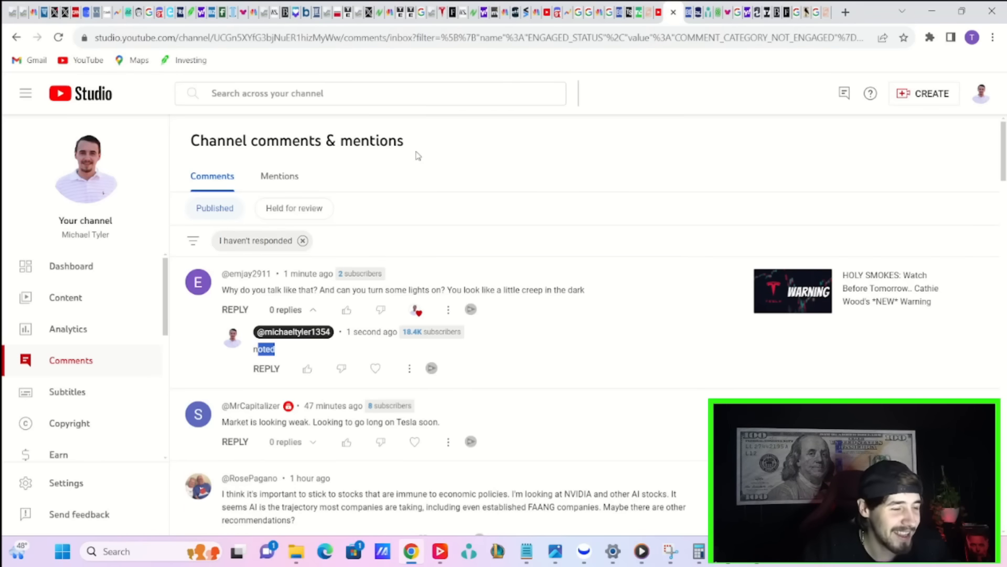
{"action": "mouse_move", "coordinate": [871, 314]}
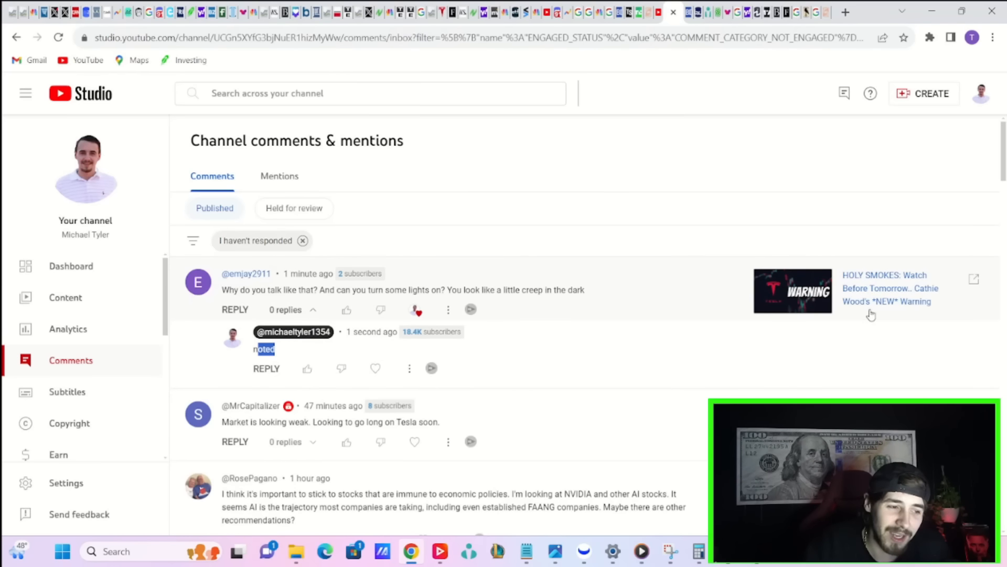
{"action": "mouse_move", "coordinate": [937, 308]}
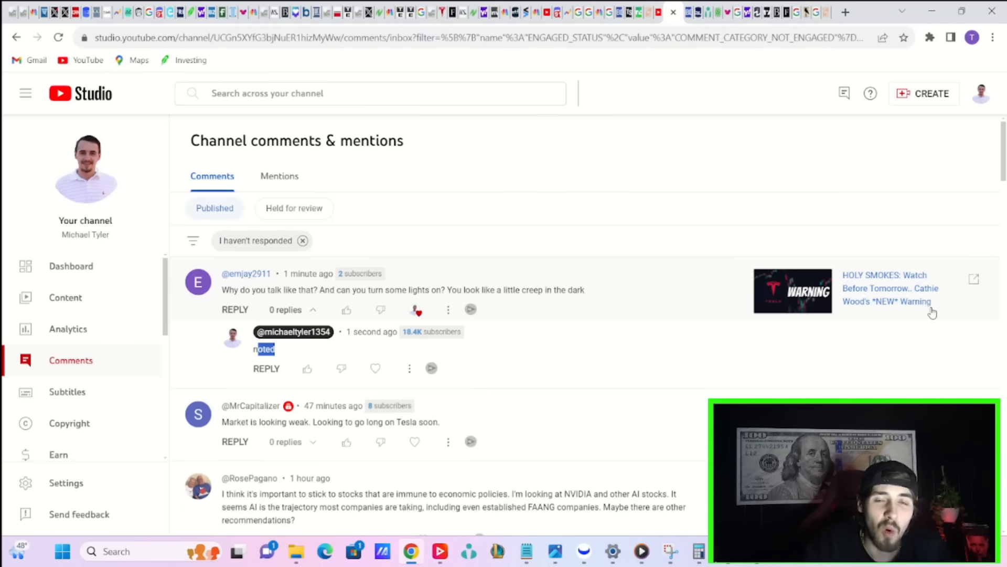
{"action": "mouse_move", "coordinate": [927, 317]}
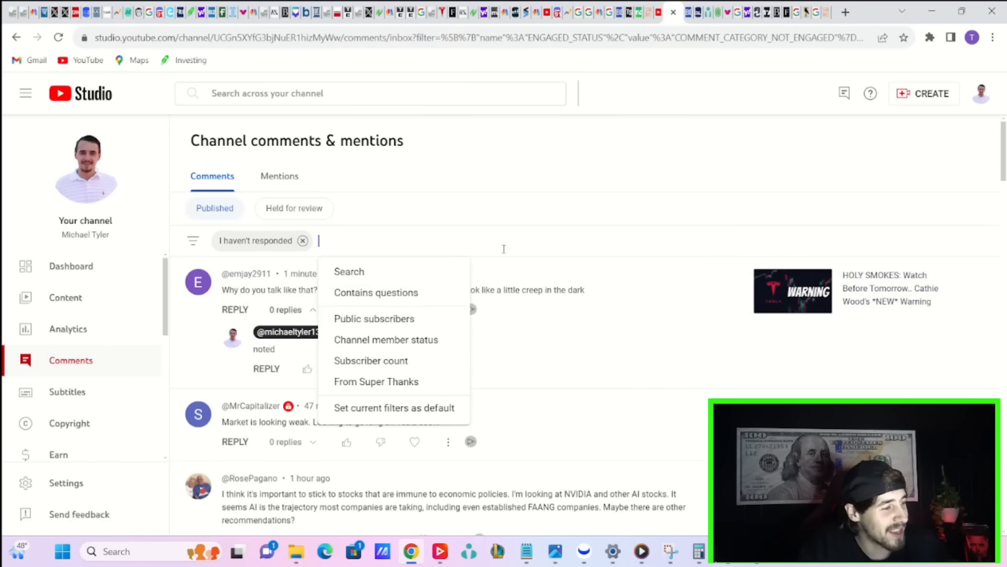
{"action": "mouse_move", "coordinate": [452, 239]}
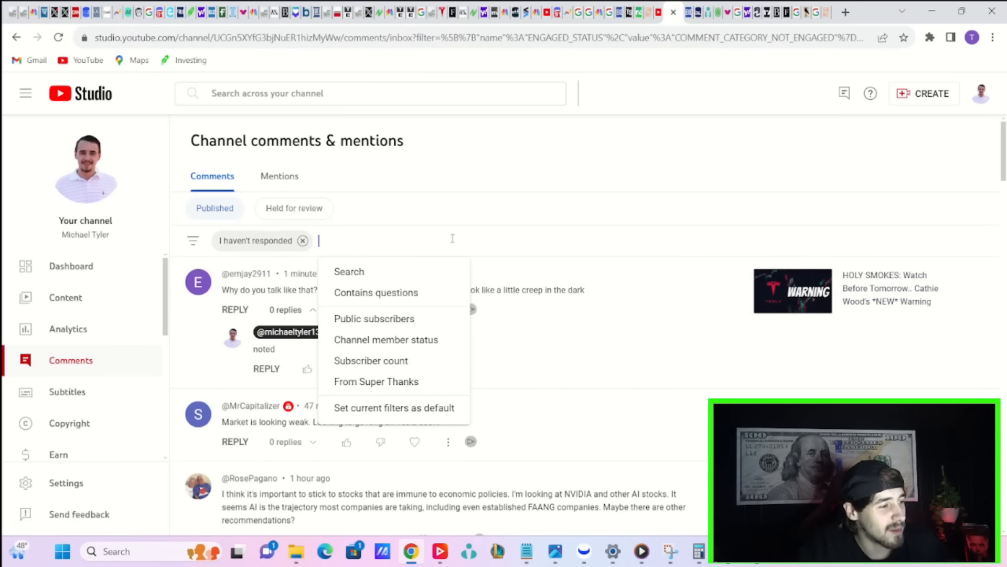
Close the comment filter and select a word in the posted reply before switching to the TSLA daily chart
{"action": "left_click", "coordinate": [582, 274]}
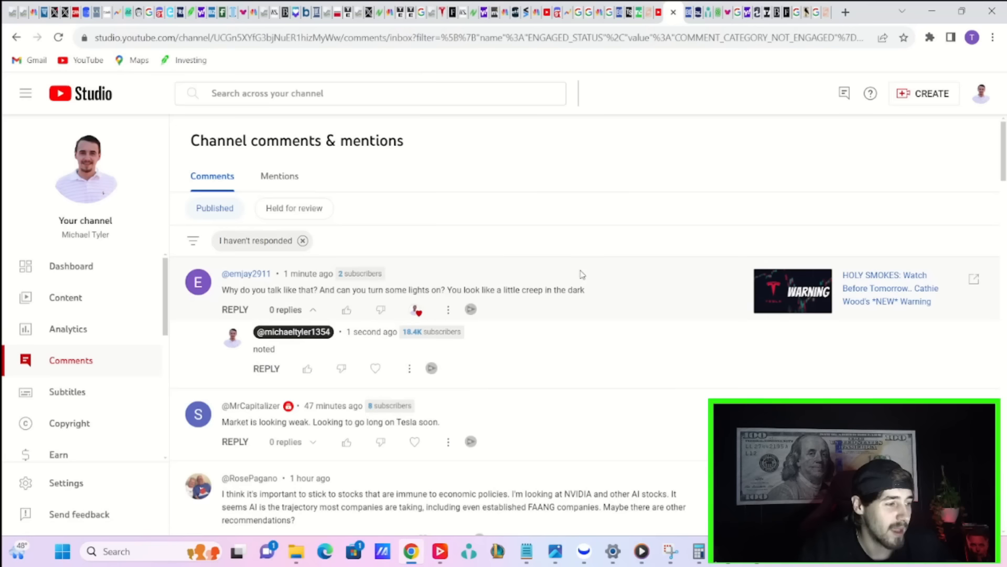
{"action": "mouse_move", "coordinate": [599, 289]}
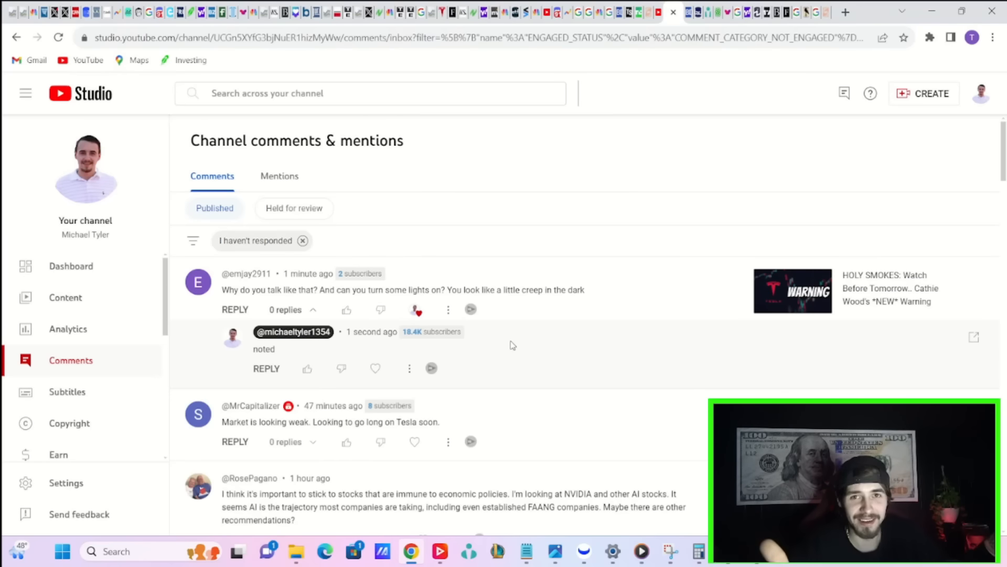
{"action": "mouse_move", "coordinate": [277, 355]}
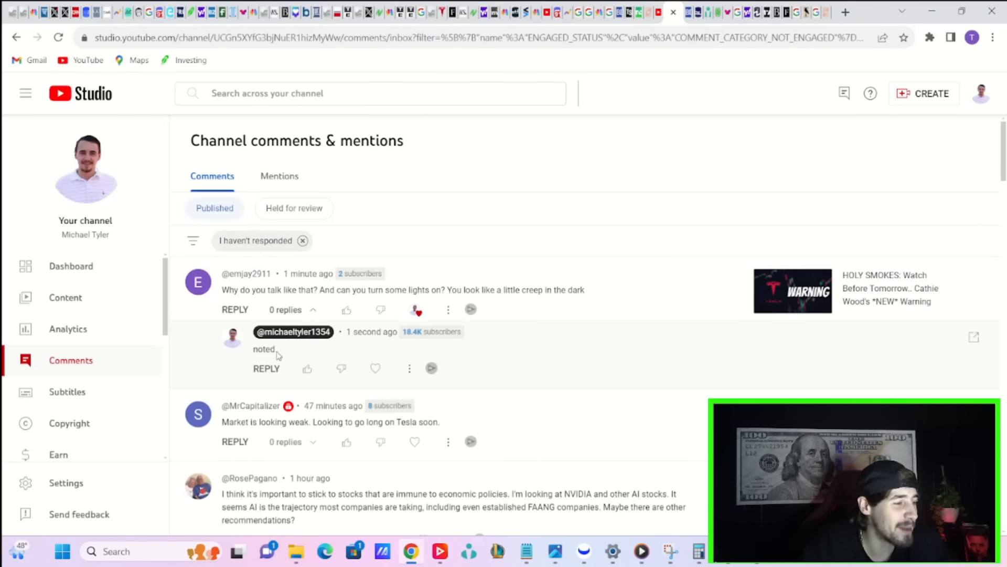
{"action": "double_click", "coordinate": [263, 348]}
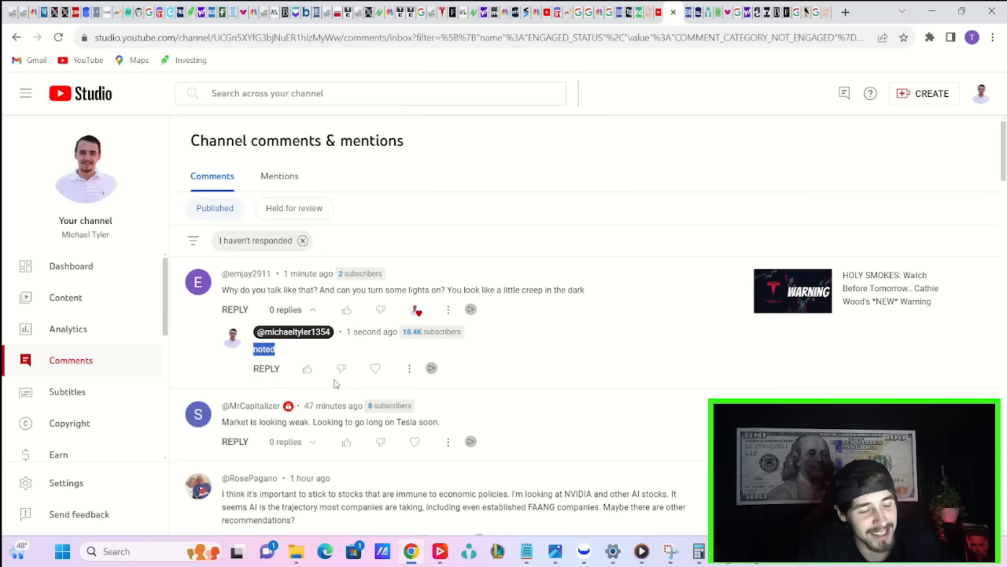
{"action": "mouse_move", "coordinate": [294, 337]}
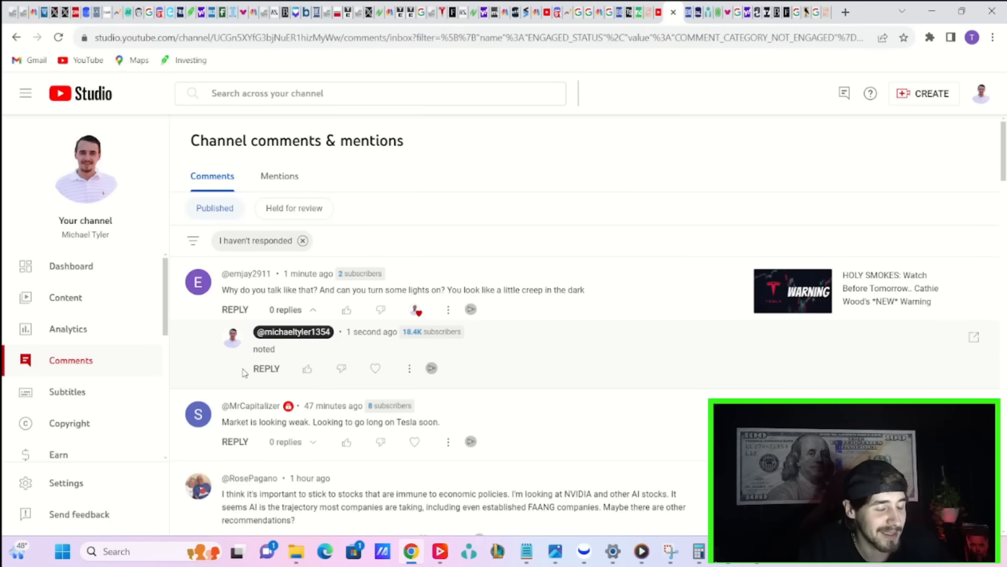
{"action": "mouse_move", "coordinate": [326, 194]}
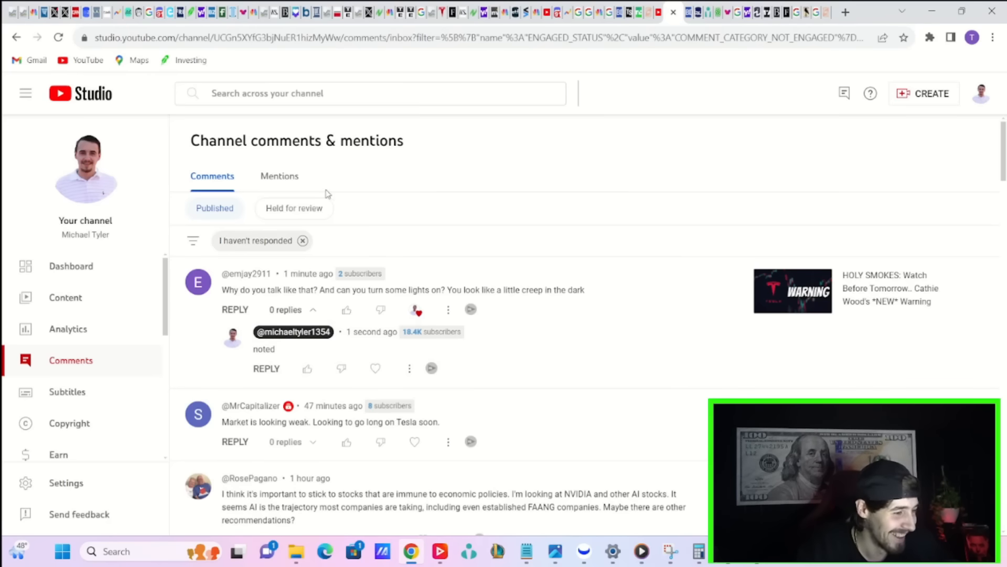
{"action": "mouse_move", "coordinate": [404, 136]}
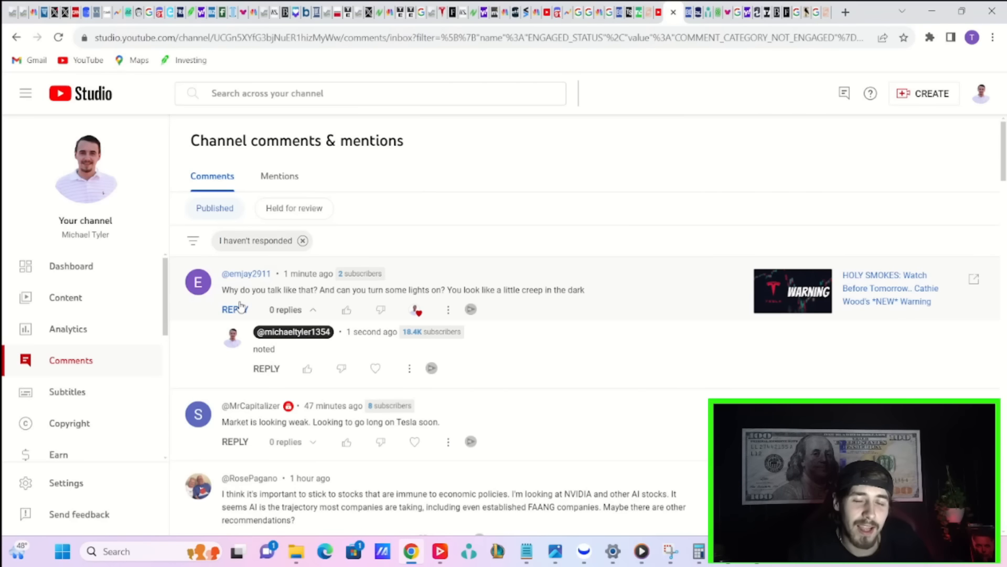
{"action": "mouse_move", "coordinate": [218, 309]}
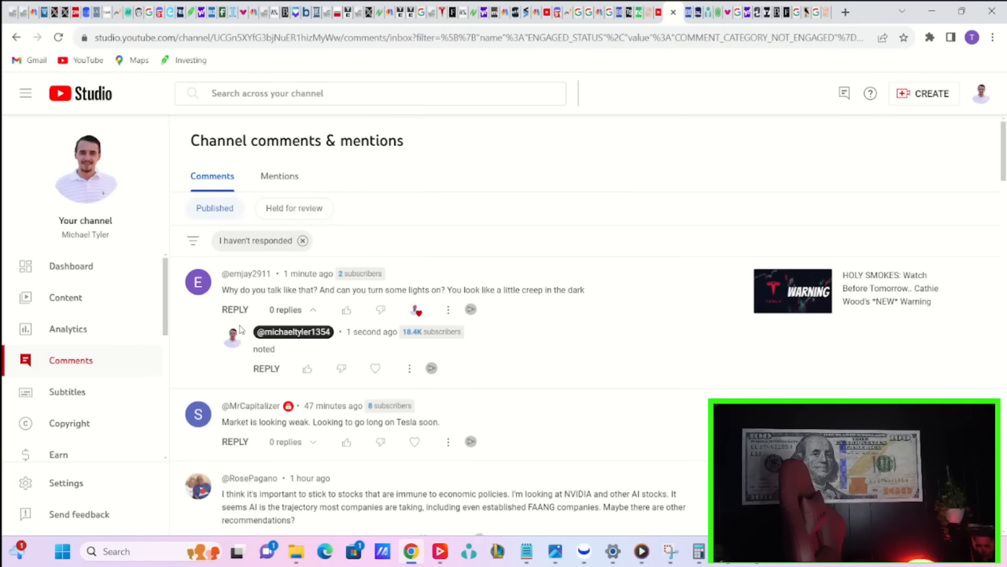
{"action": "mouse_move", "coordinate": [489, 150]}
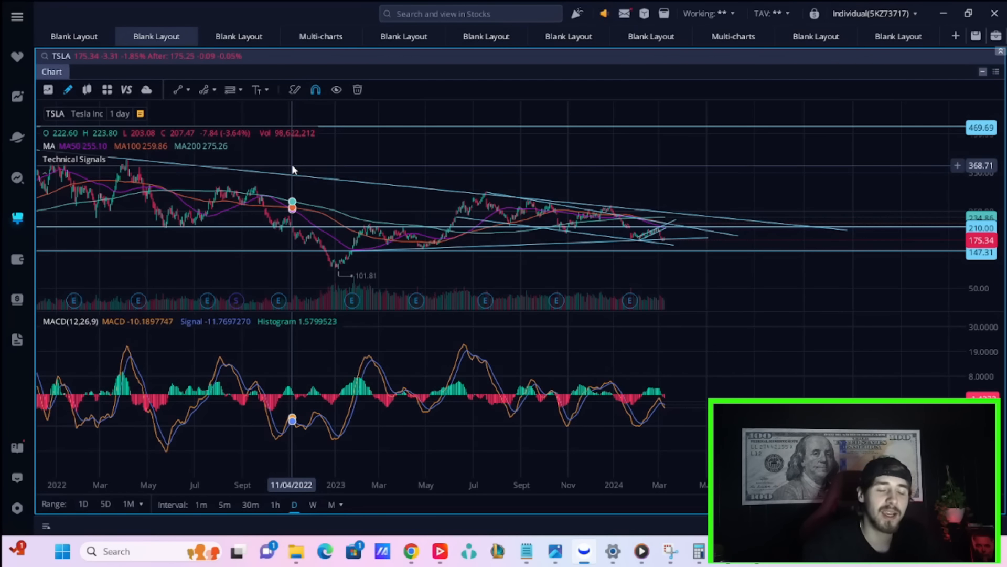
{"action": "mouse_move", "coordinate": [819, 216]}
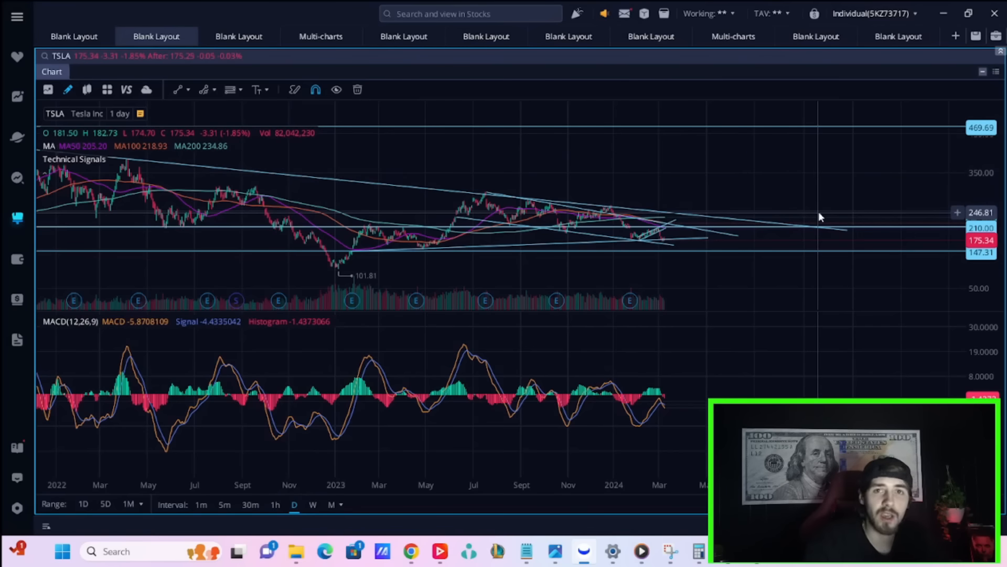
{"action": "mouse_move", "coordinate": [879, 233]}
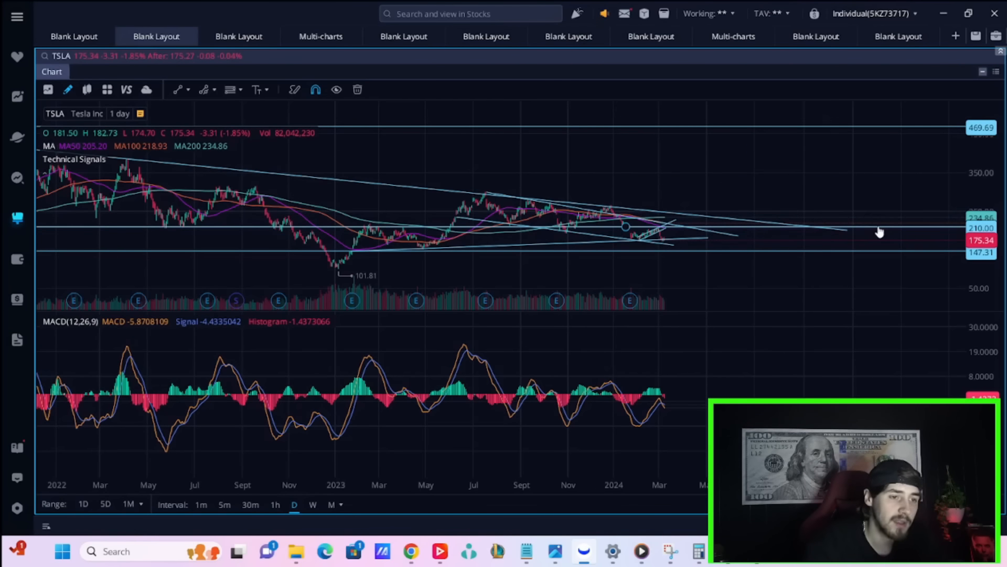
{"action": "mouse_move", "coordinate": [954, 206]}
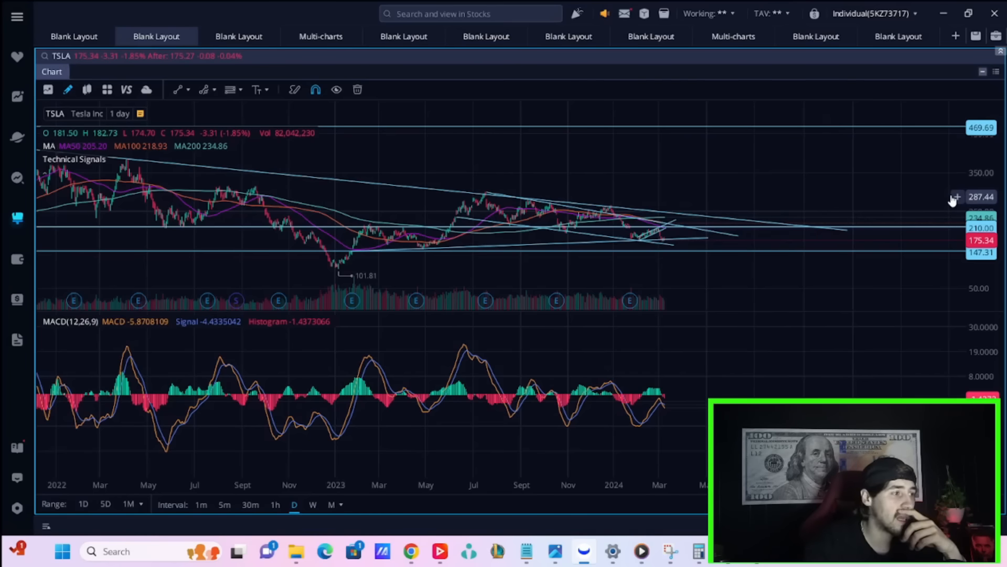
{"action": "mouse_move", "coordinate": [957, 179]}
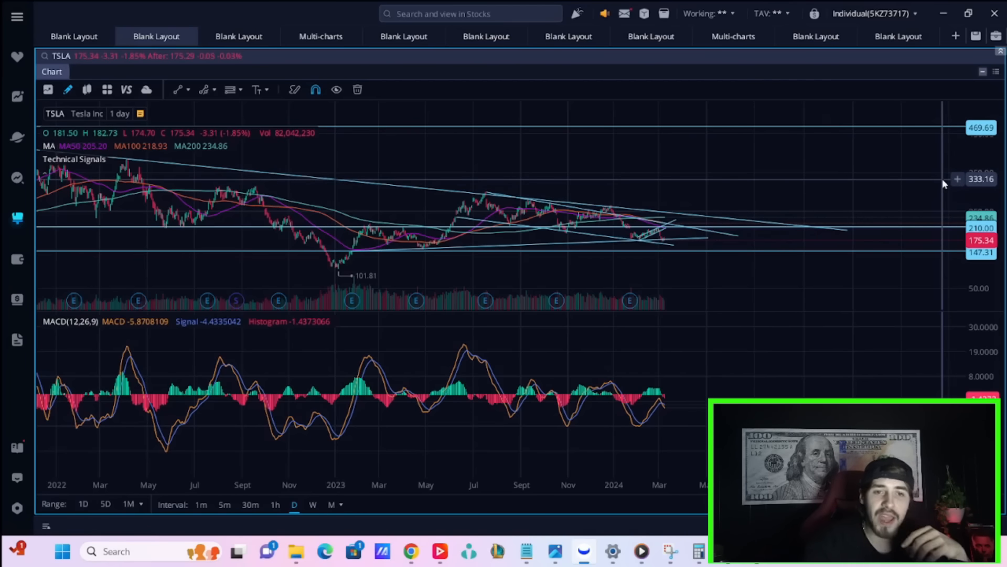
{"action": "mouse_move", "coordinate": [957, 173]}
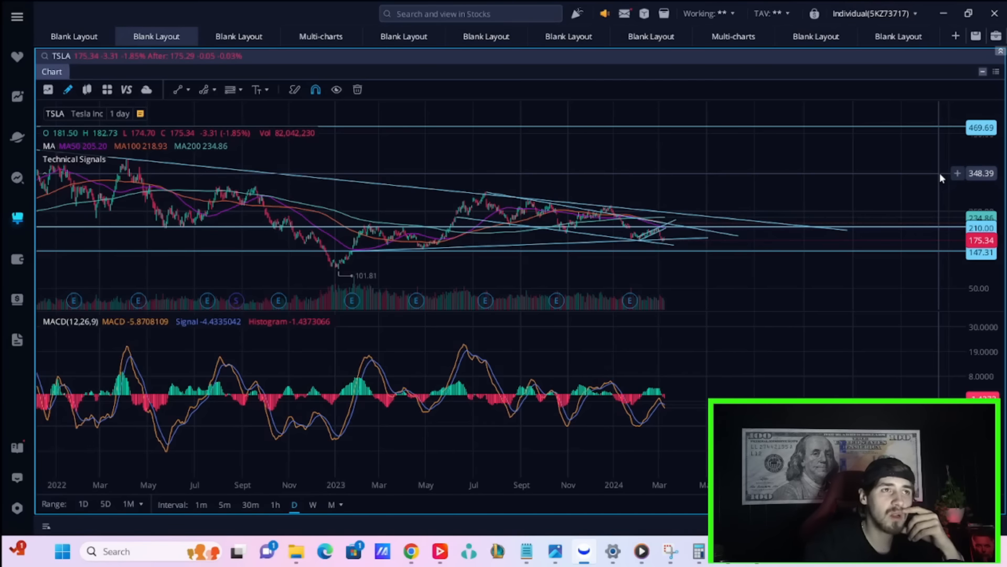
{"action": "mouse_move", "coordinate": [906, 189]}
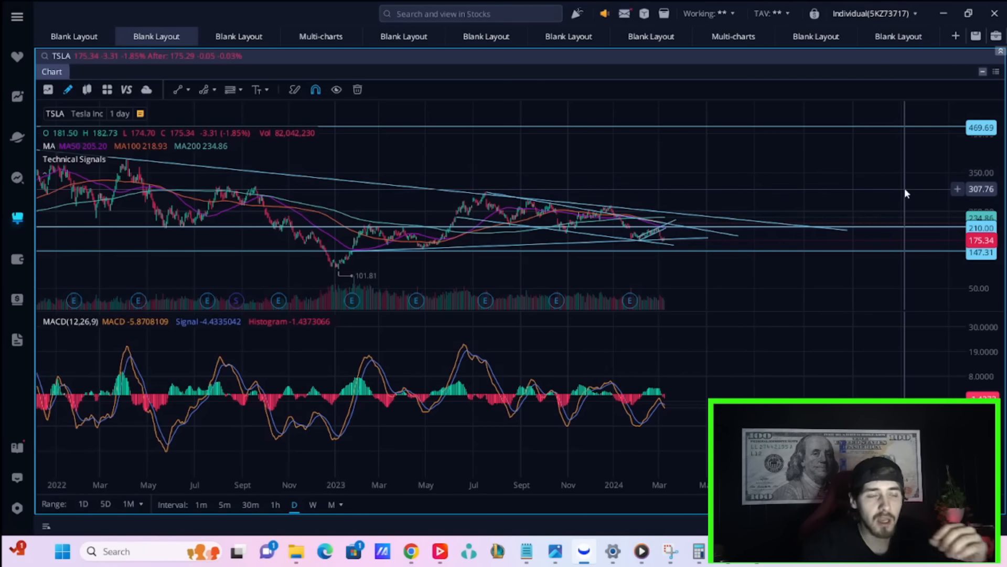
{"action": "mouse_move", "coordinate": [906, 187]}
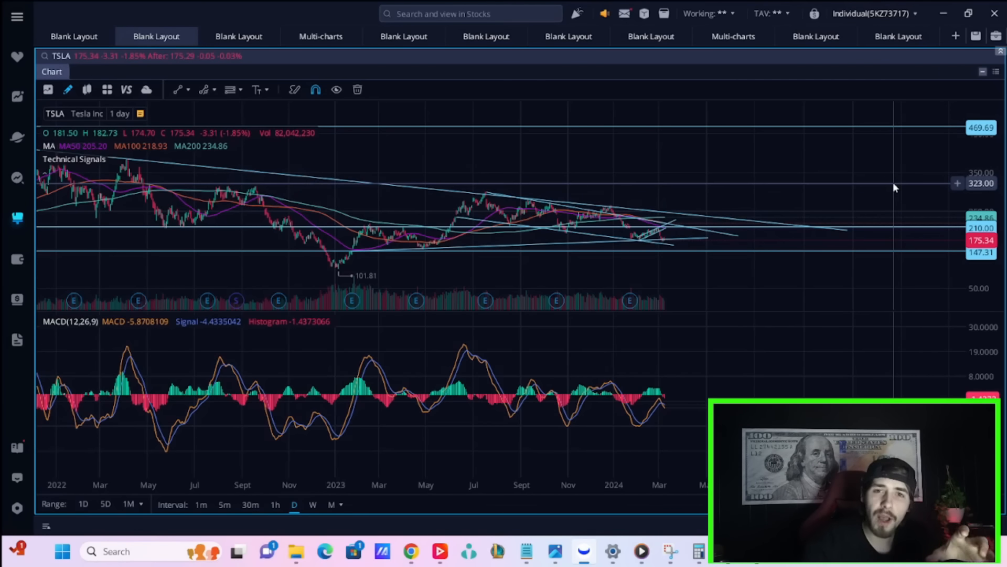
{"action": "mouse_move", "coordinate": [885, 194]}
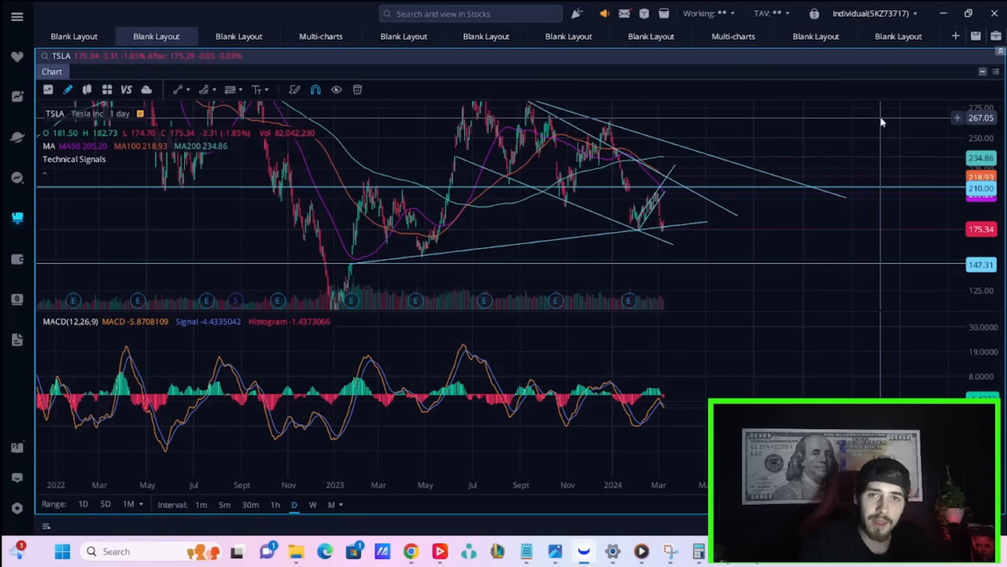
{"action": "mouse_move", "coordinate": [884, 122]}
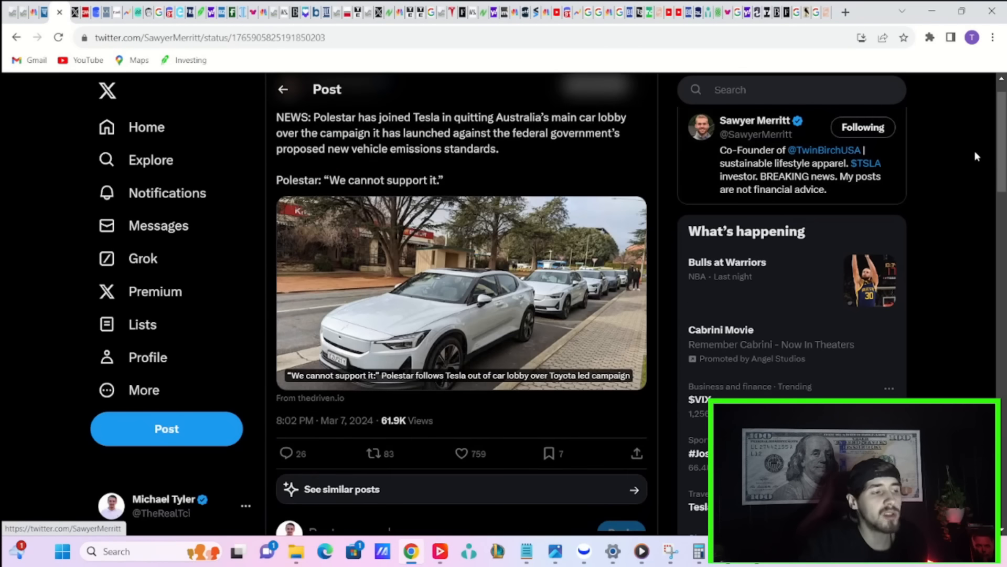
{"action": "mouse_move", "coordinate": [970, 156]}
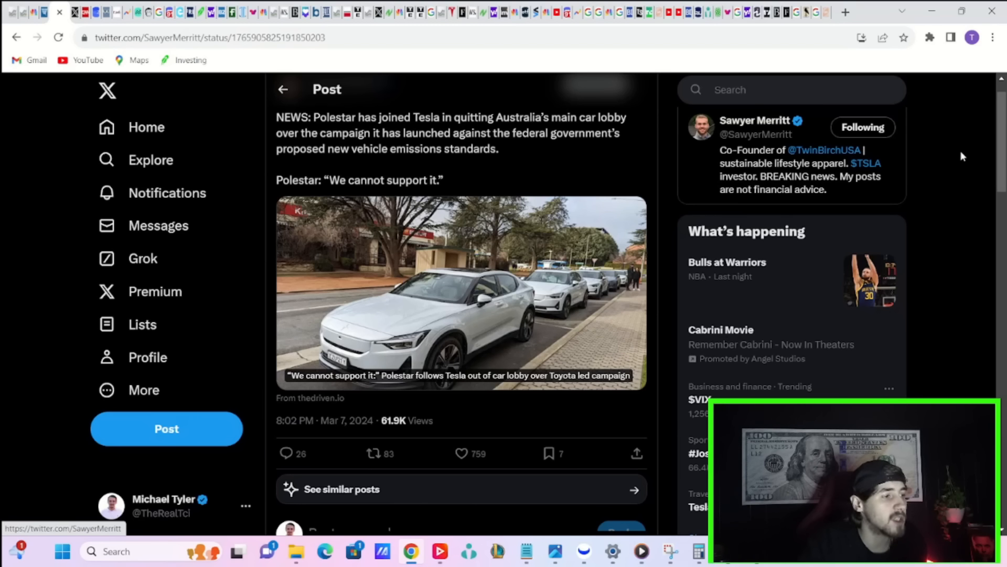
{"action": "mouse_move", "coordinate": [957, 157]}
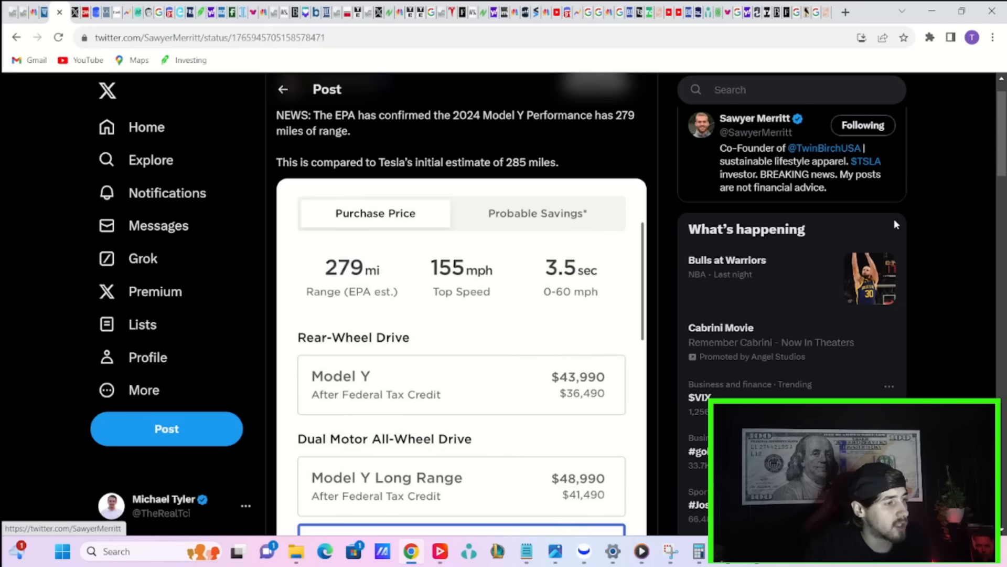
{"action": "mouse_move", "coordinate": [892, 224]}
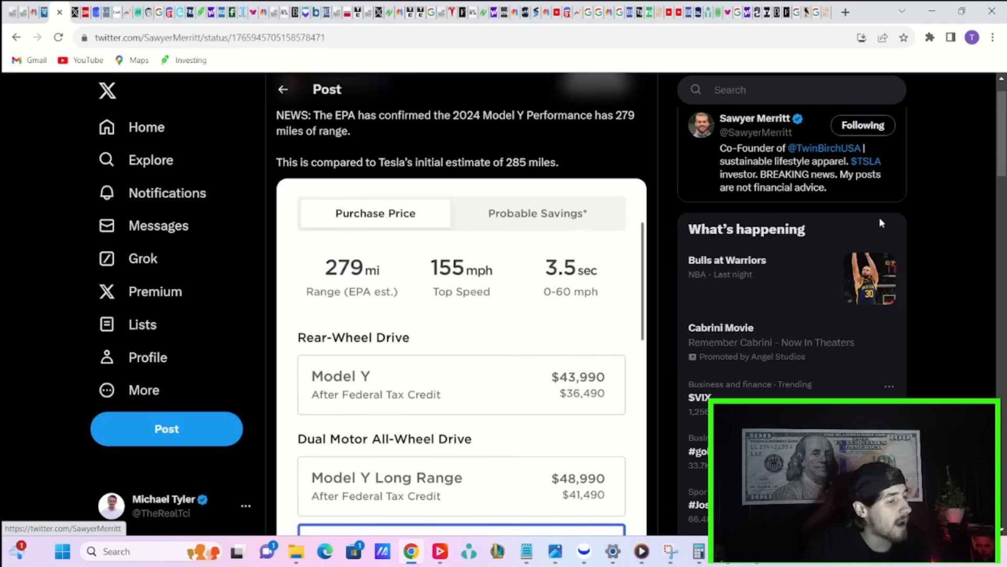
{"action": "mouse_move", "coordinate": [875, 243]}
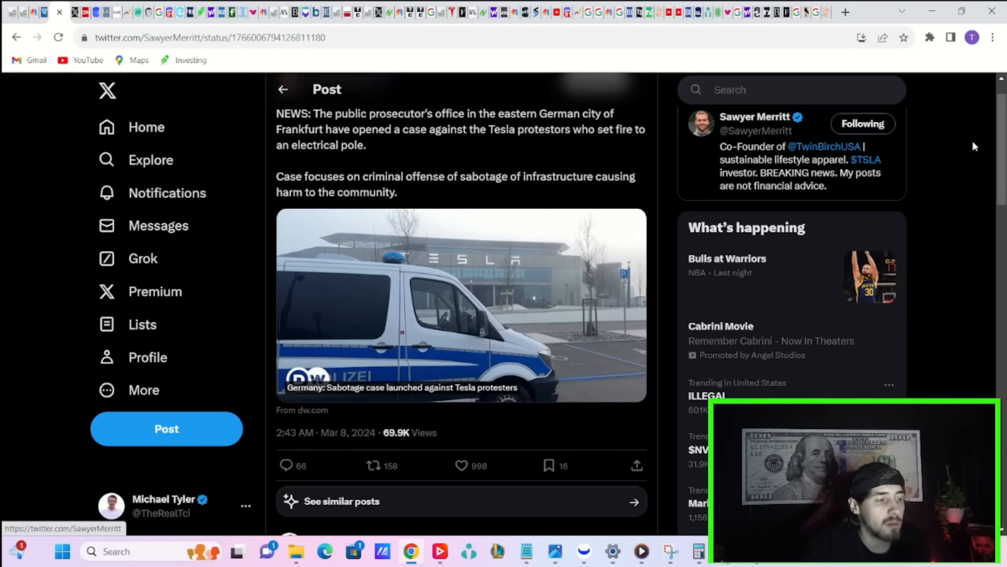
Enlarge the burning transmission tower photo to full-screen view
{"action": "left_click", "coordinate": [461, 305]}
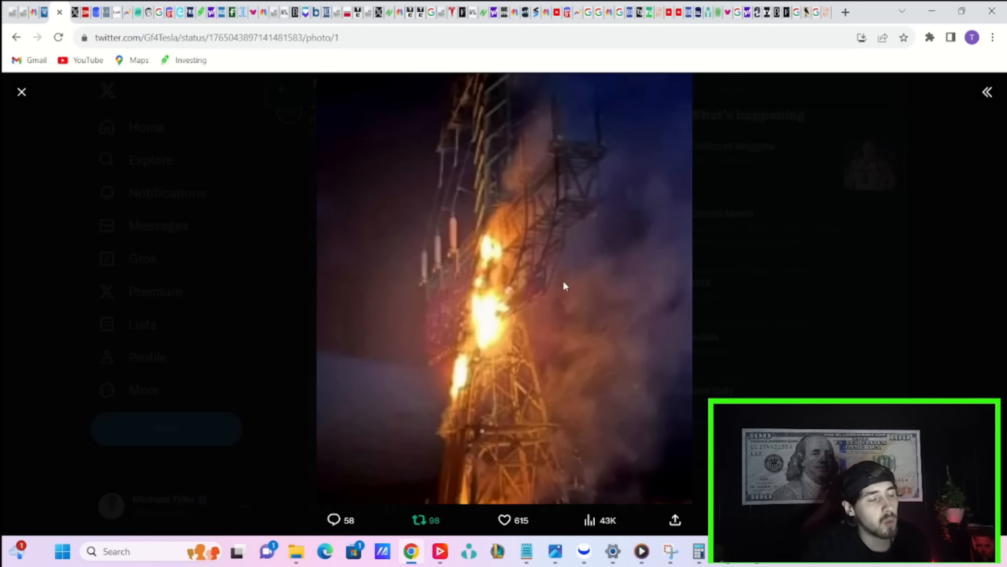
{"action": "mouse_move", "coordinate": [451, 240]}
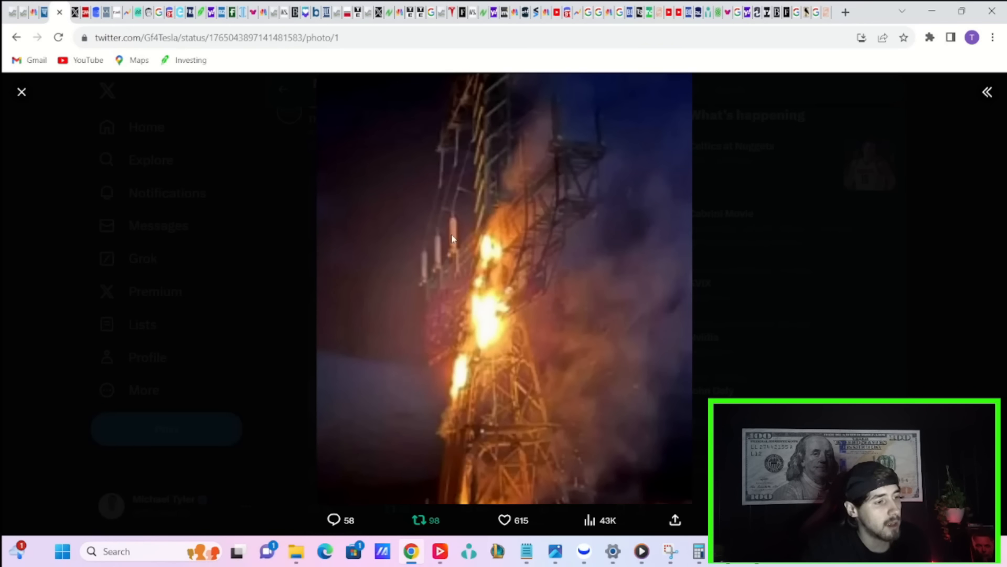
{"action": "mouse_move", "coordinate": [620, 265]}
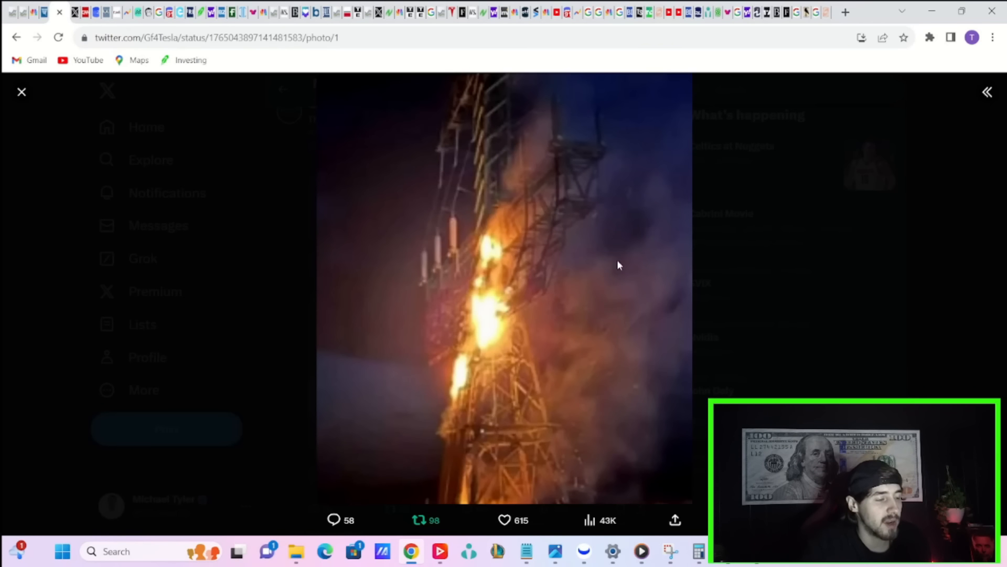
{"action": "mouse_move", "coordinate": [529, 316]}
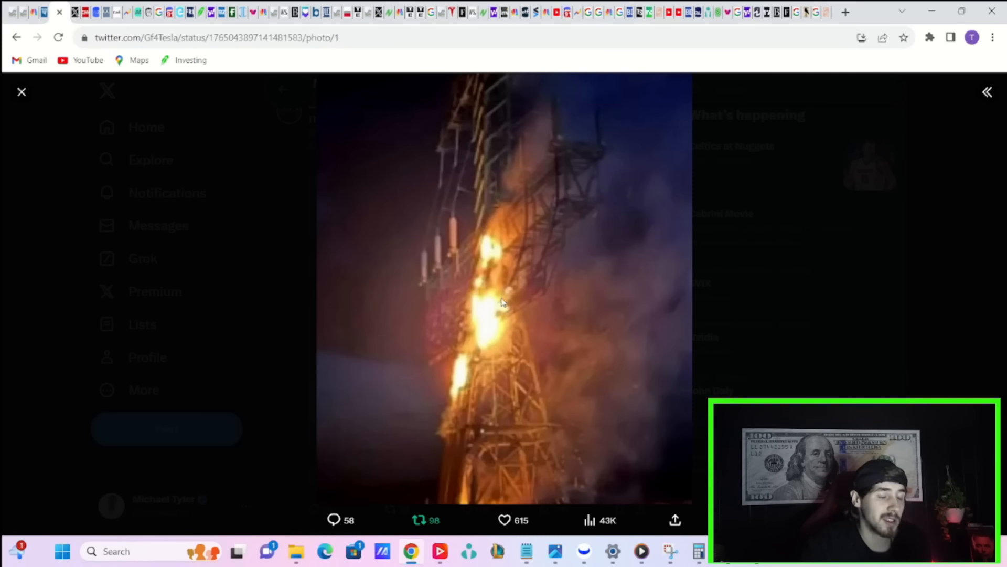
{"action": "mouse_move", "coordinate": [491, 302]}
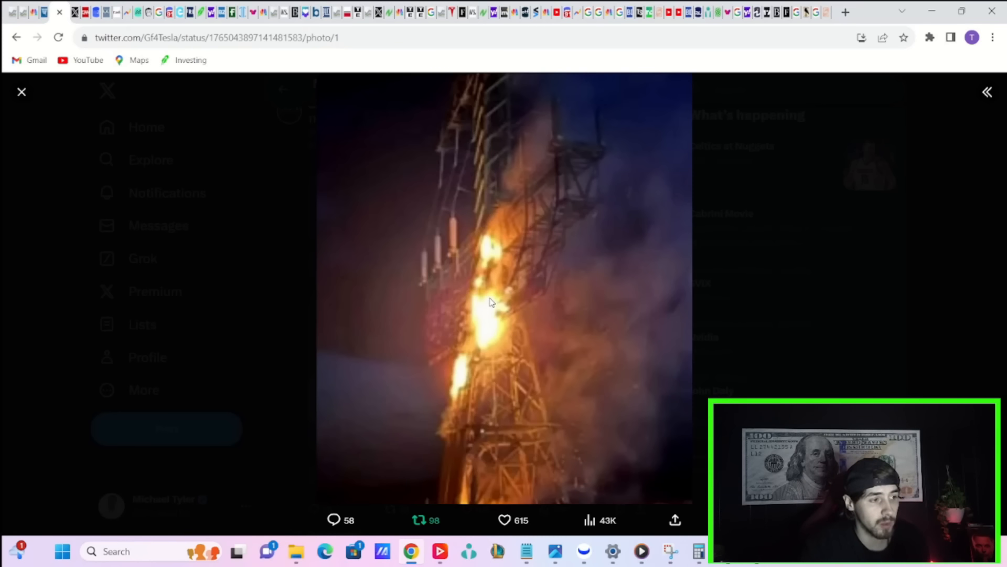
Leave the photo viewer and navigate to the Sawyer Merritt Rivian R2 reservations post
{"action": "left_click", "coordinate": [21, 91]}
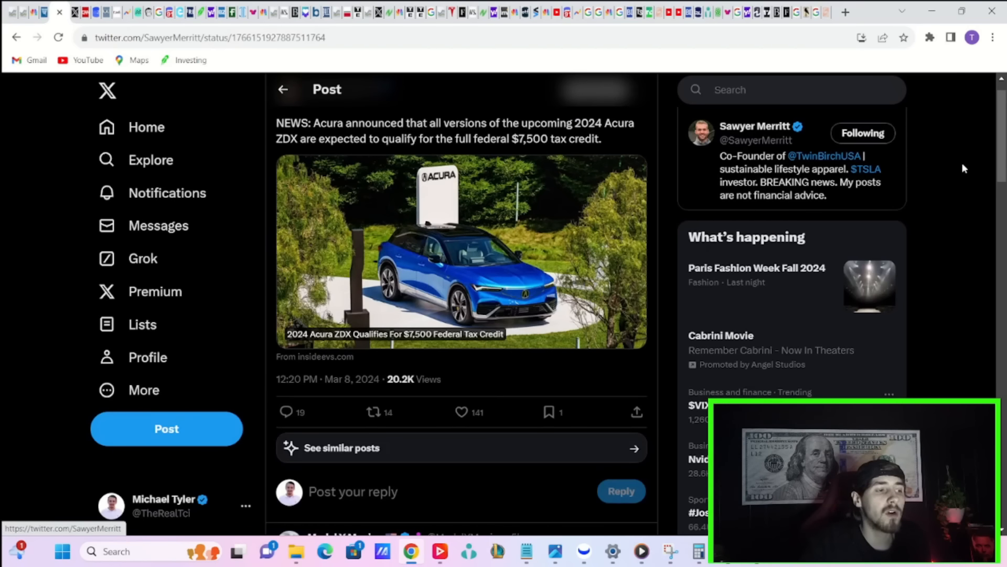
{"action": "mouse_move", "coordinate": [955, 168]}
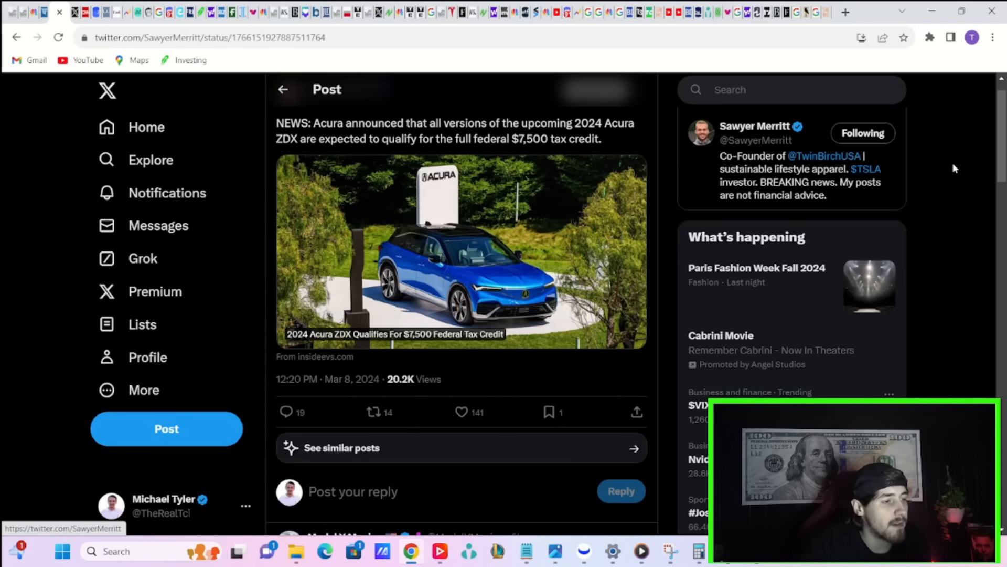
{"action": "mouse_move", "coordinate": [948, 168]}
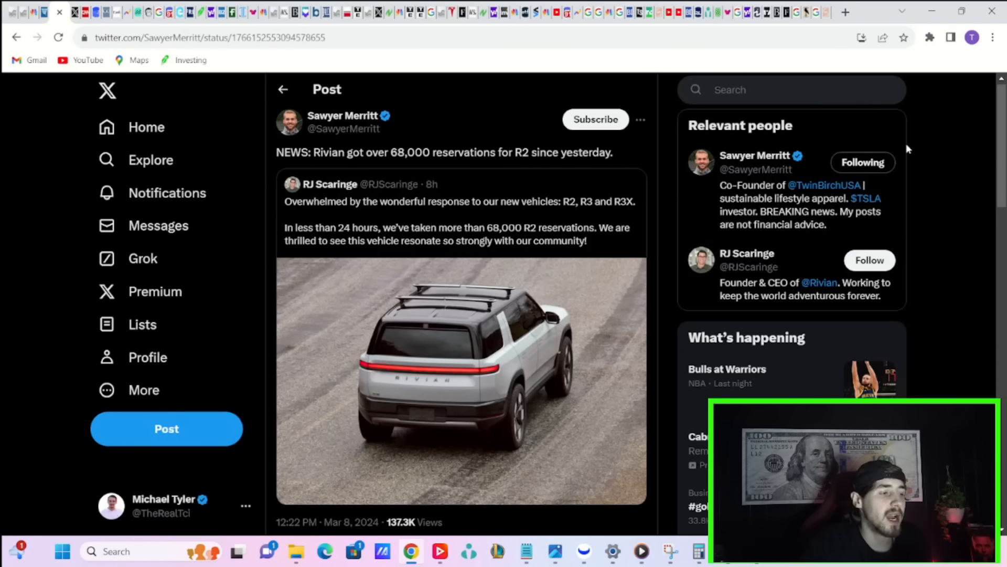
{"action": "mouse_move", "coordinate": [893, 150]}
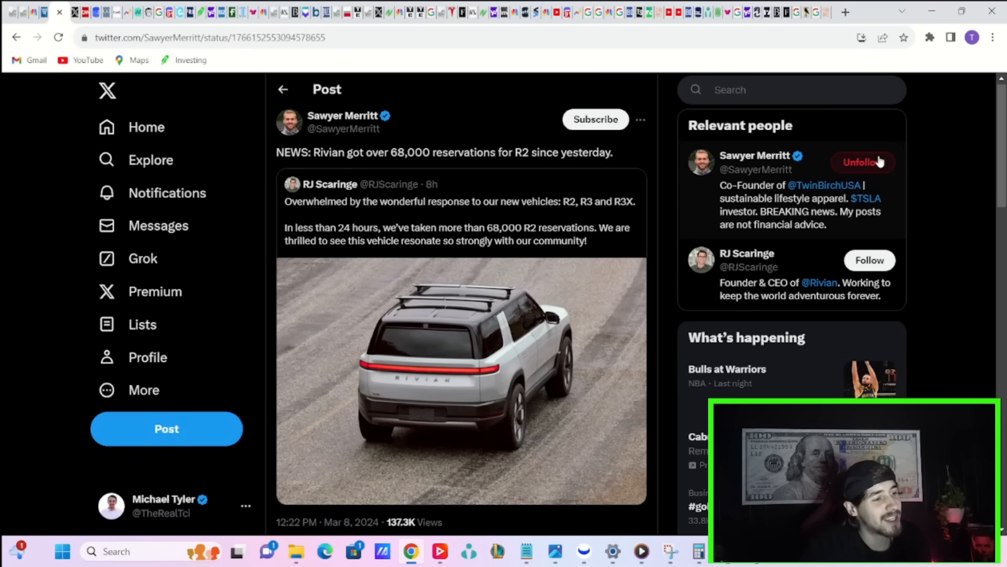
{"action": "left_click", "coordinate": [863, 161]}
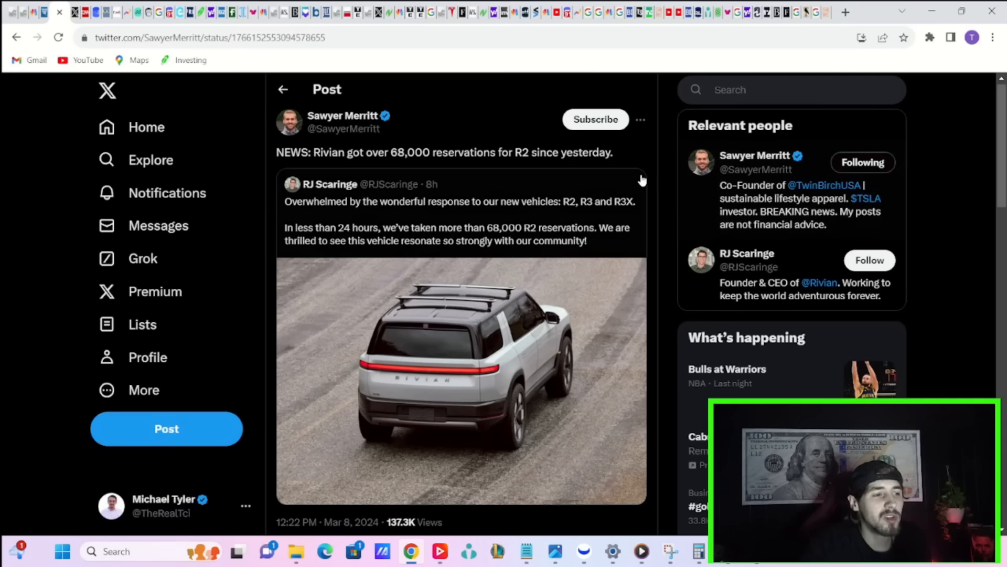
{"action": "mouse_move", "coordinate": [635, 175]}
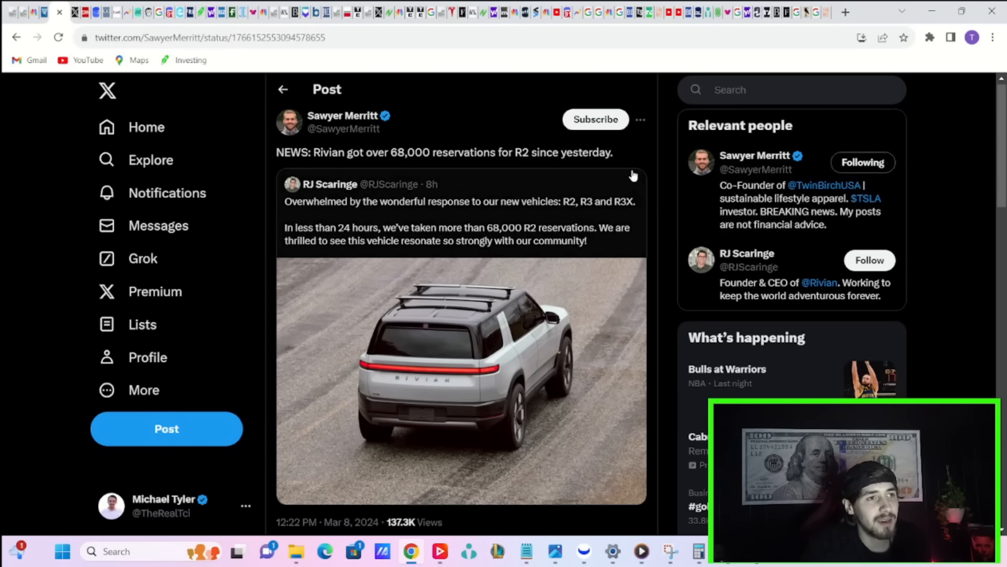
{"action": "mouse_move", "coordinate": [546, 115]}
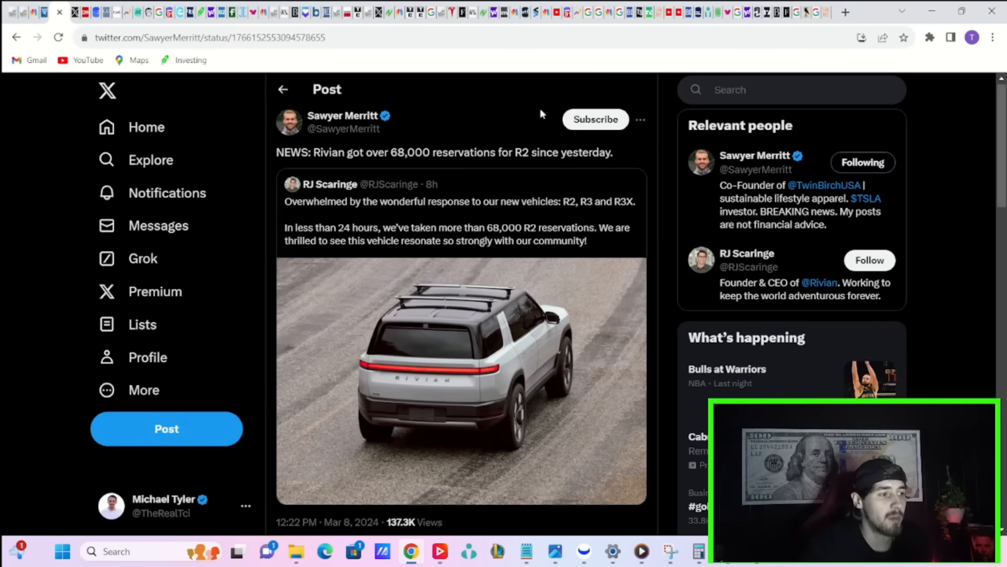
{"action": "mouse_move", "coordinate": [541, 109]}
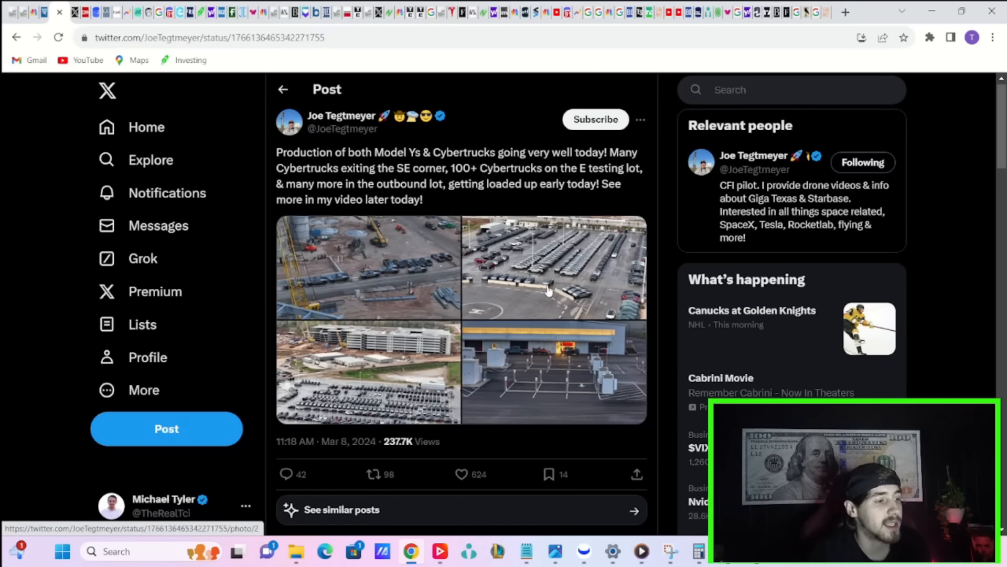
Enlarge the top-left aerial photo of Cybertrucks at the factory site
{"action": "left_click", "coordinate": [367, 266]}
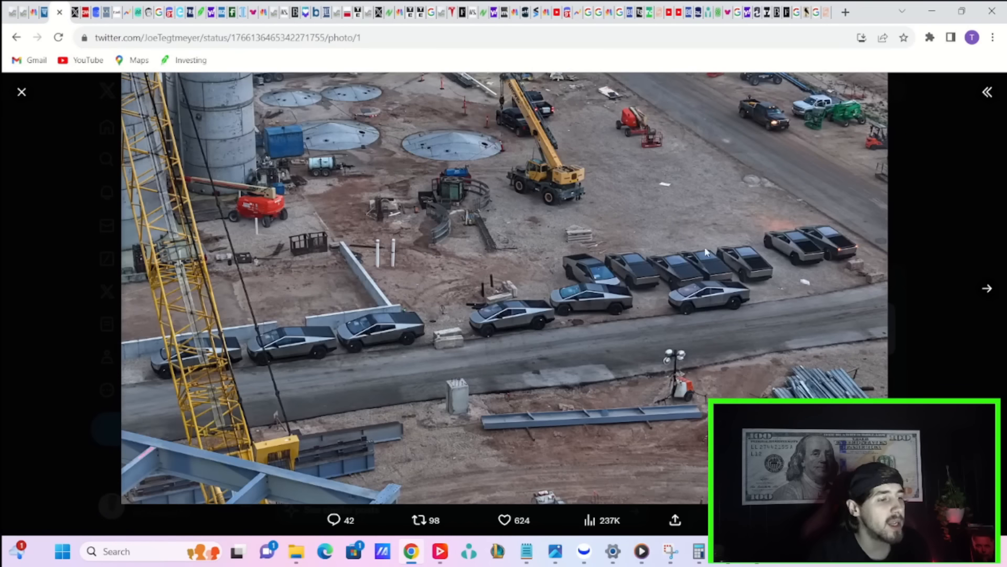
{"action": "mouse_move", "coordinate": [50, 320]}
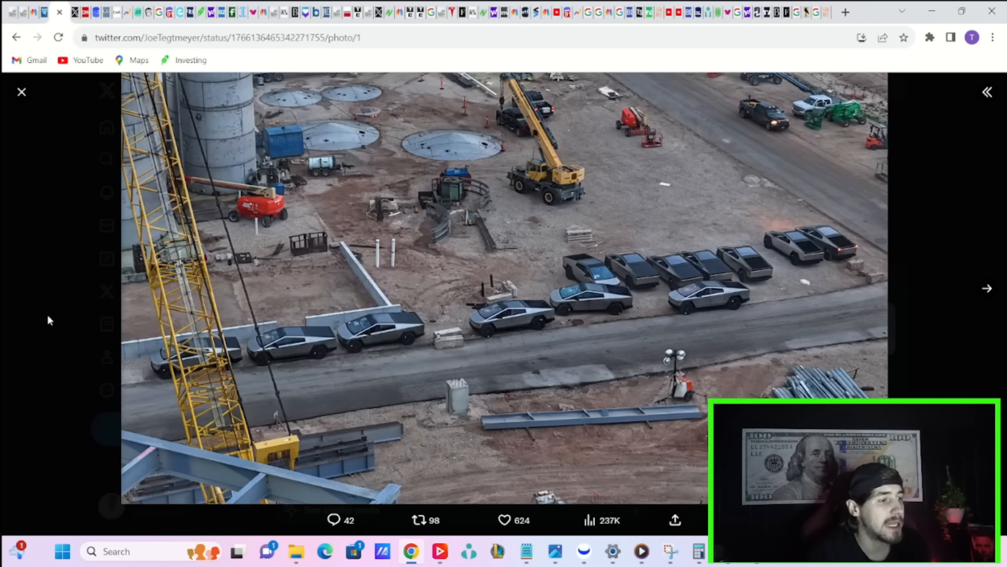
{"action": "mouse_move", "coordinate": [399, 450]}
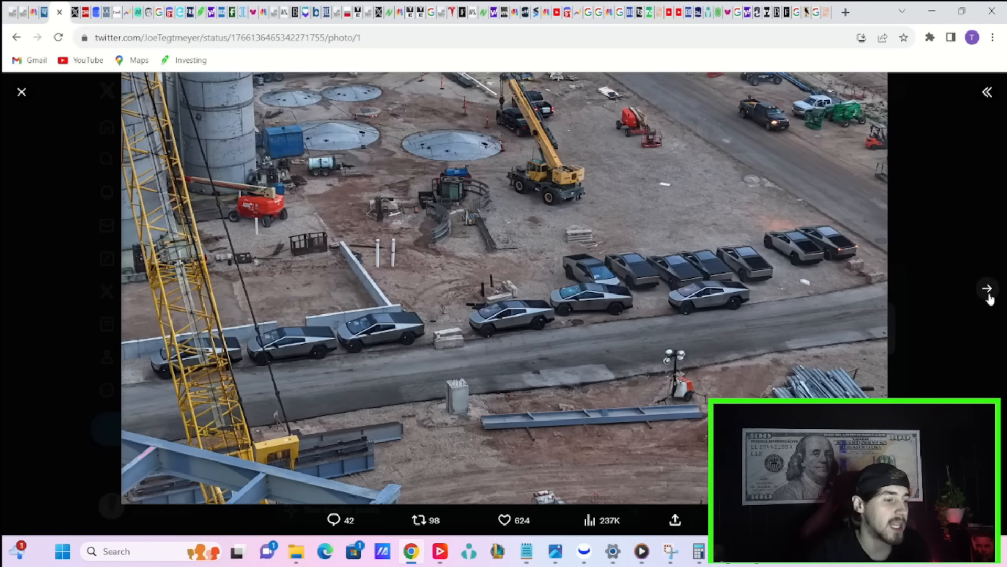
{"action": "mouse_move", "coordinate": [541, 329]}
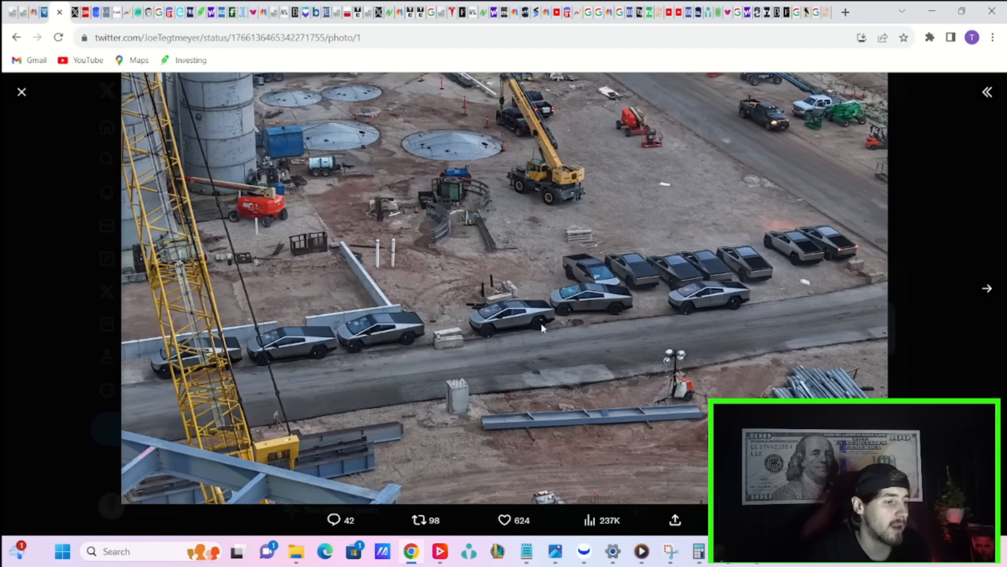
{"action": "mouse_move", "coordinate": [736, 257]}
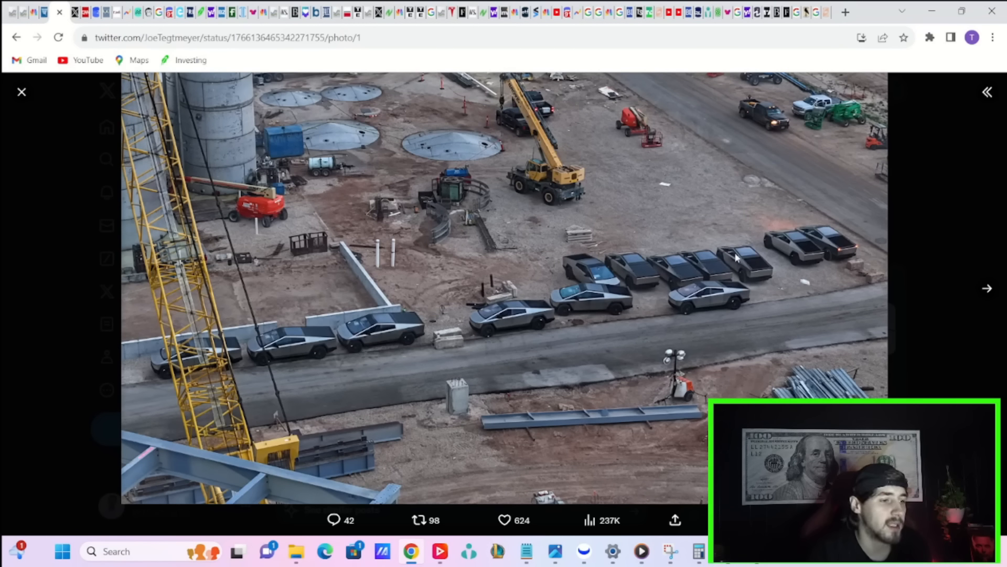
{"action": "mouse_move", "coordinate": [987, 287]}
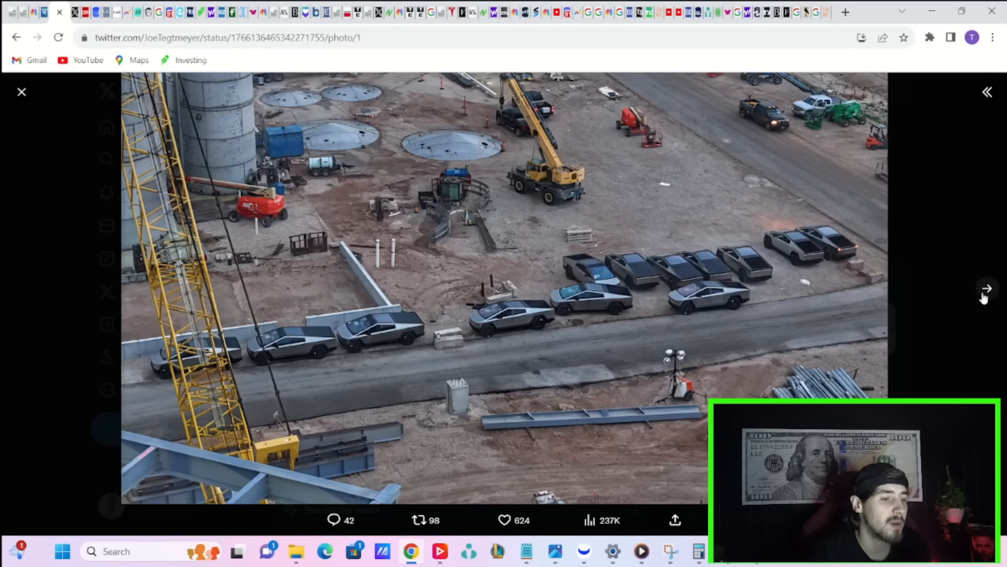
{"action": "mouse_move", "coordinate": [901, 326]}
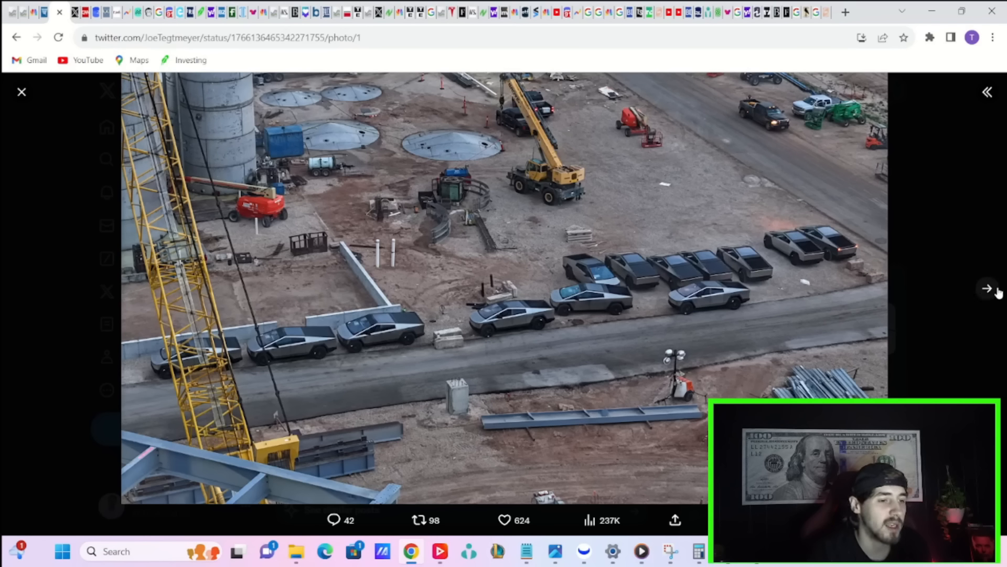
Advance through the post's photos to the aerial view of the Cybertruck-packed parking lot
{"action": "left_click", "coordinate": [988, 287]}
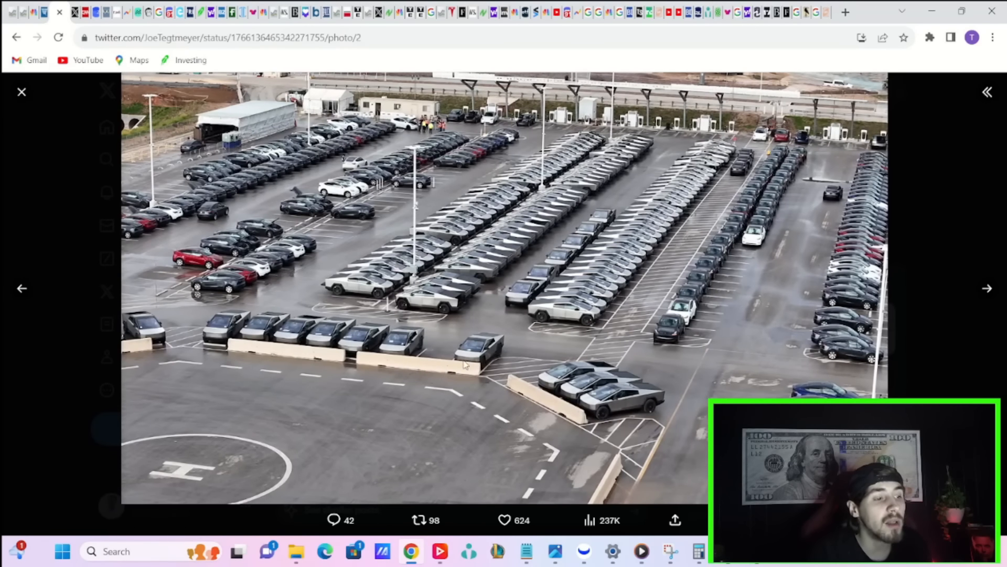
{"action": "mouse_move", "coordinate": [672, 274]}
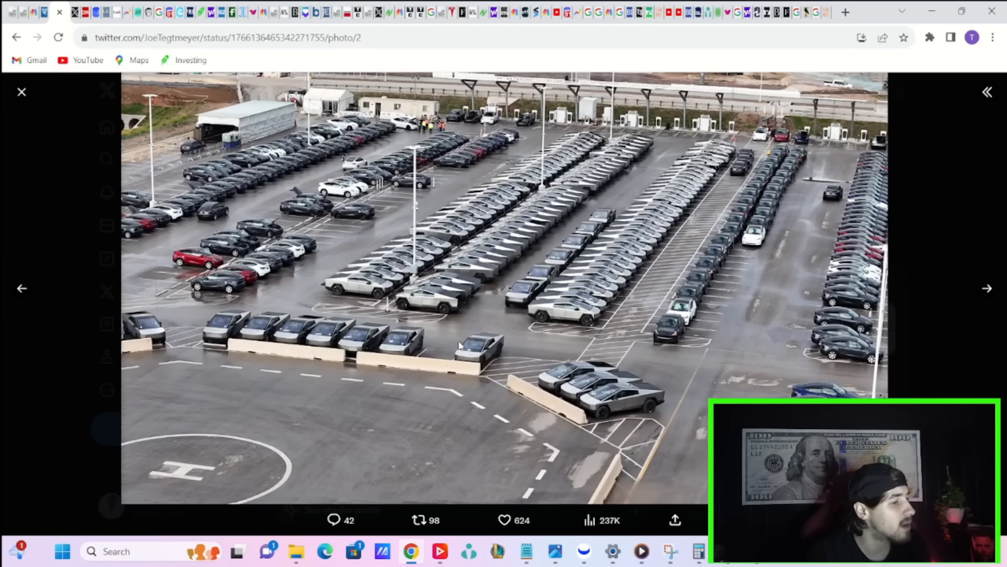
{"action": "mouse_move", "coordinate": [330, 351]}
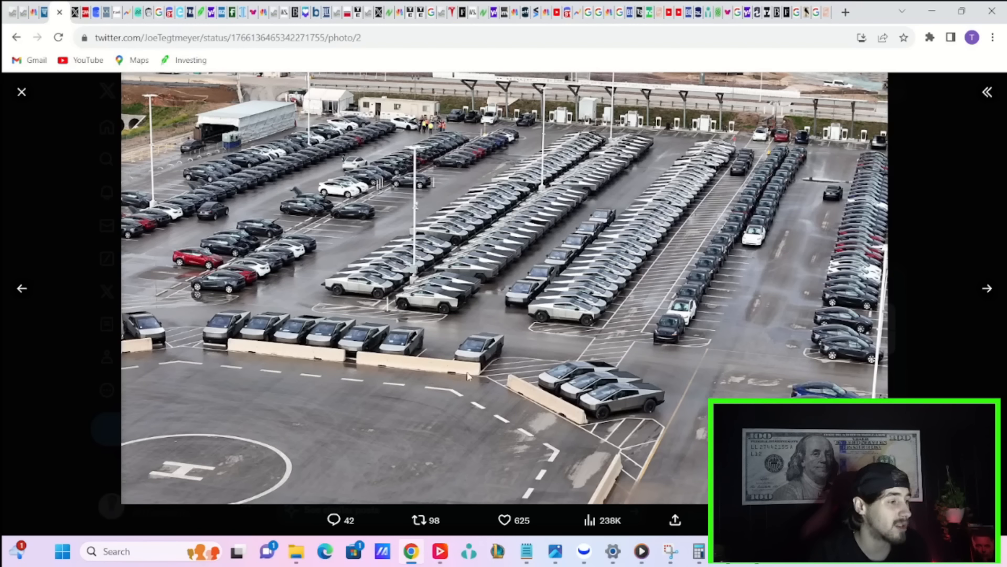
{"action": "mouse_move", "coordinate": [203, 291]}
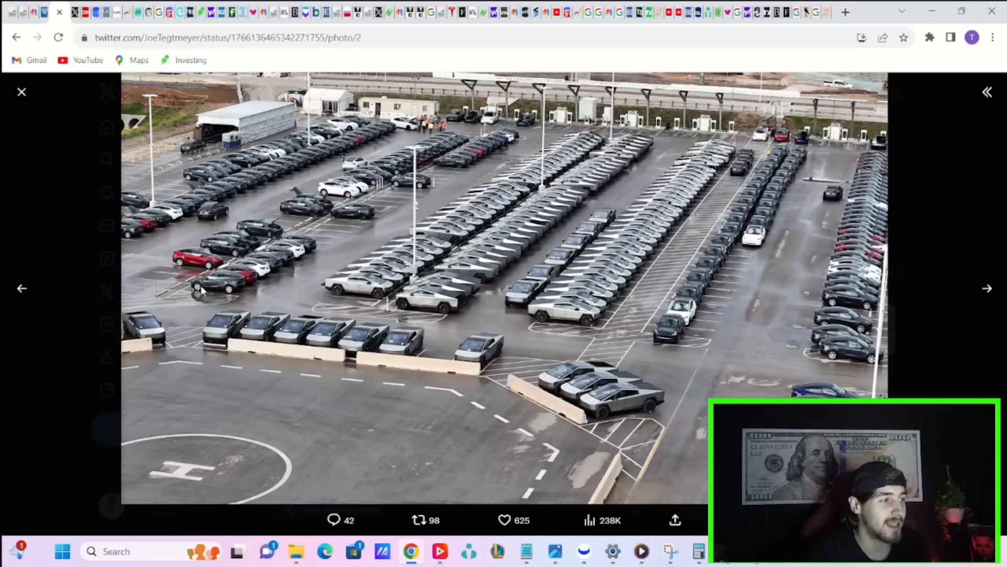
{"action": "mouse_move", "coordinate": [369, 315]}
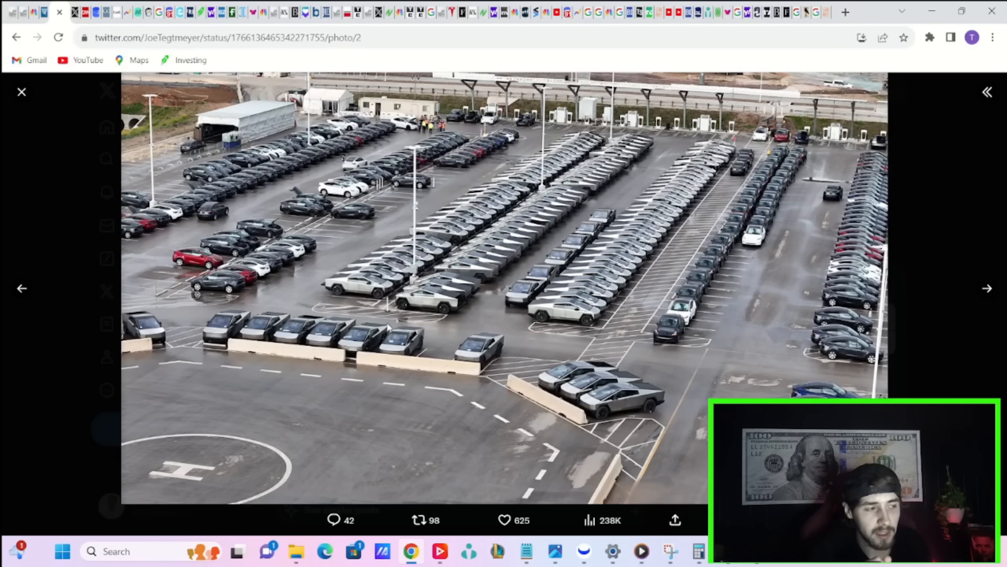
{"action": "mouse_move", "coordinate": [435, 405]}
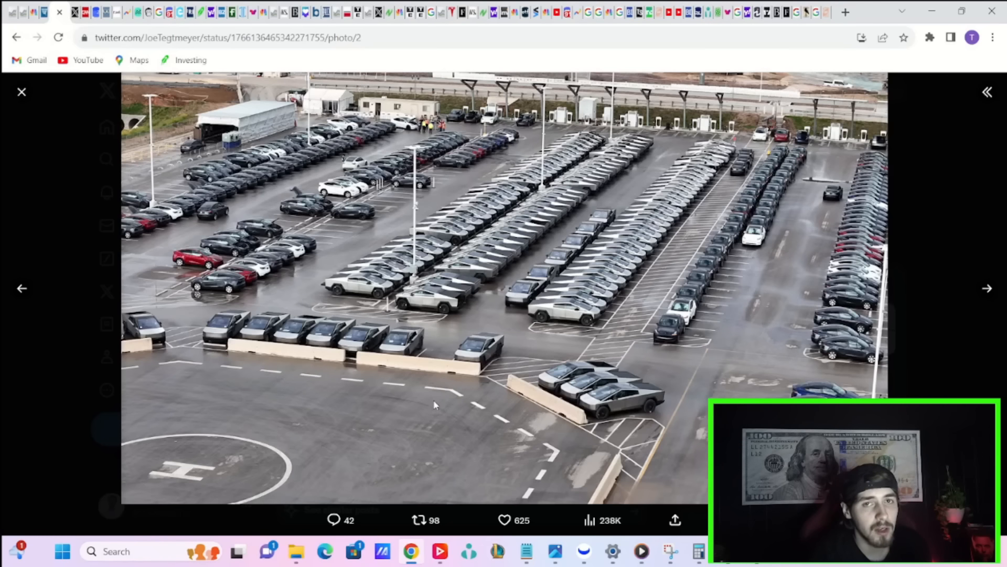
{"action": "mouse_move", "coordinate": [483, 382]}
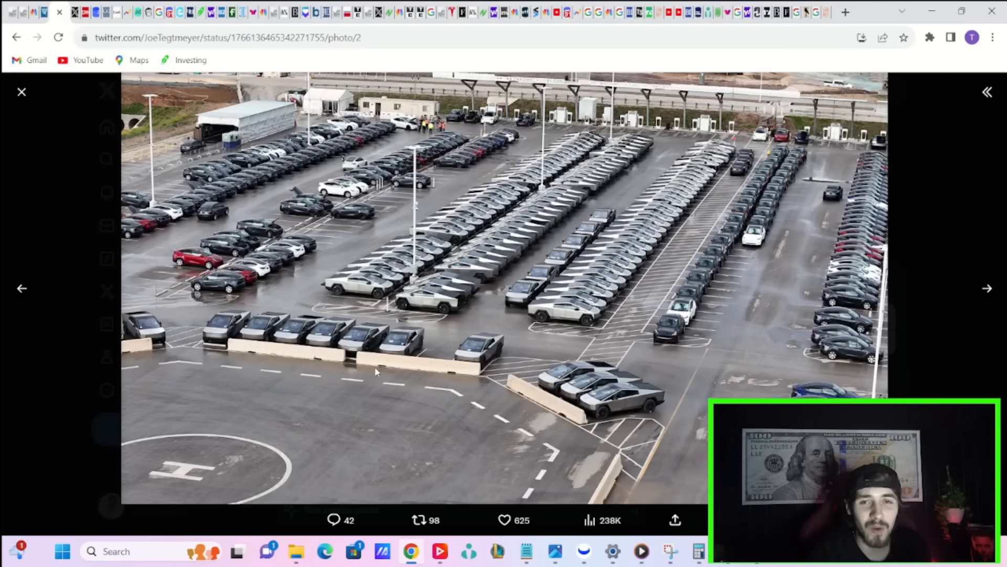
{"action": "mouse_move", "coordinate": [410, 352]}
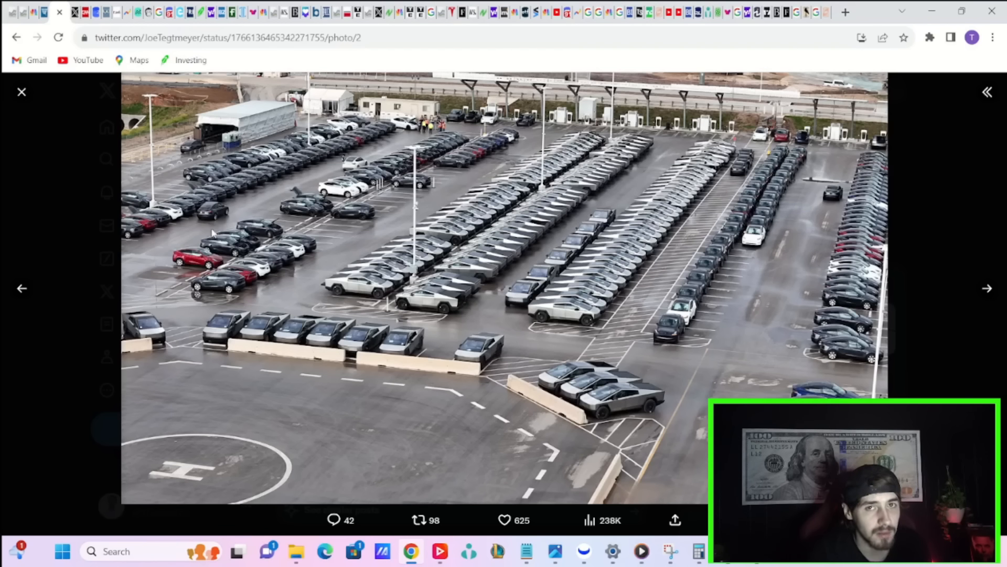
{"action": "left_click", "coordinate": [987, 288]}
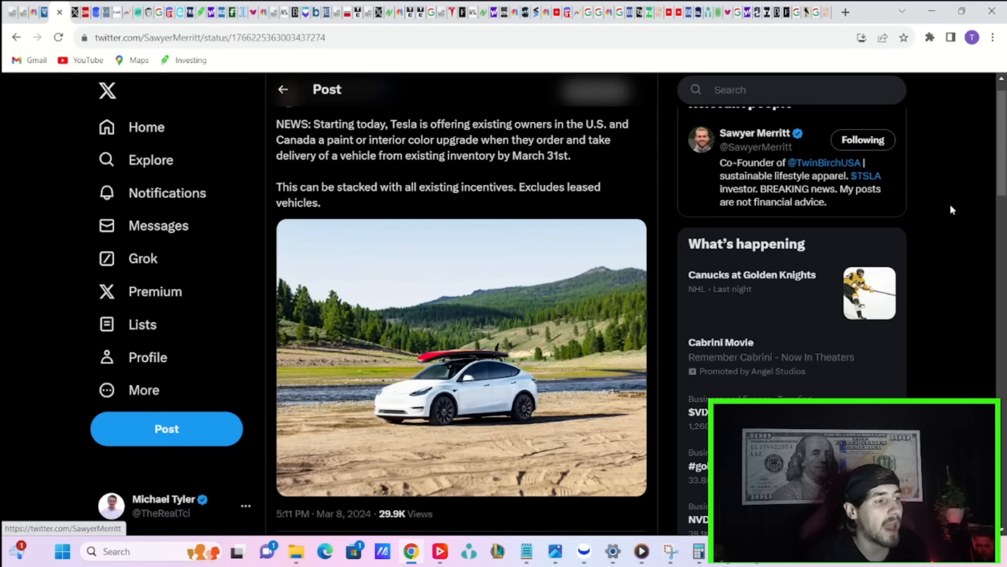
{"action": "mouse_move", "coordinate": [939, 206]}
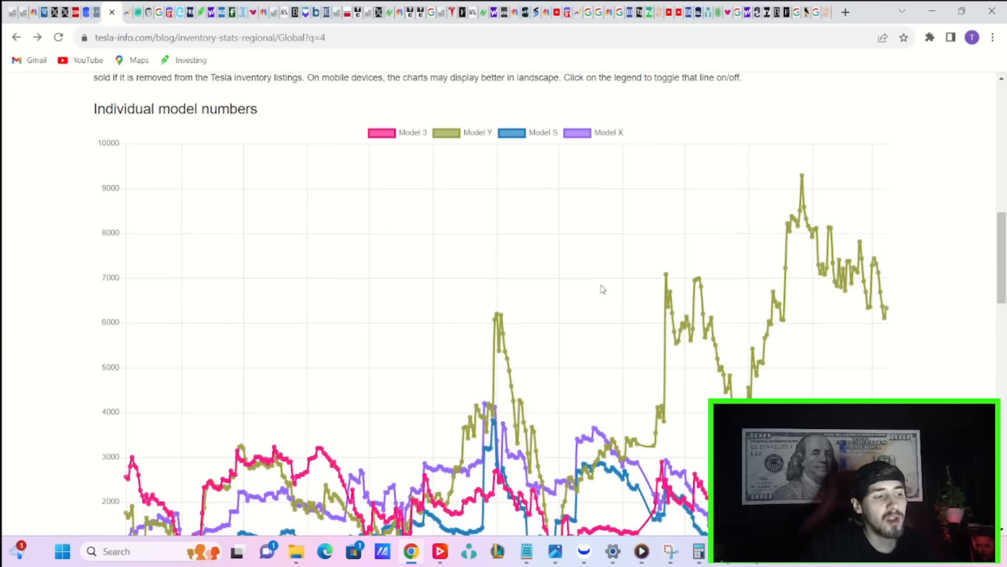
{"action": "mouse_move", "coordinate": [845, 270]}
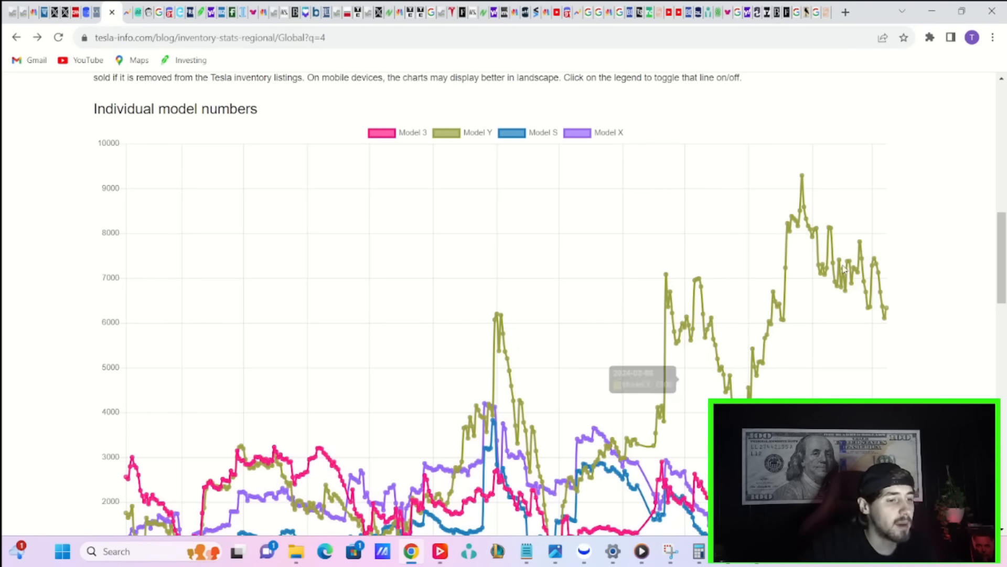
{"action": "mouse_move", "coordinate": [814, 216]}
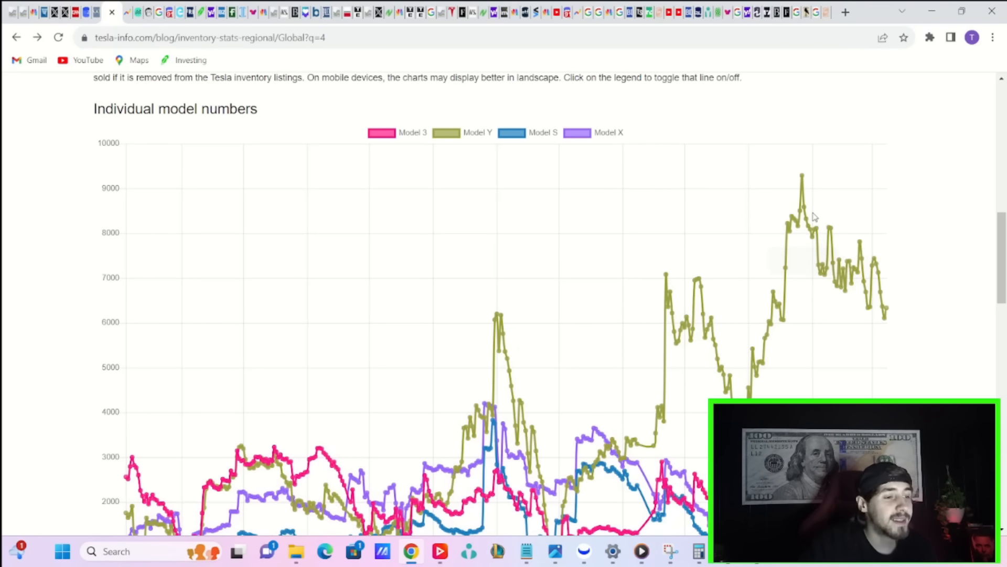
Scroll down to the individual model inventory chart for Model 3, Y, S and X
{"action": "scroll", "scroll_direction": "down", "scroll_amount": 3}
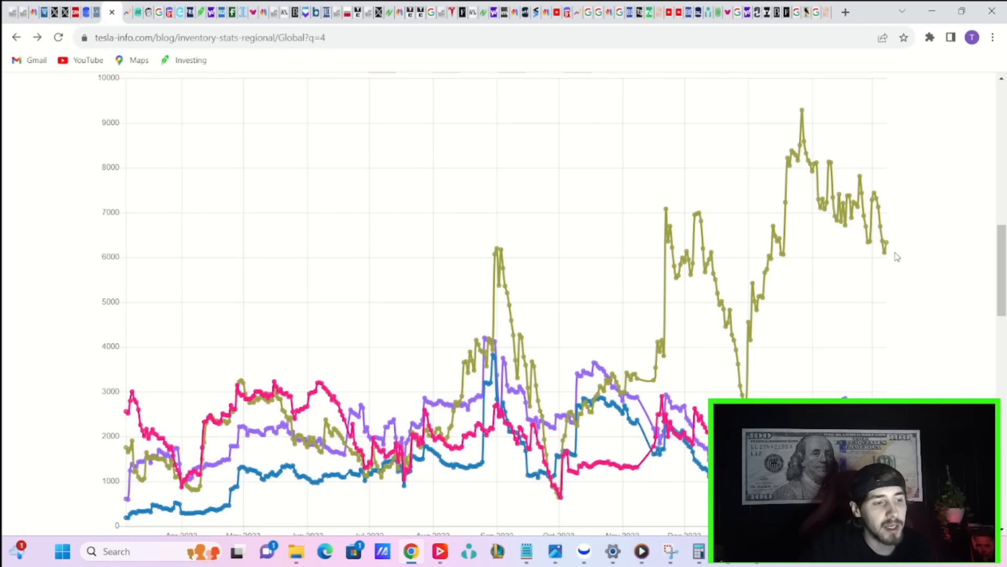
{"action": "mouse_move", "coordinate": [887, 248]}
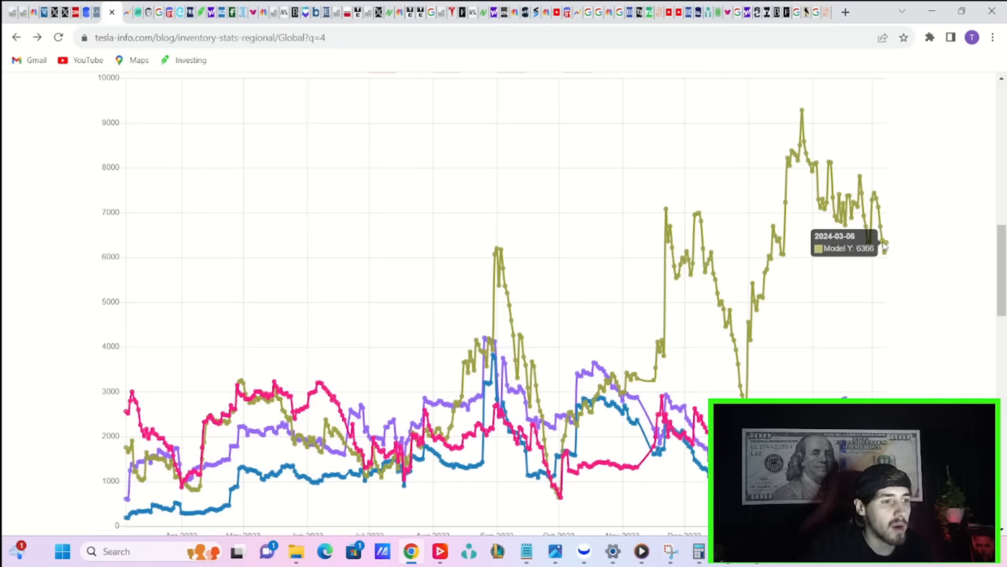
{"action": "scroll", "scroll_direction": "down", "scroll_amount": 3}
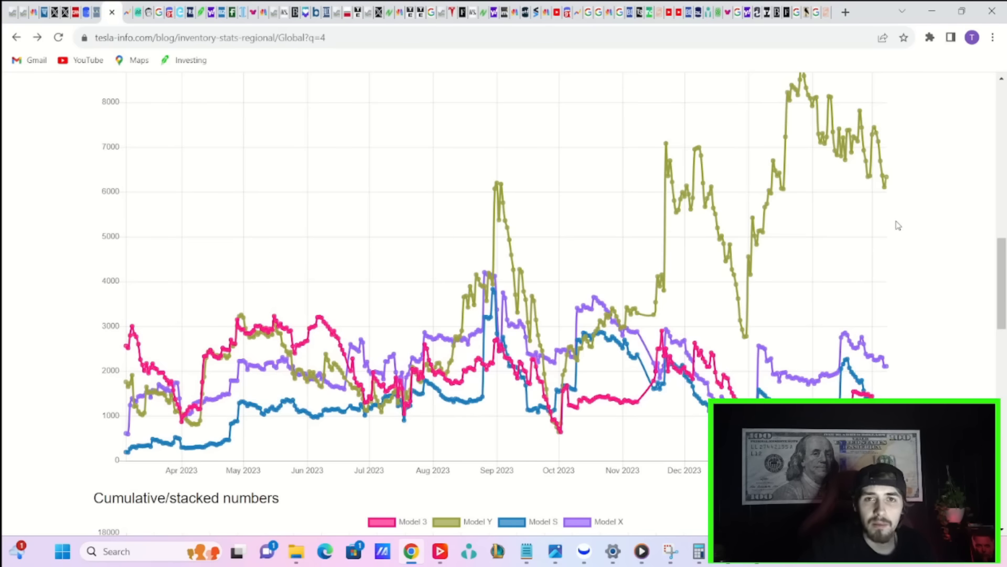
{"action": "mouse_move", "coordinate": [767, 73]}
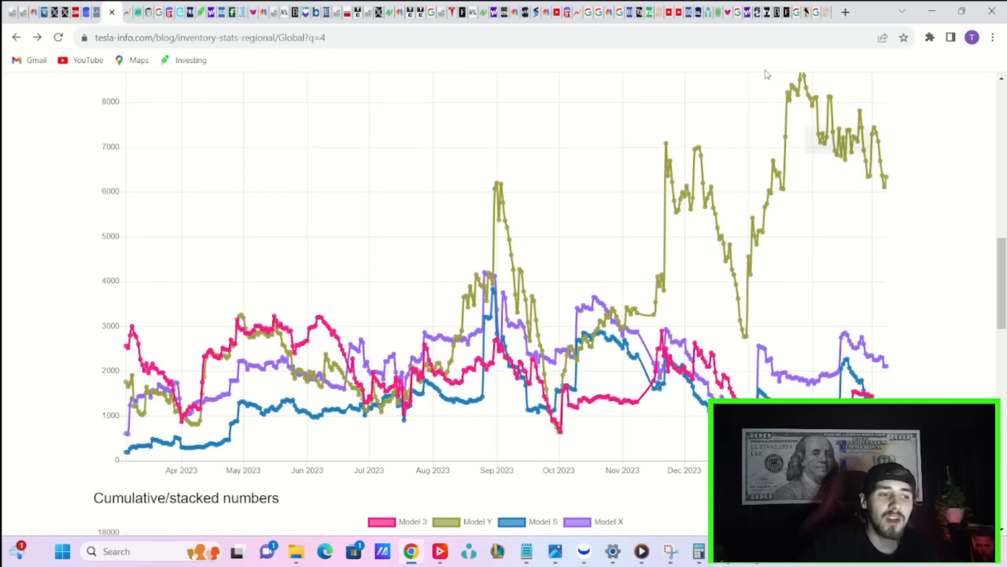
{"action": "mouse_move", "coordinate": [931, 144]}
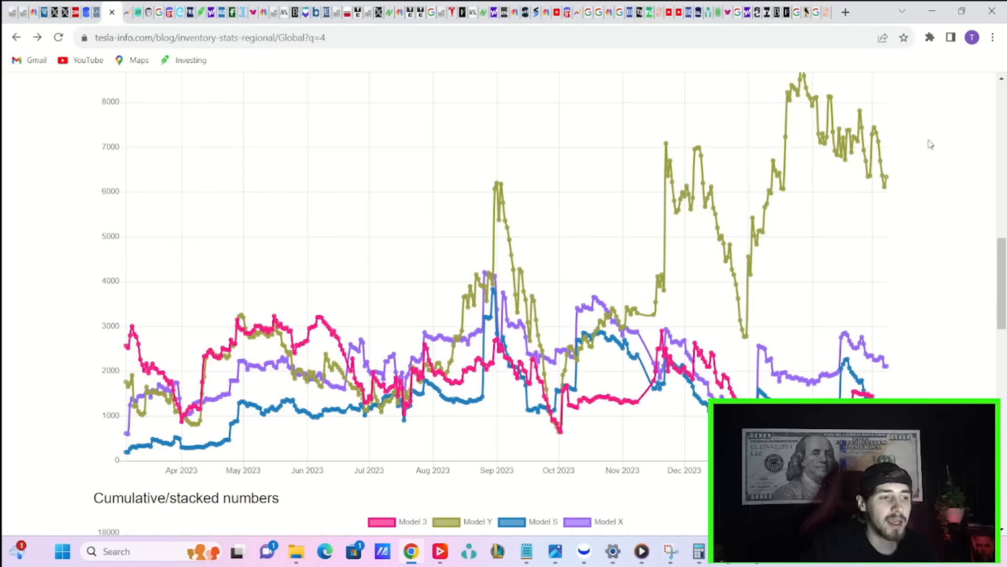
{"action": "scroll", "scroll_direction": "down", "scroll_amount": 3}
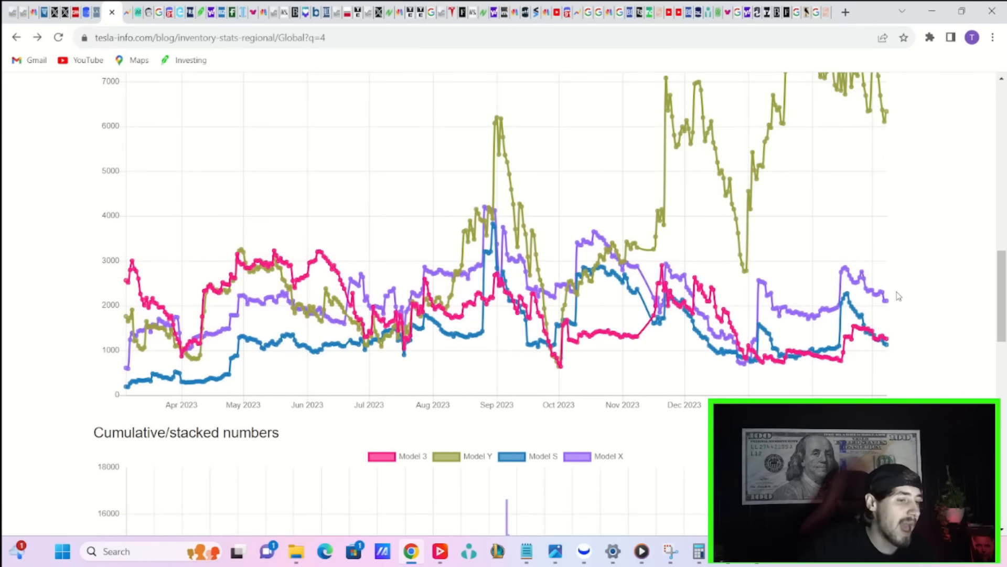
{"action": "mouse_move", "coordinate": [885, 335]}
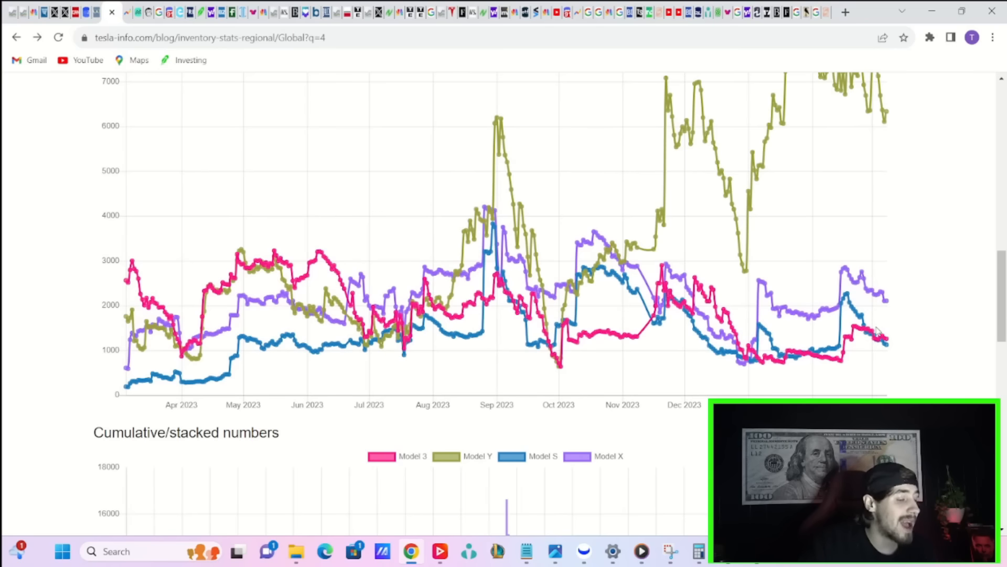
{"action": "mouse_move", "coordinate": [881, 345]}
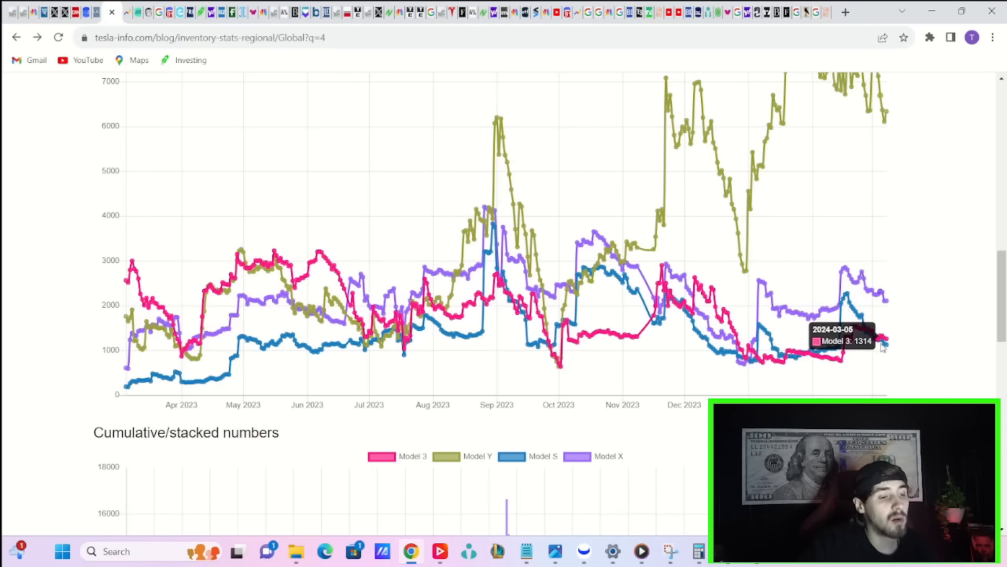
{"action": "mouse_move", "coordinate": [887, 348]}
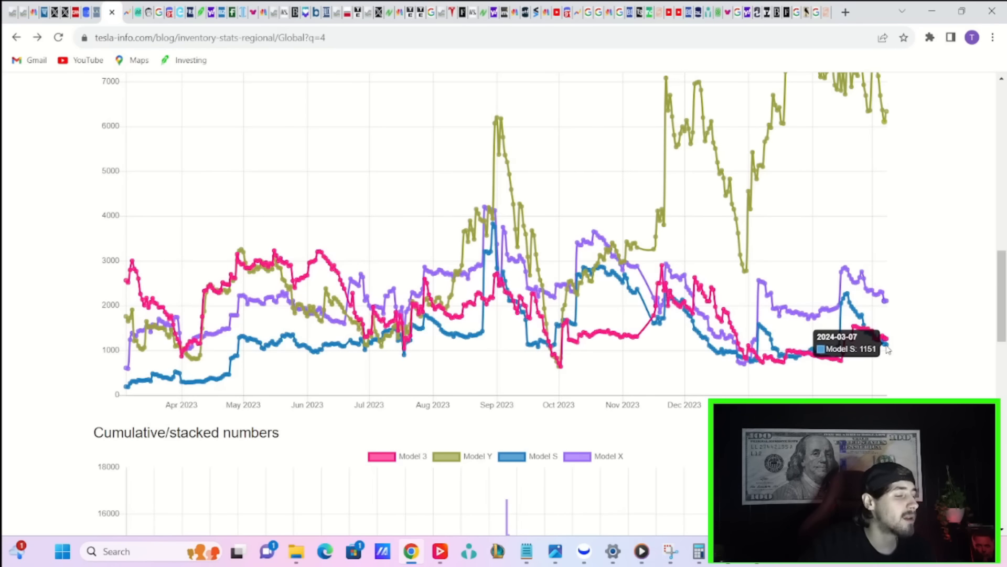
{"action": "mouse_move", "coordinate": [892, 342]}
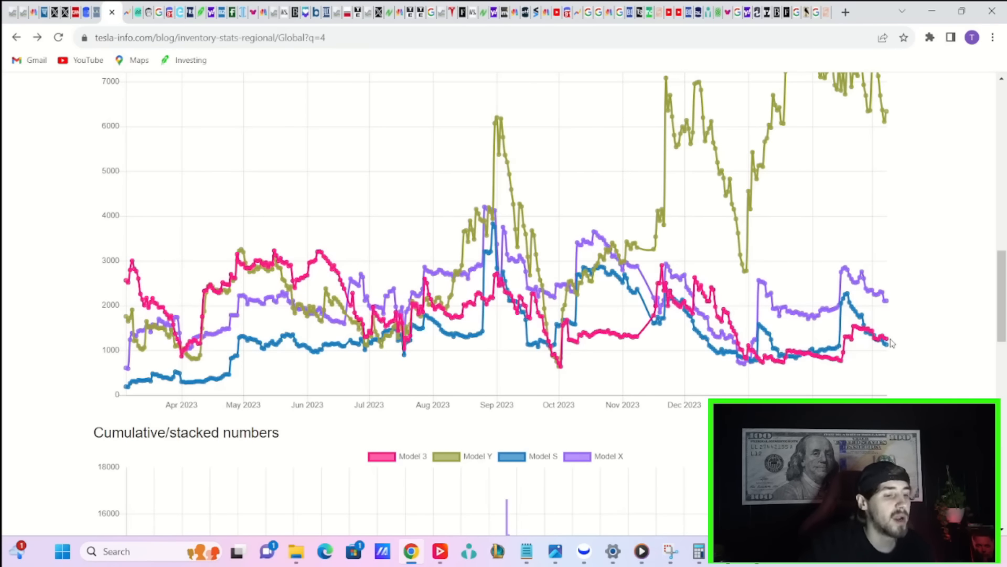
{"action": "mouse_move", "coordinate": [890, 342]}
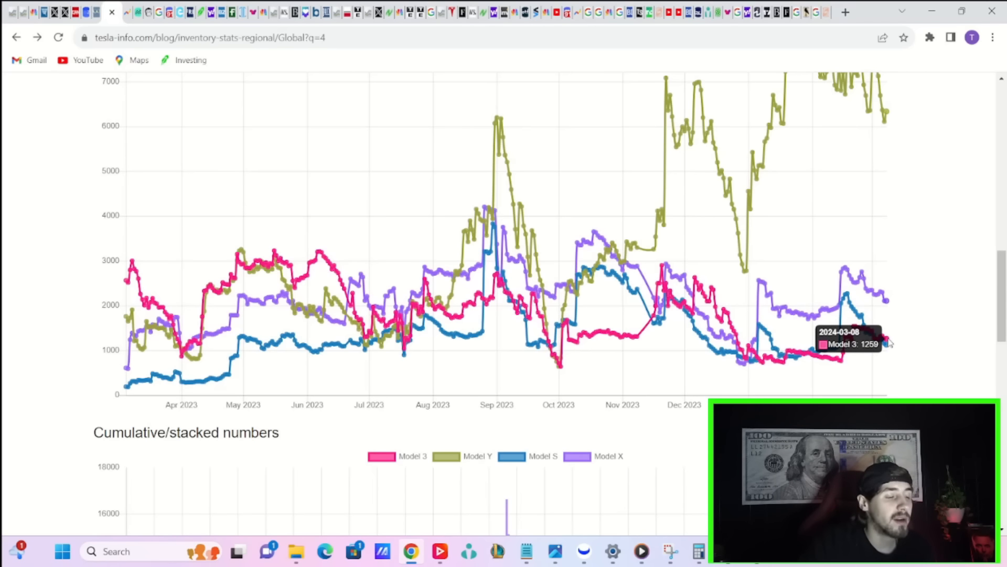
{"action": "mouse_move", "coordinate": [680, 265]}
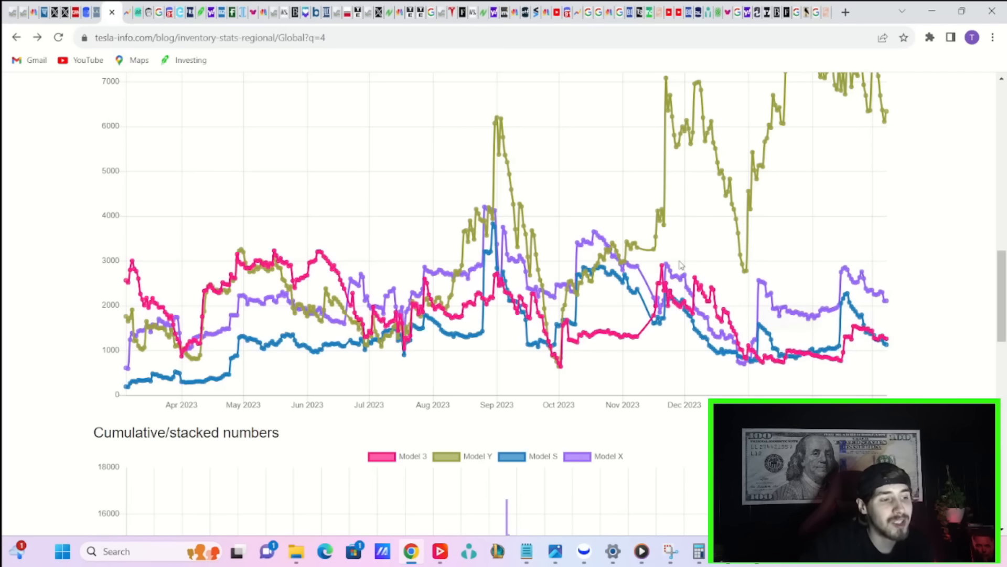
{"action": "mouse_move", "coordinate": [651, 276]}
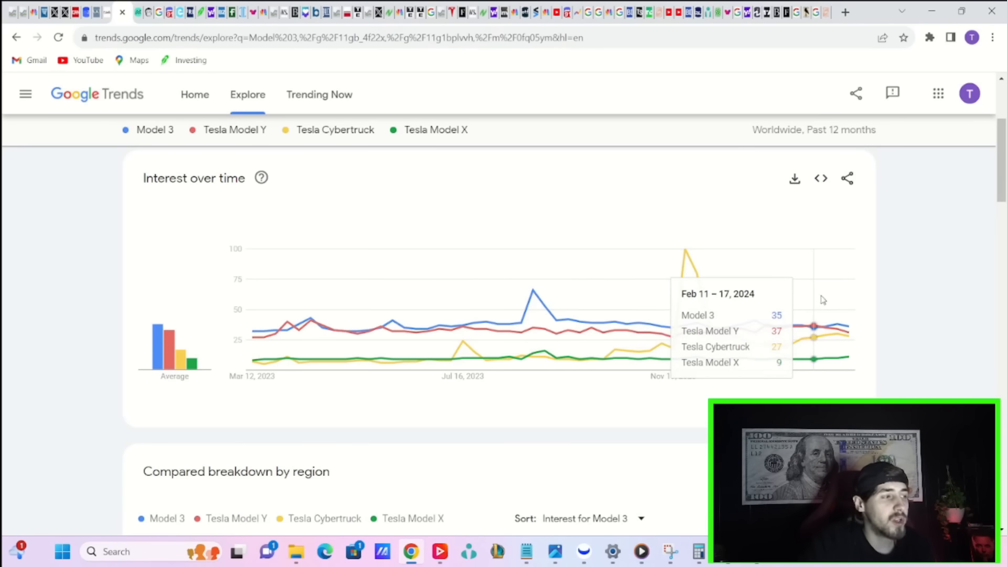
{"action": "mouse_move", "coordinate": [836, 311]}
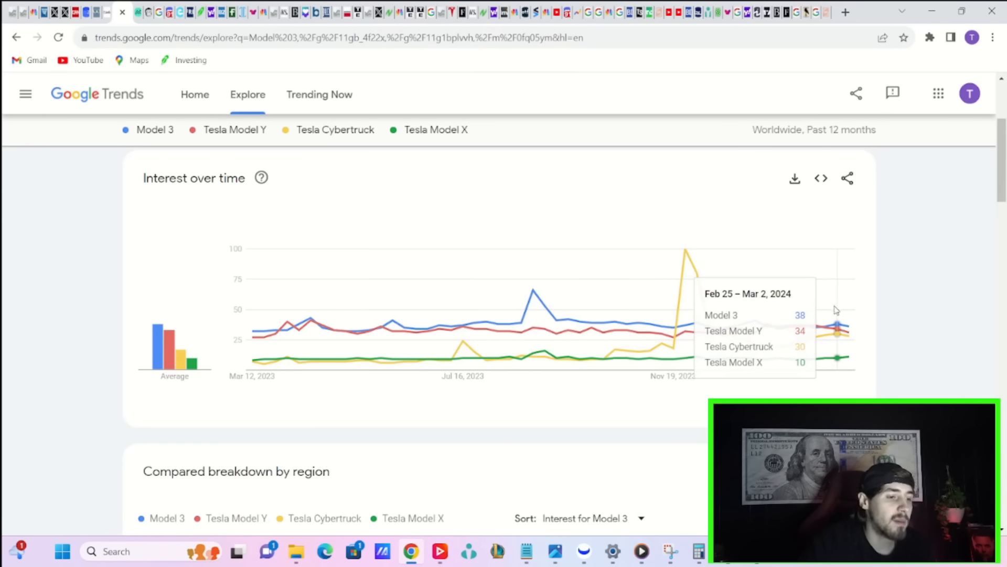
{"action": "mouse_move", "coordinate": [533, 328]}
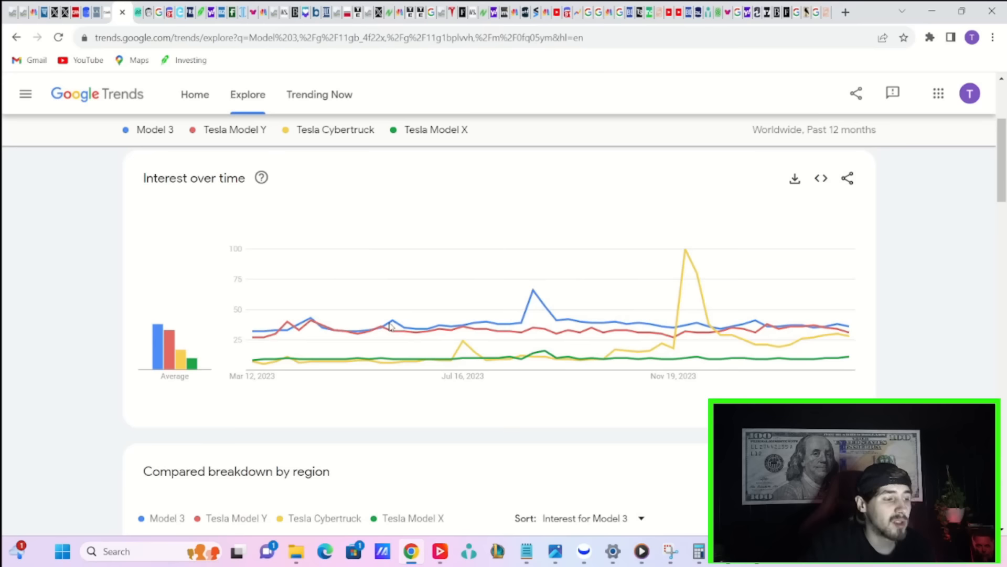
{"action": "mouse_move", "coordinate": [544, 348]}
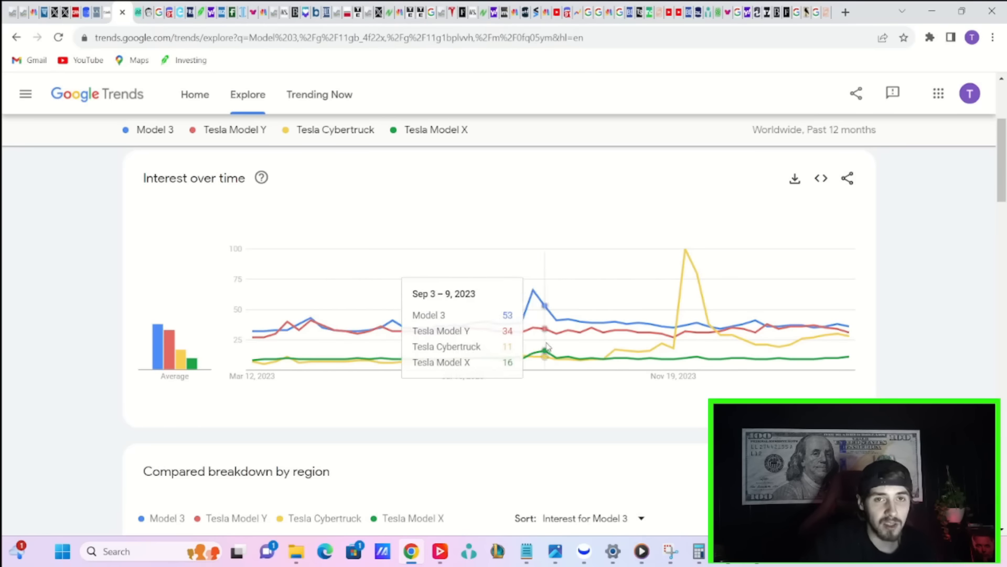
{"action": "mouse_move", "coordinate": [835, 327]}
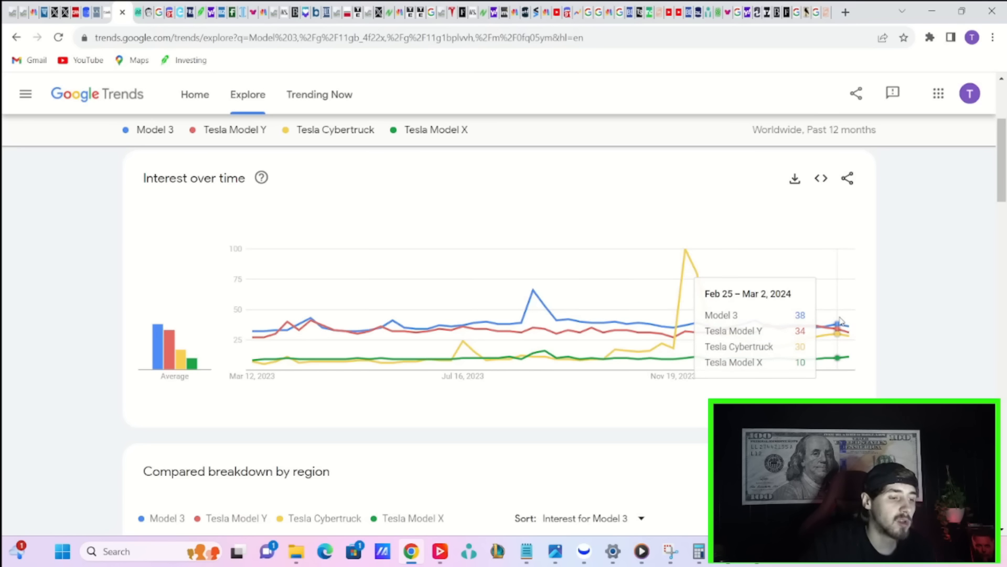
{"action": "mouse_move", "coordinate": [844, 330]}
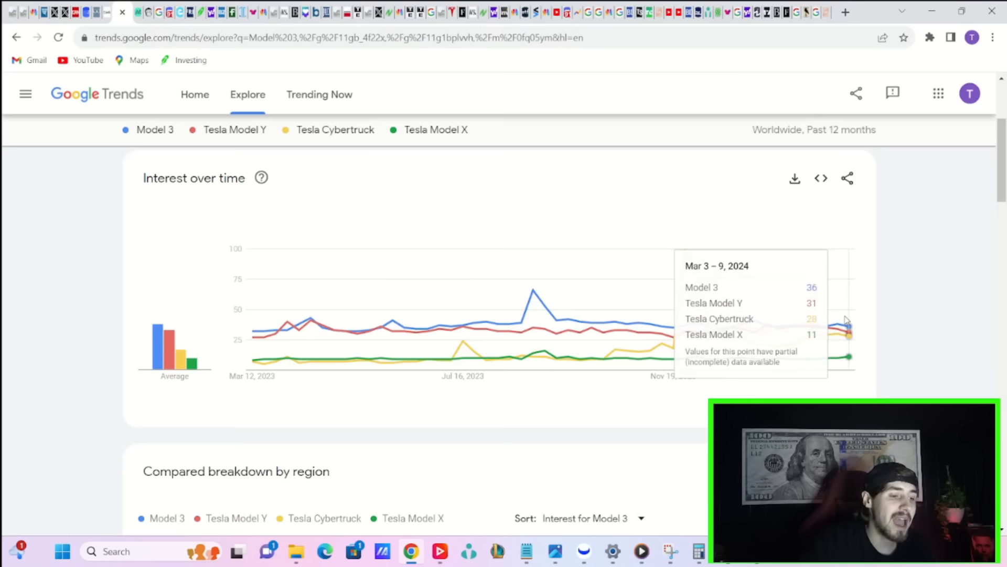
{"action": "mouse_move", "coordinate": [608, 340]}
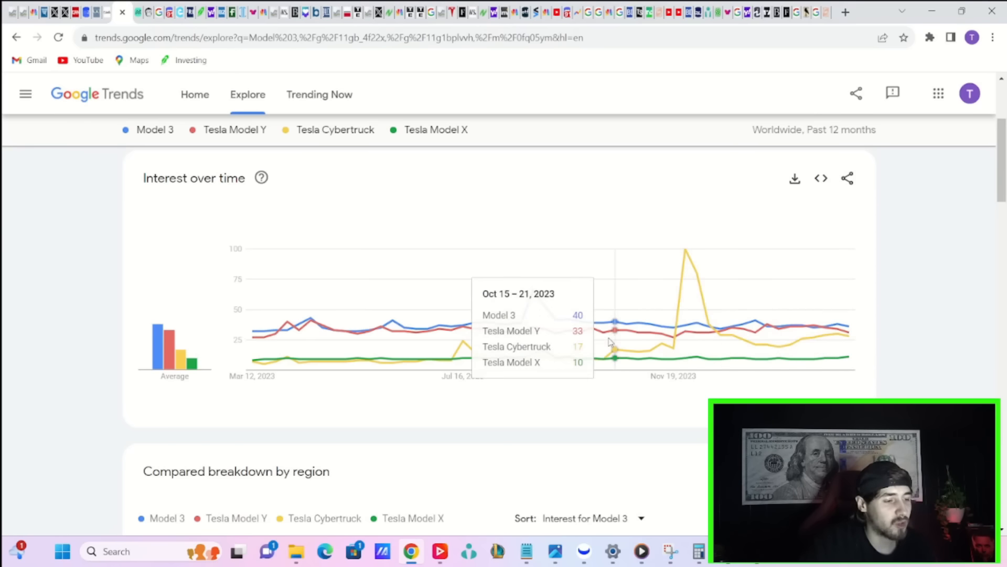
{"action": "mouse_move", "coordinate": [845, 330]}
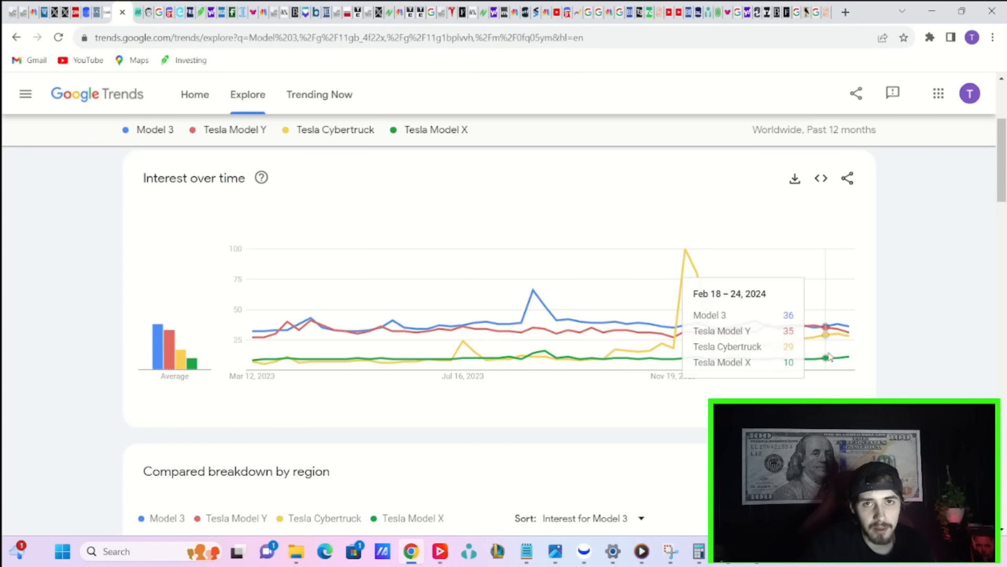
{"action": "mouse_move", "coordinate": [953, 324]}
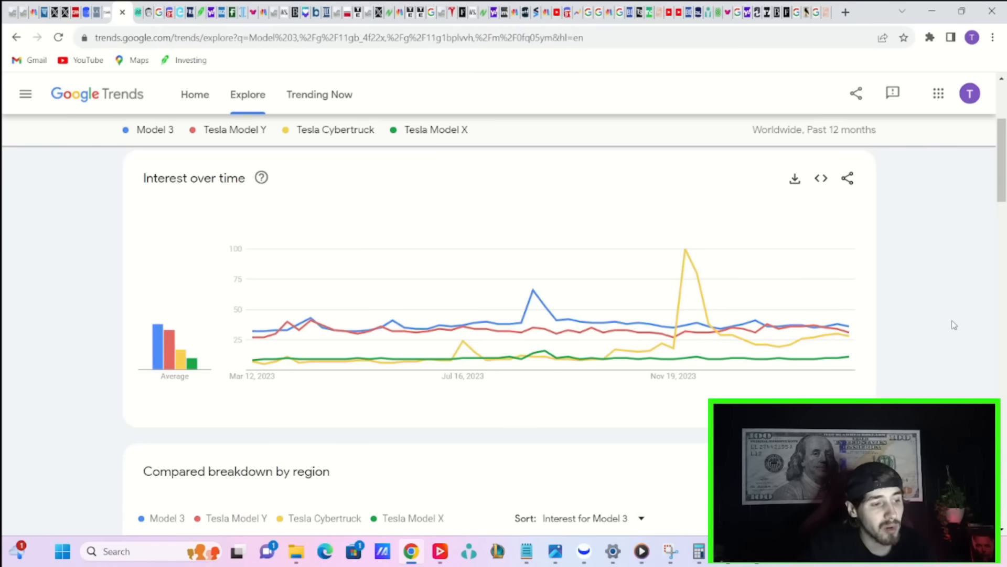
{"action": "mouse_move", "coordinate": [848, 330]}
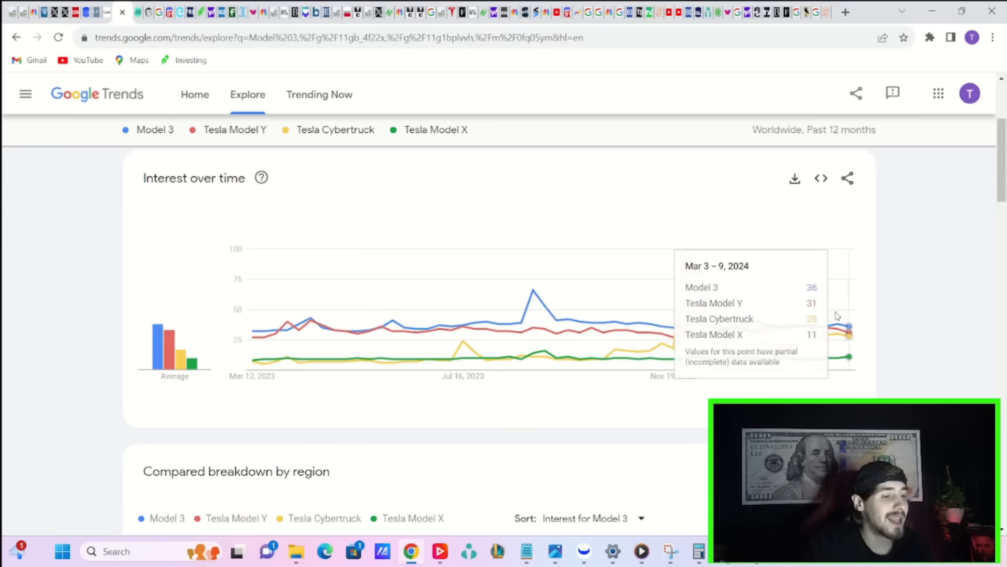
{"action": "mouse_move", "coordinate": [732, 359]}
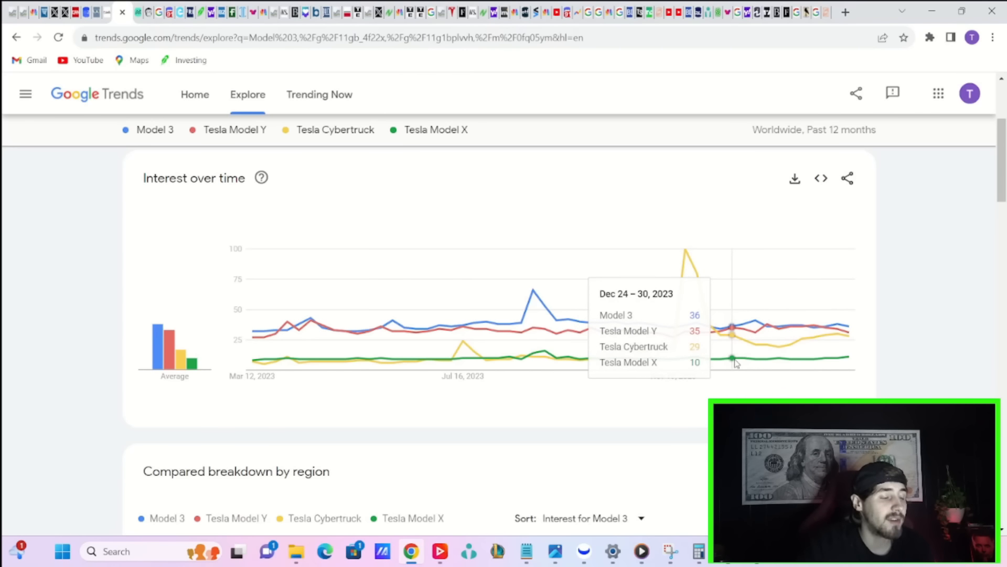
{"action": "mouse_move", "coordinate": [764, 391]}
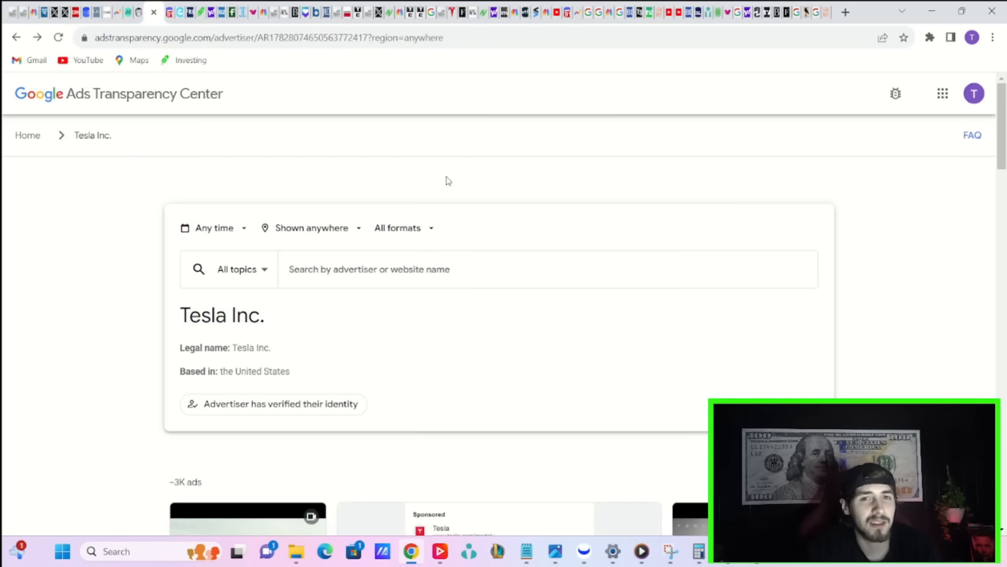
Switch to the ORTEX Nasdaq:TSLA Options browser tab
{"action": "left_click", "coordinate": [687, 12]}
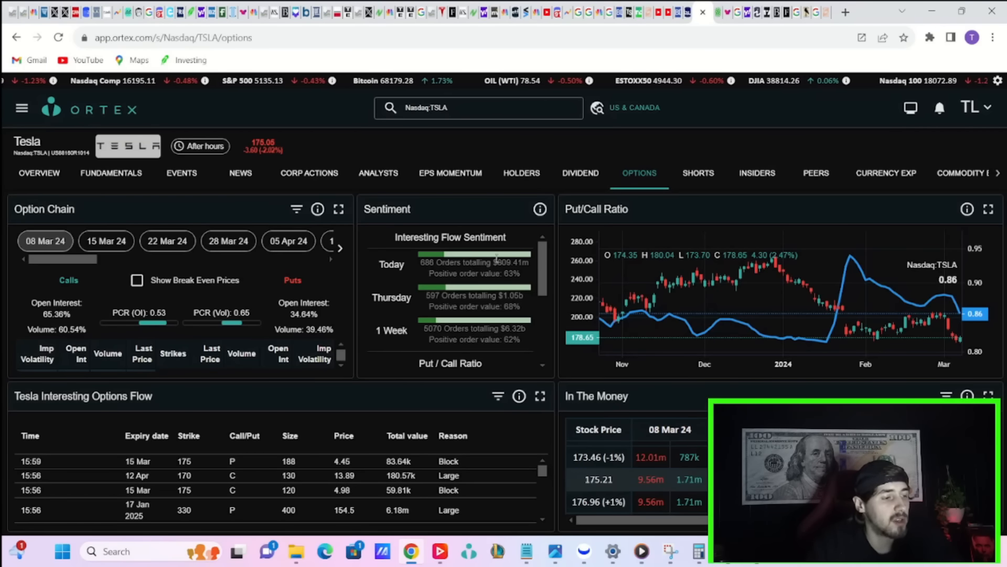
{"action": "double_click", "coordinate": [505, 262]}
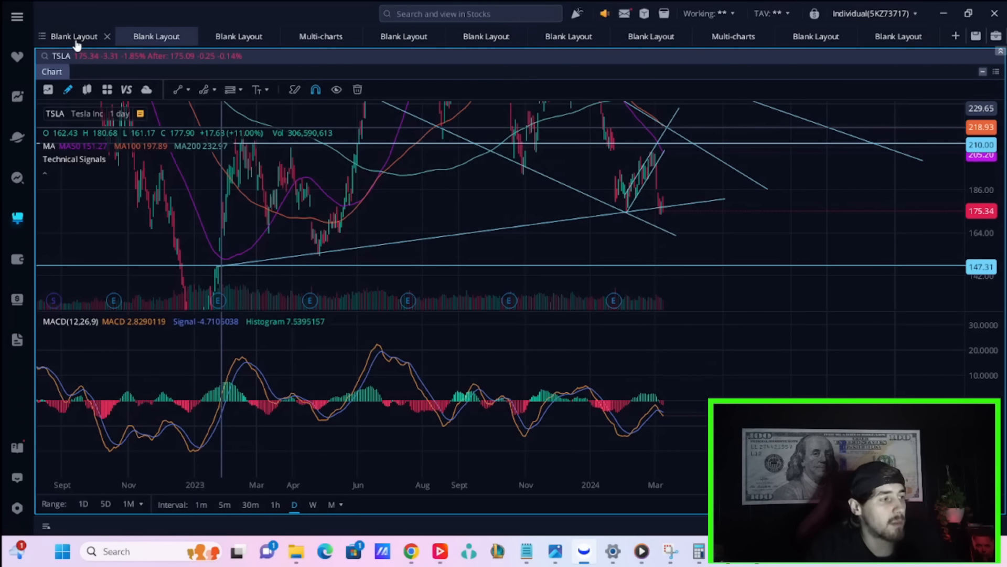
{"action": "mouse_move", "coordinate": [75, 39]}
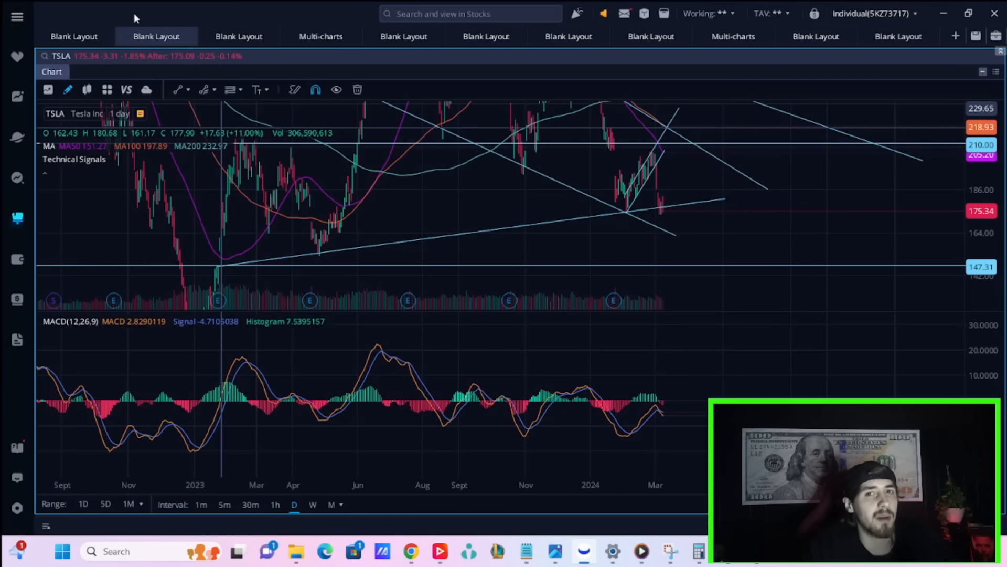
{"action": "mouse_move", "coordinate": [144, 18]}
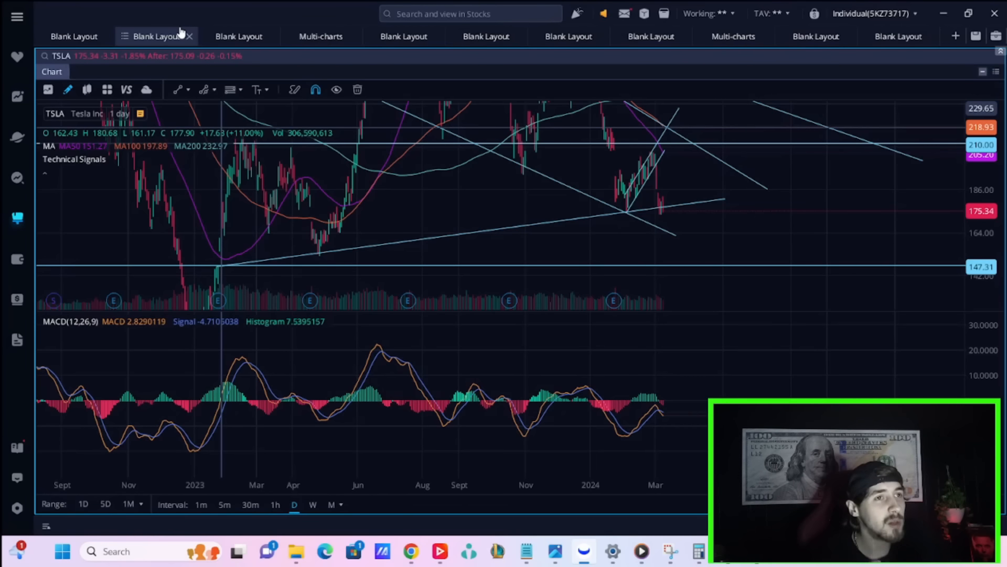
{"action": "left_click", "coordinate": [74, 36]}
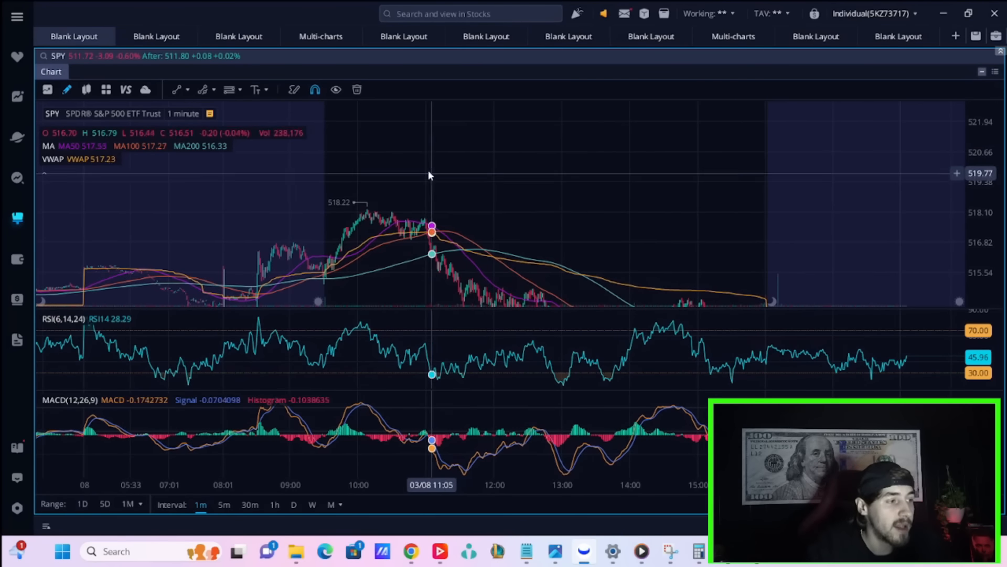
{"action": "mouse_move", "coordinate": [427, 157]}
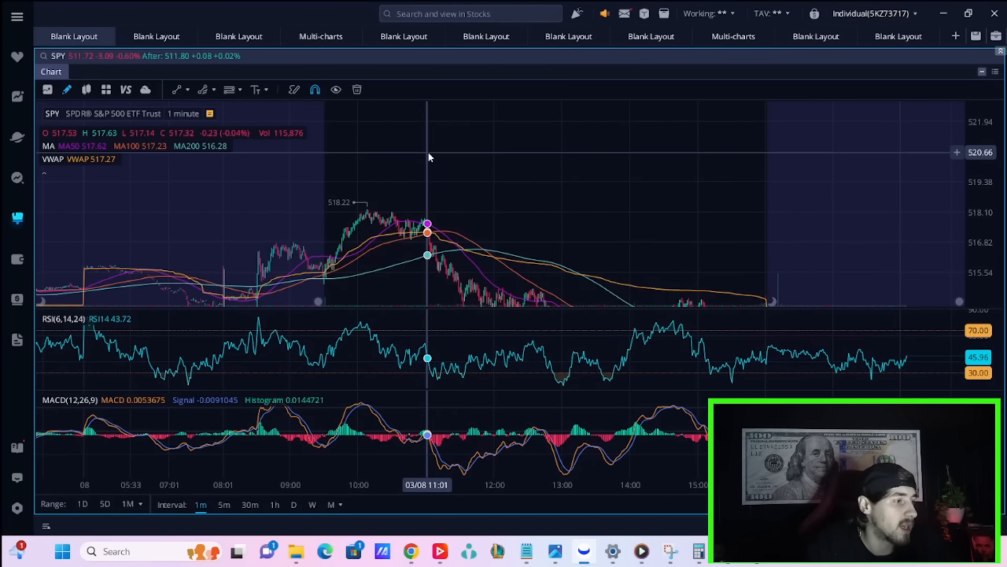
{"action": "mouse_move", "coordinate": [412, 157]}
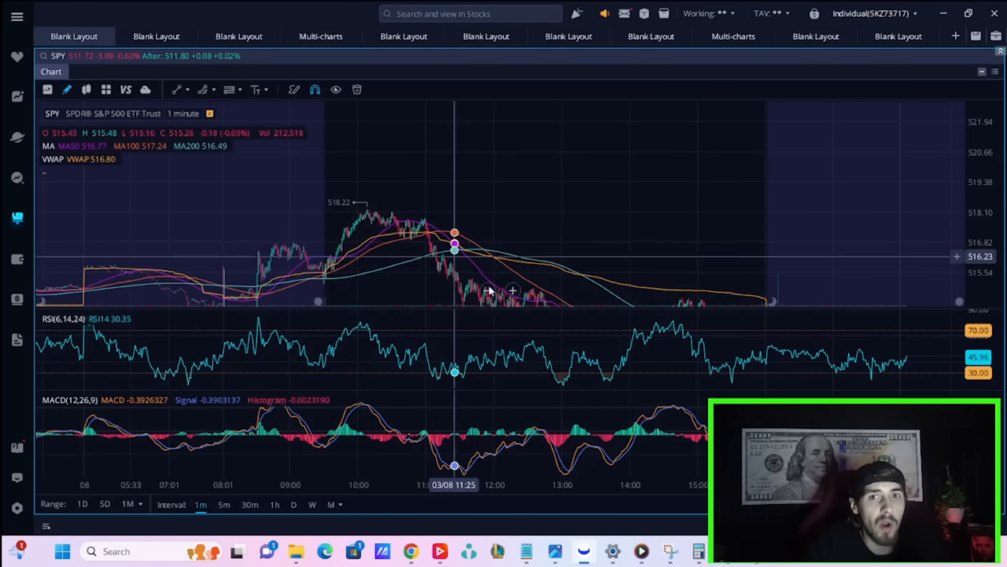
{"action": "mouse_move", "coordinate": [560, 340]}
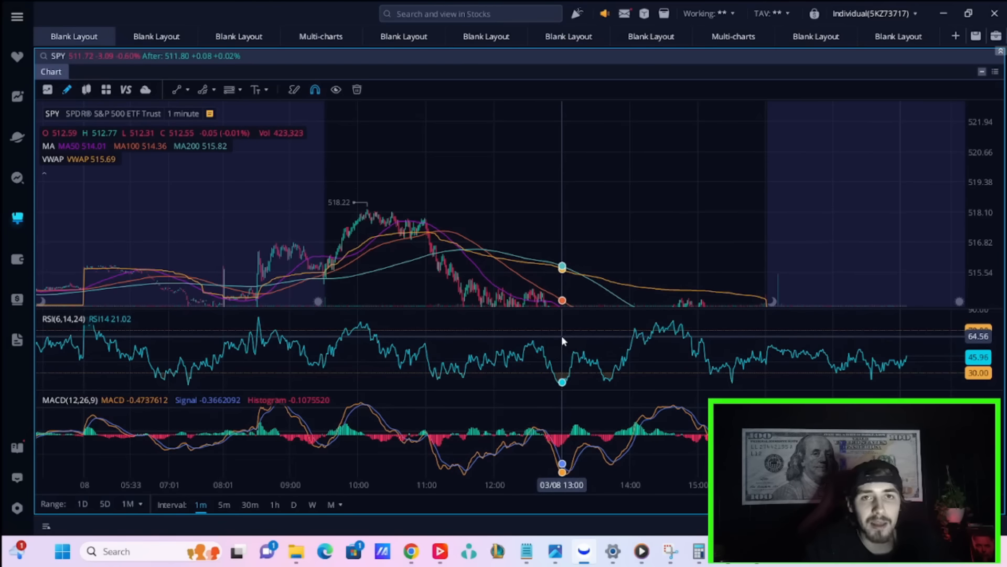
{"action": "mouse_move", "coordinate": [540, 309]}
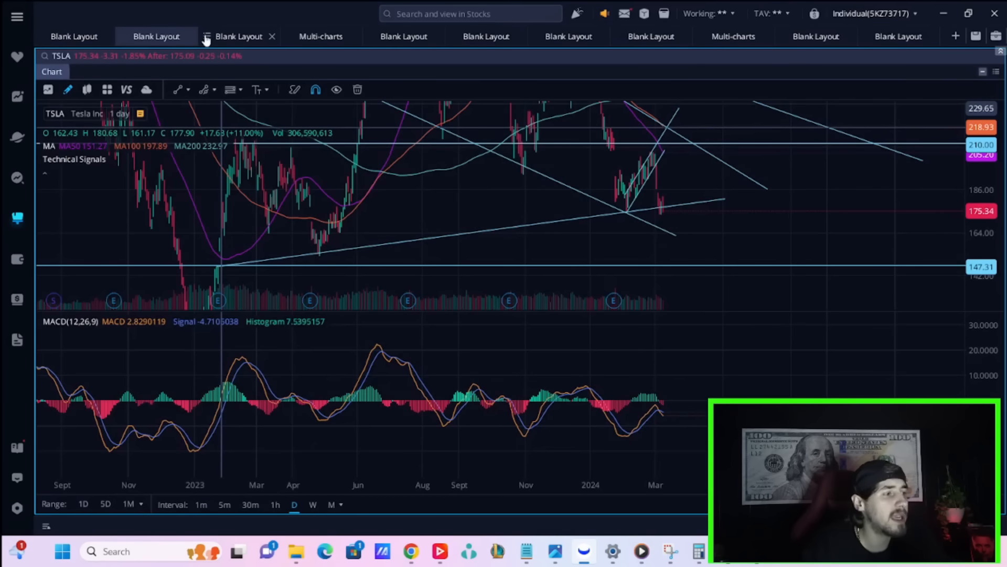
{"action": "mouse_move", "coordinate": [412, 551]}
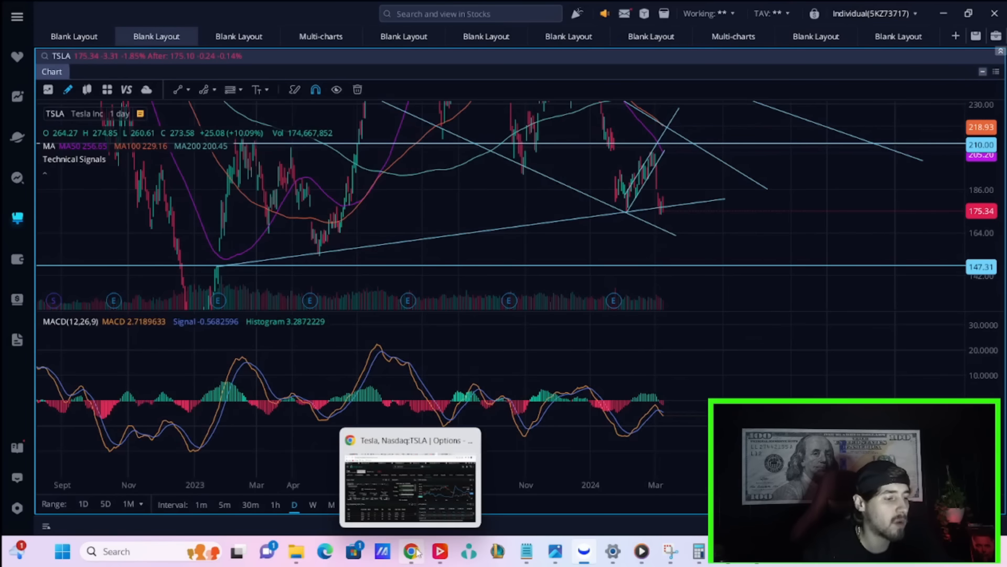
Bring the browser forward, highlight the Non Farm Payrolls 275K figure, then return to the Webull charts
{"action": "left_click", "coordinate": [411, 551]}
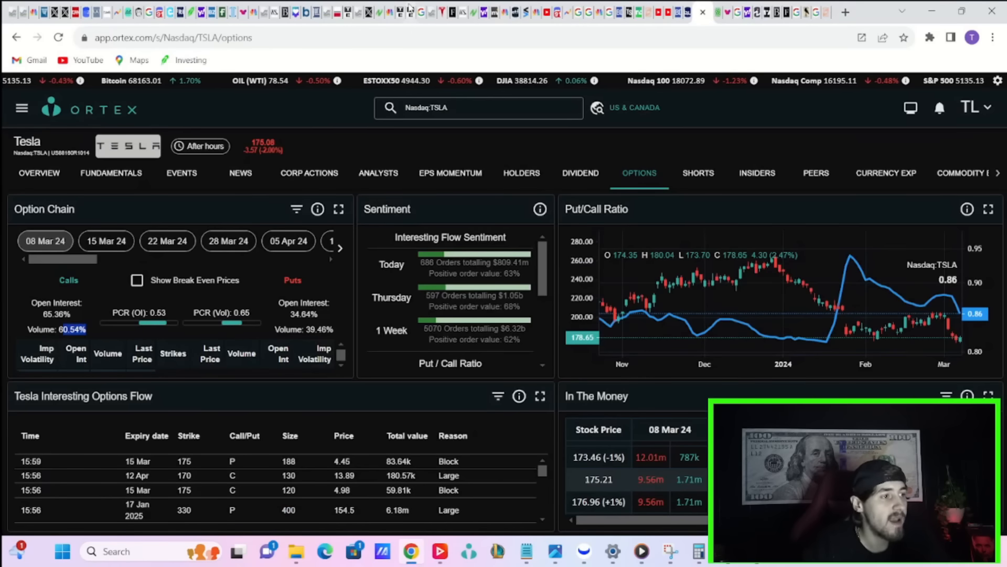
{"action": "mouse_move", "coordinate": [406, 11]}
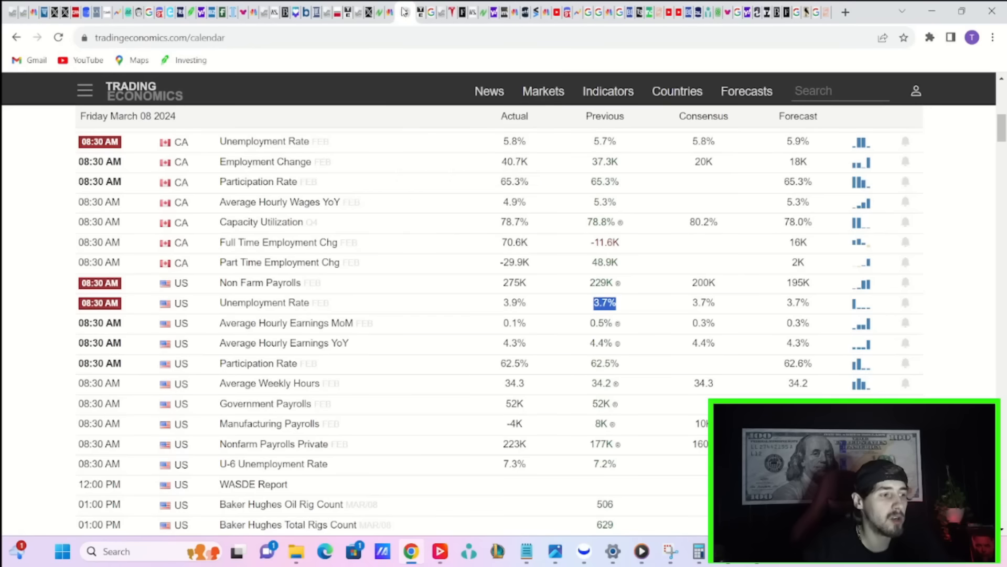
{"action": "mouse_move", "coordinate": [946, 310]}
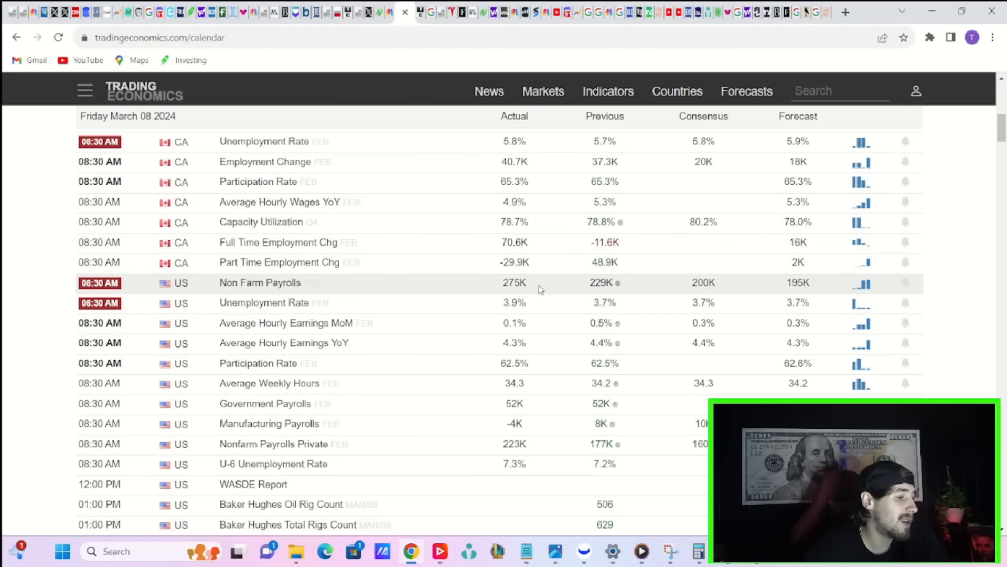
{"action": "double_click", "coordinate": [514, 282]}
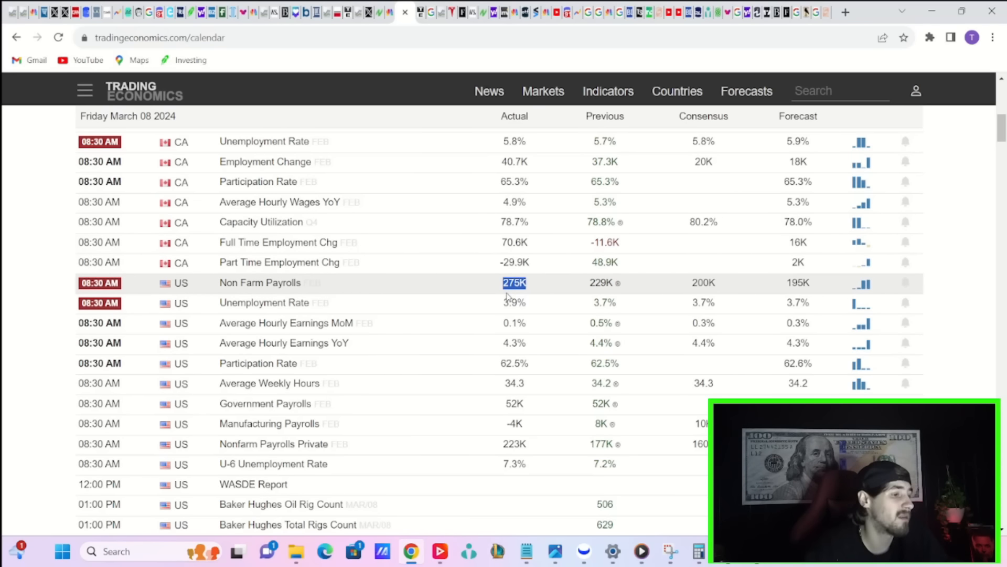
{"action": "mouse_move", "coordinate": [750, 274]}
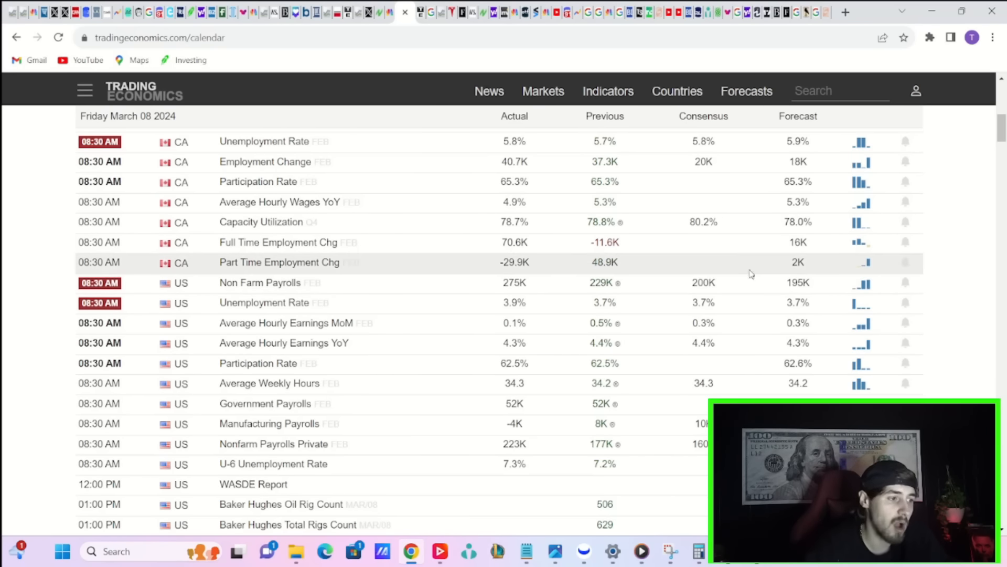
{"action": "double_click", "coordinate": [514, 282]}
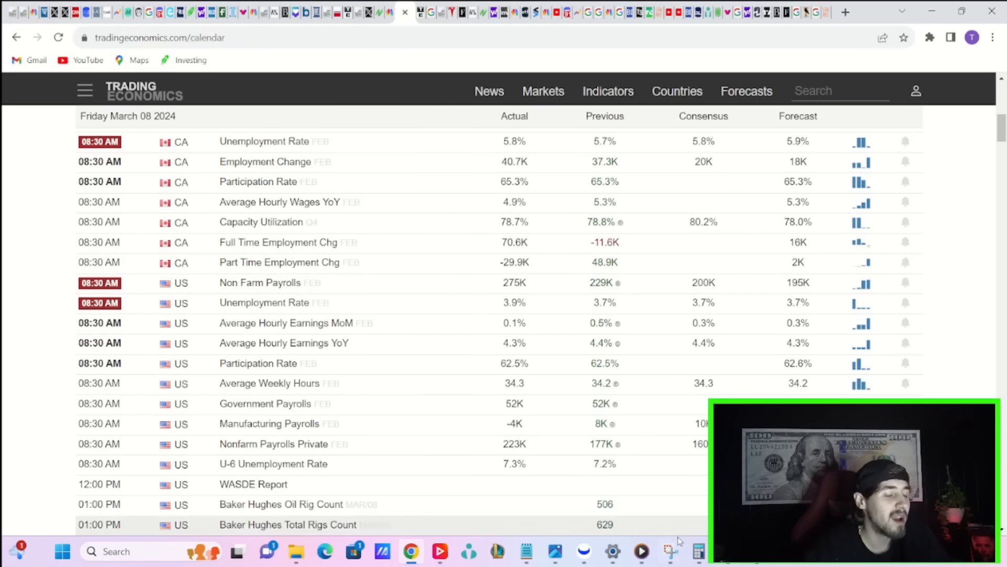
{"action": "left_click", "coordinate": [584, 550]}
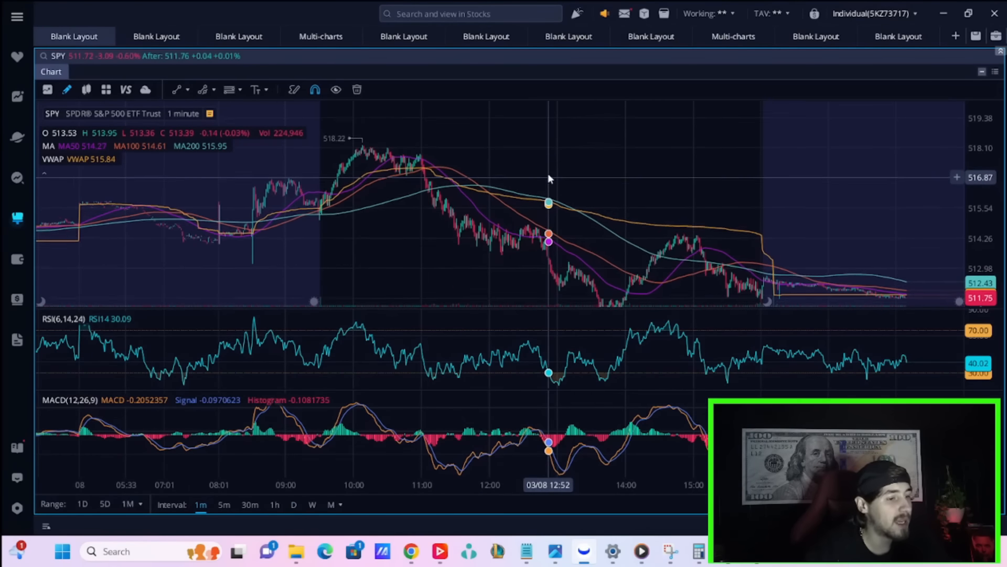
Inspect the SPY daily chart's 2022 candles, then switch to the Trading Economics unemployment rate tab
{"action": "left_click", "coordinate": [293, 505]}
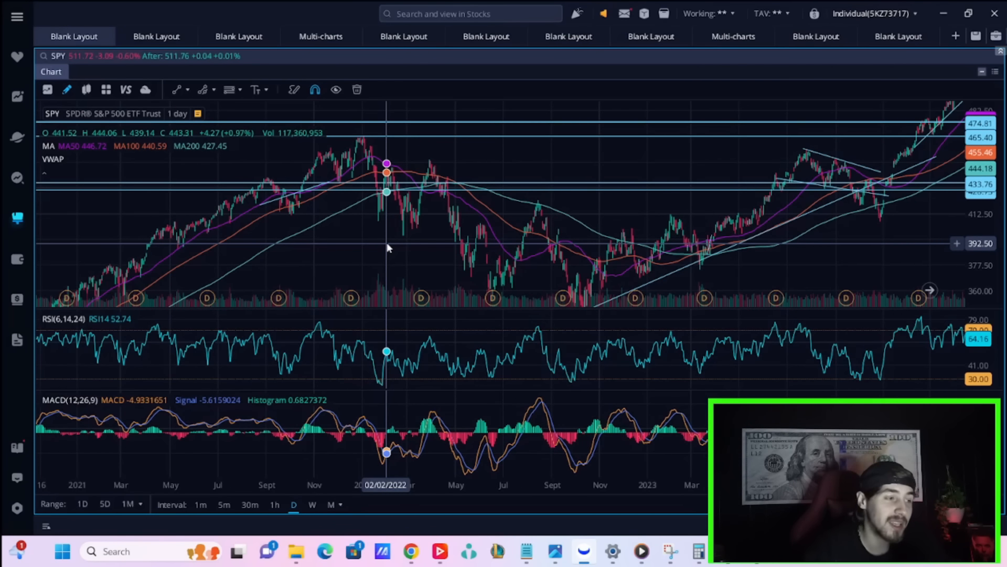
{"action": "mouse_move", "coordinate": [419, 241]}
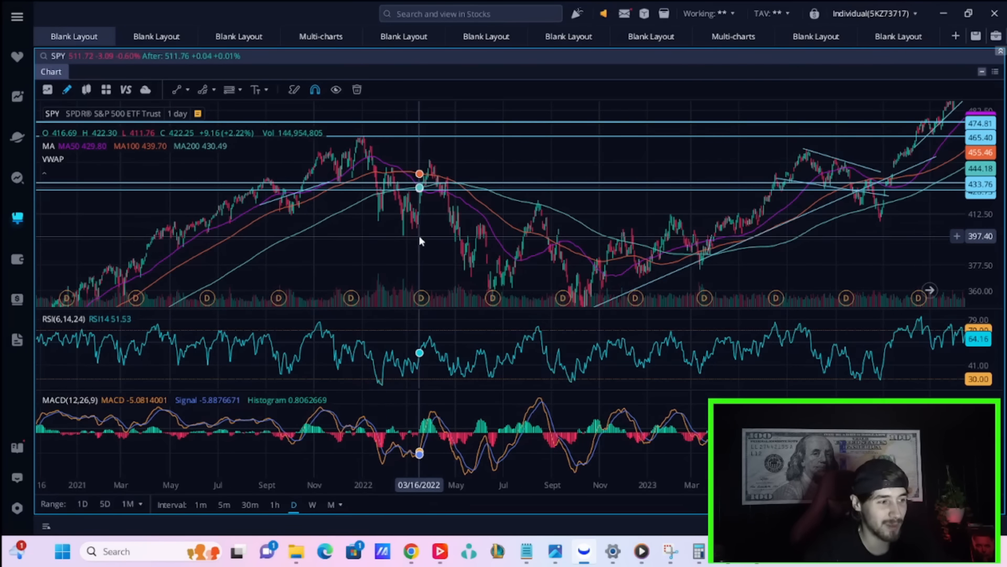
{"action": "mouse_move", "coordinate": [374, 157]}
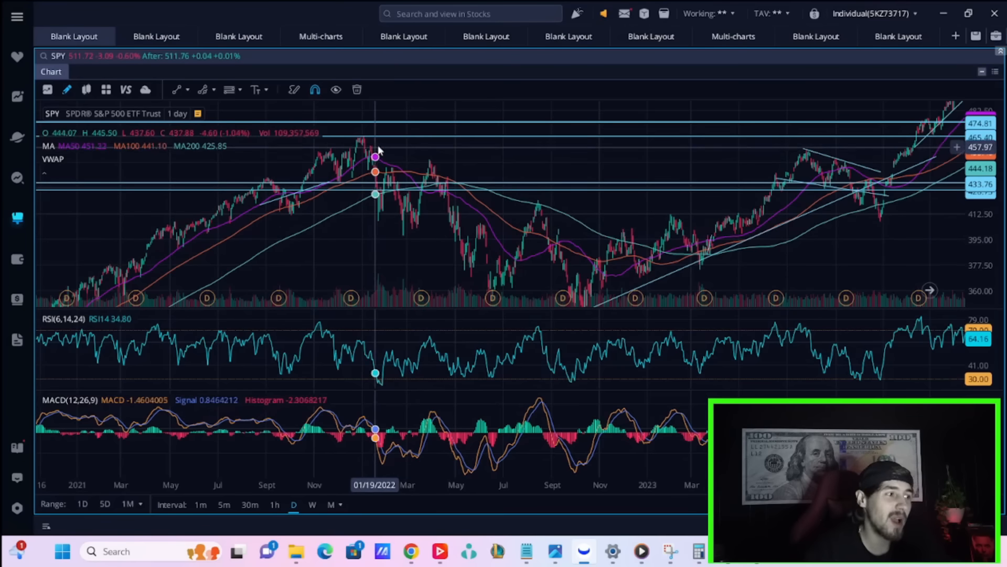
{"action": "mouse_move", "coordinate": [366, 234]}
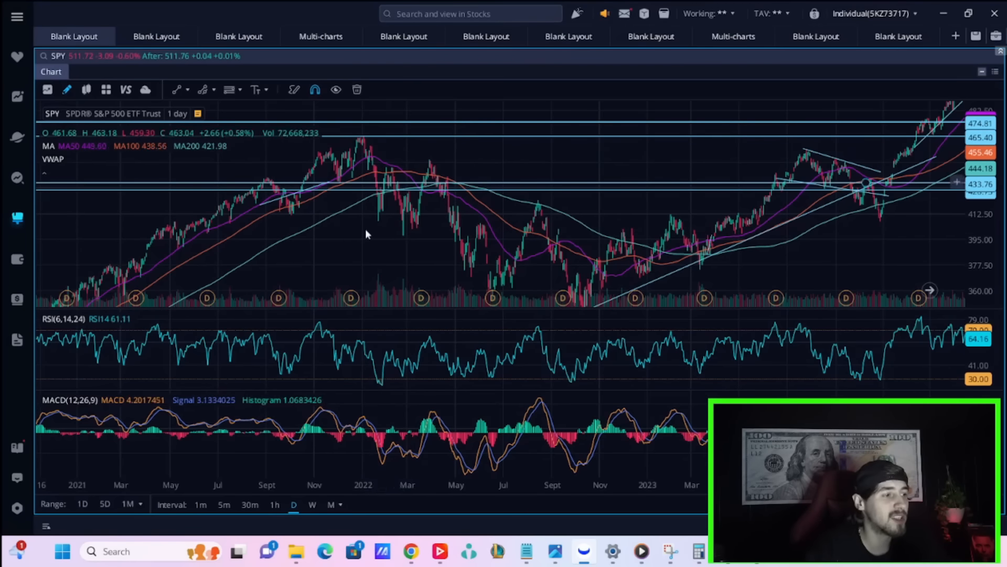
{"action": "mouse_move", "coordinate": [487, 185]}
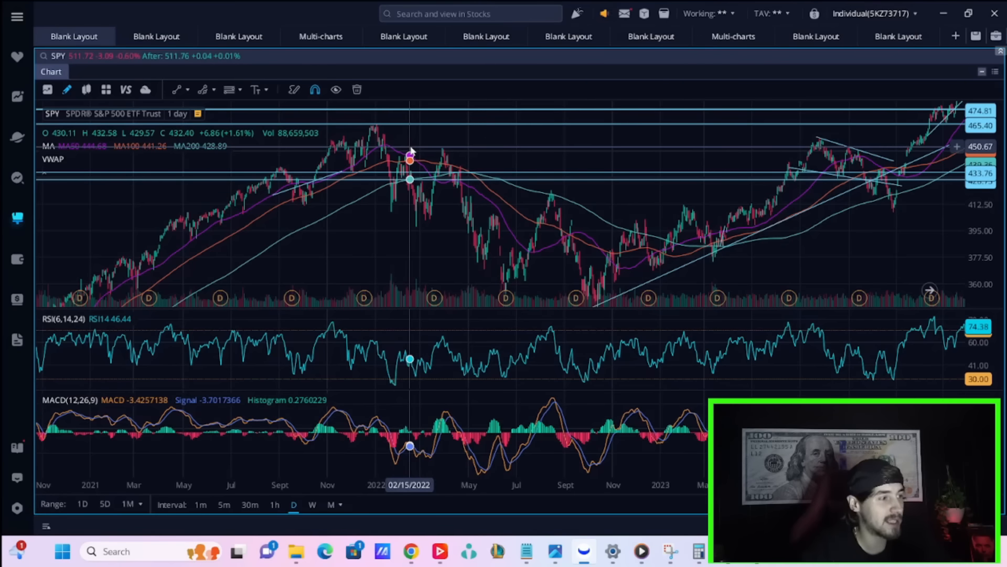
{"action": "mouse_move", "coordinate": [414, 158]}
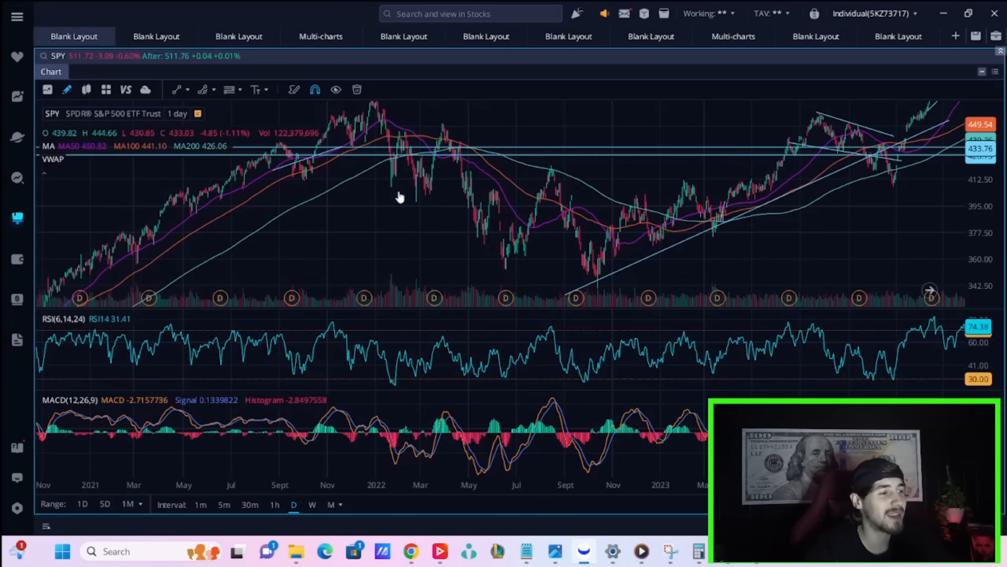
{"action": "left_click", "coordinate": [156, 35]}
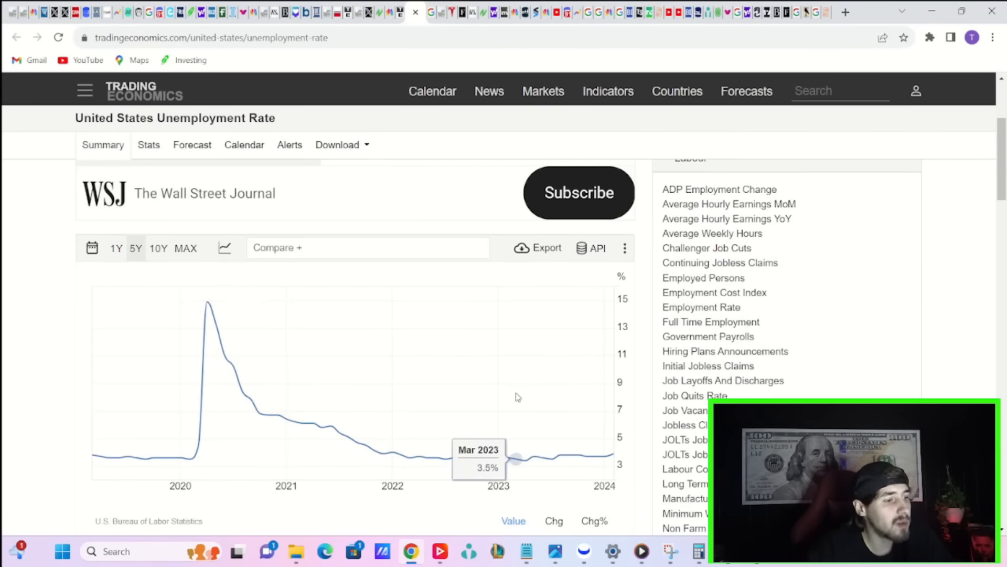
{"action": "left_click", "coordinate": [225, 248]}
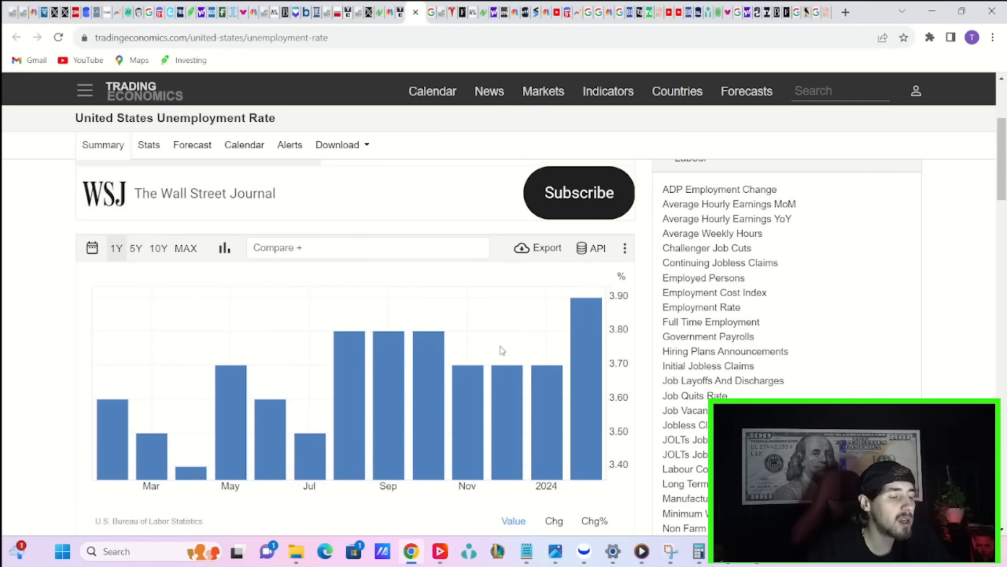
{"action": "mouse_move", "coordinate": [348, 385]}
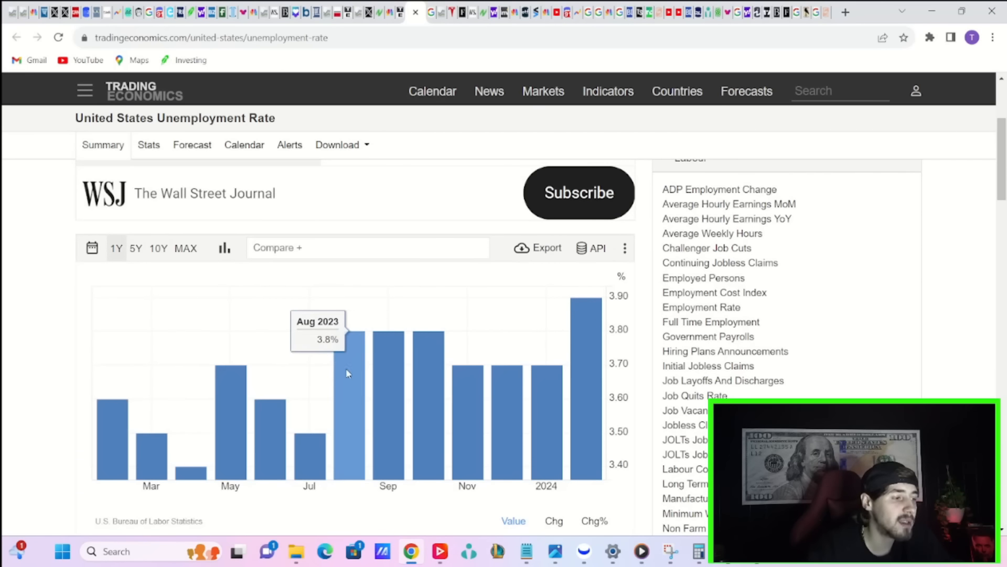
{"action": "mouse_move", "coordinate": [608, 376]}
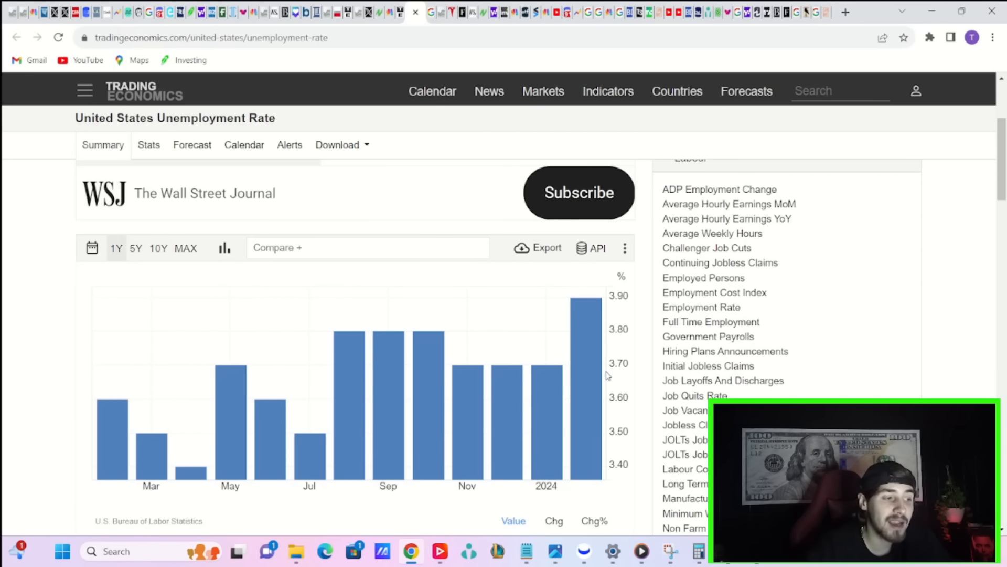
{"action": "left_click", "coordinate": [136, 248]}
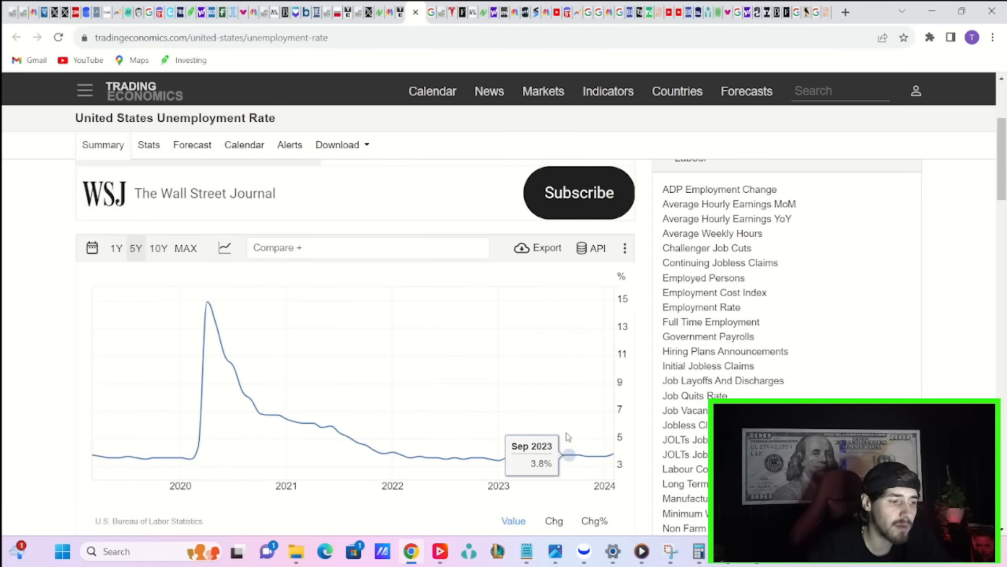
{"action": "mouse_move", "coordinate": [515, 458]}
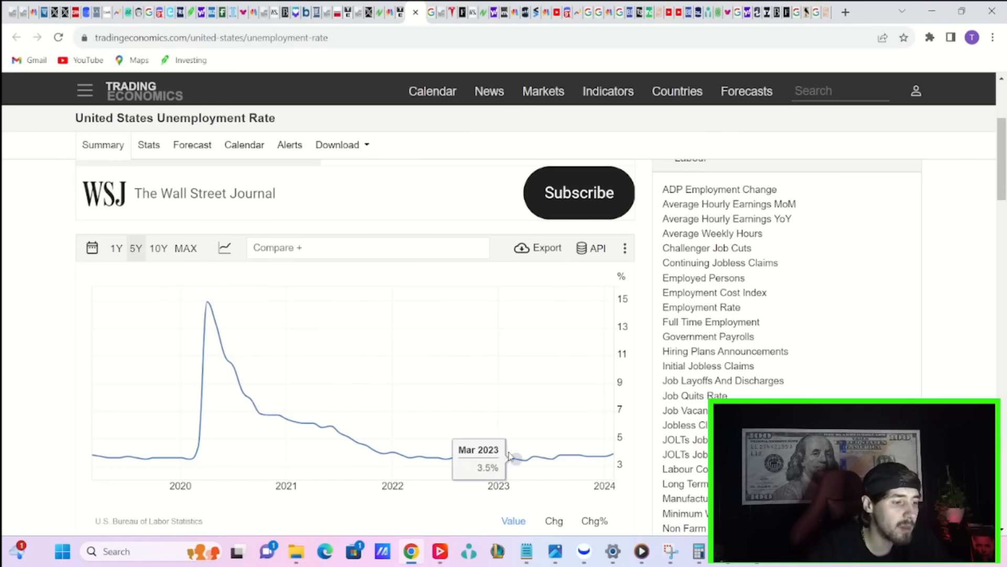
{"action": "mouse_move", "coordinate": [391, 455]}
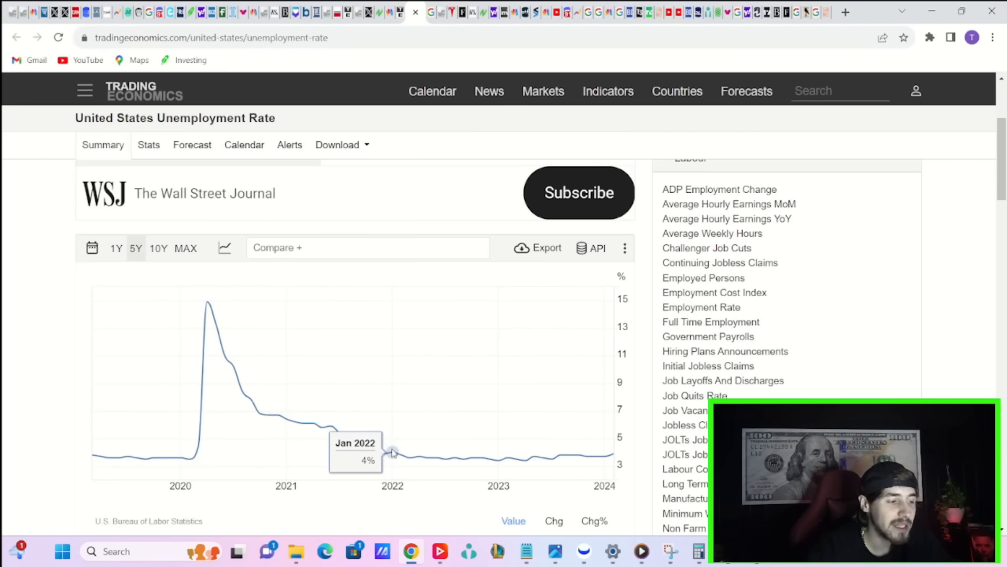
{"action": "mouse_move", "coordinate": [382, 451]}
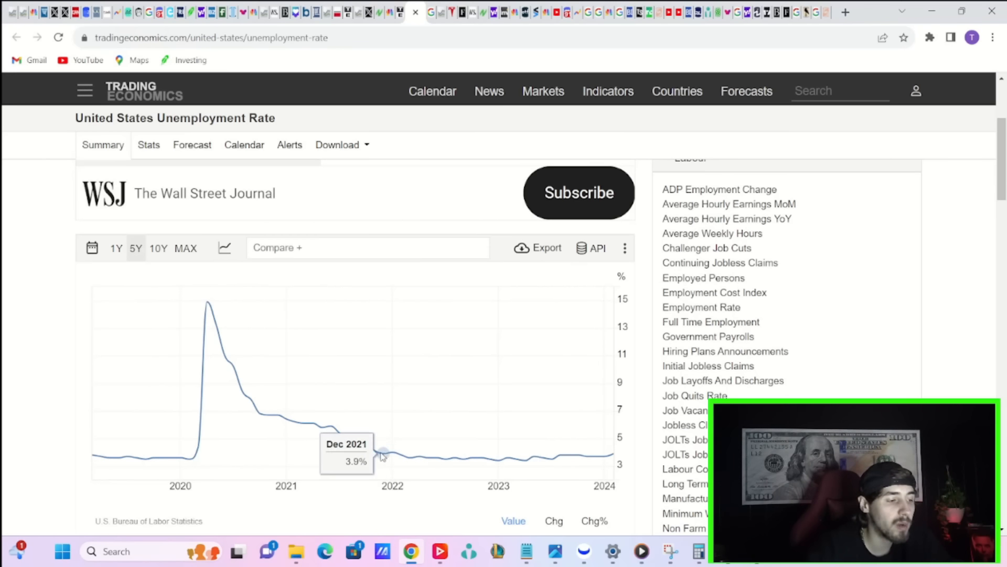
{"action": "mouse_move", "coordinate": [376, 453]}
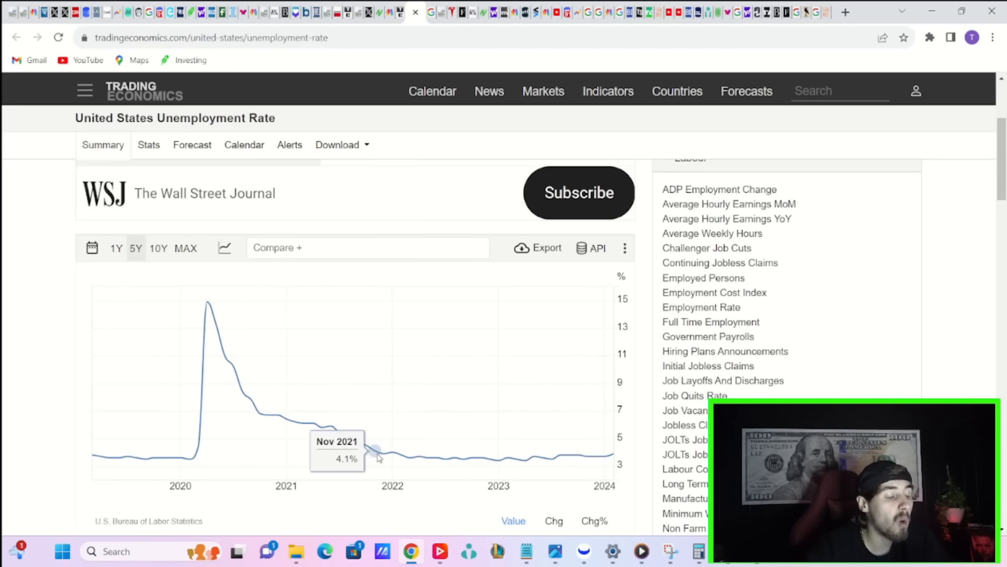
{"action": "mouse_move", "coordinate": [392, 451]}
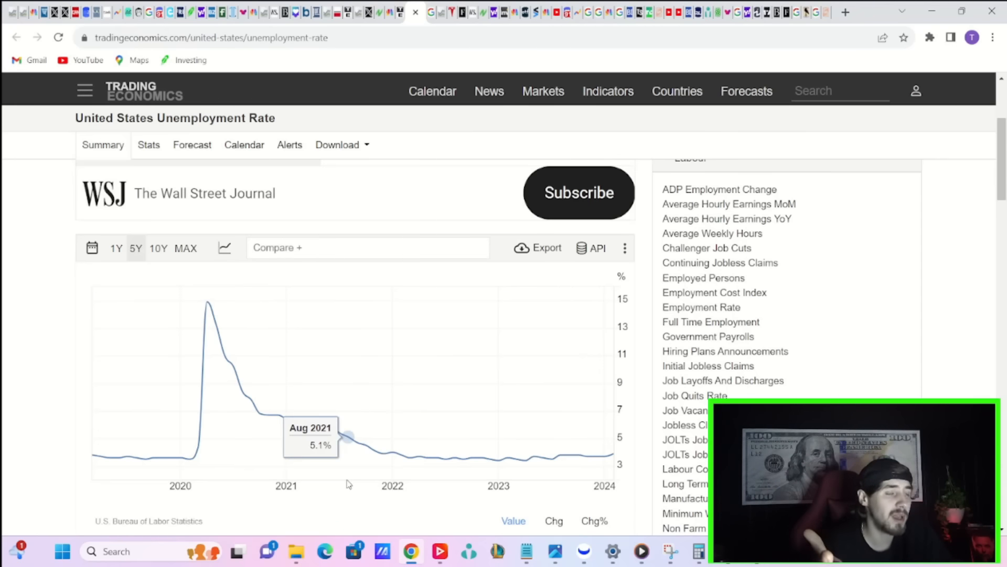
{"action": "mouse_move", "coordinate": [351, 472]}
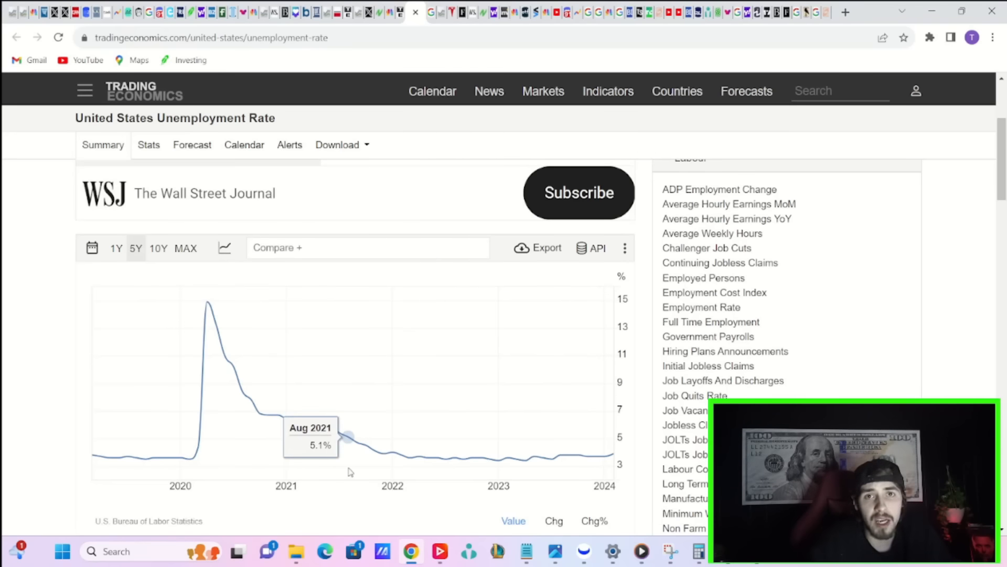
{"action": "mouse_move", "coordinate": [417, 457]}
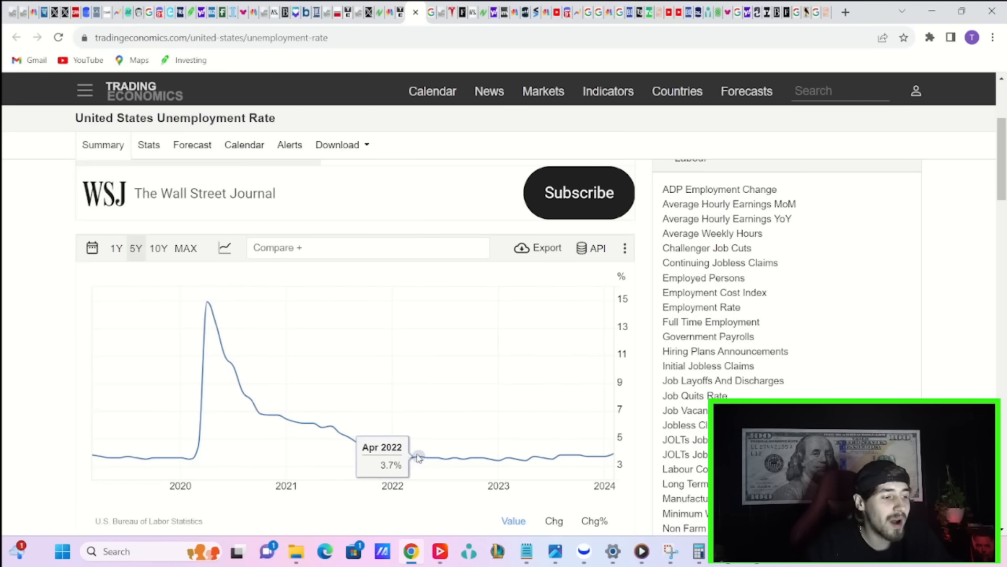
{"action": "mouse_move", "coordinate": [427, 458]}
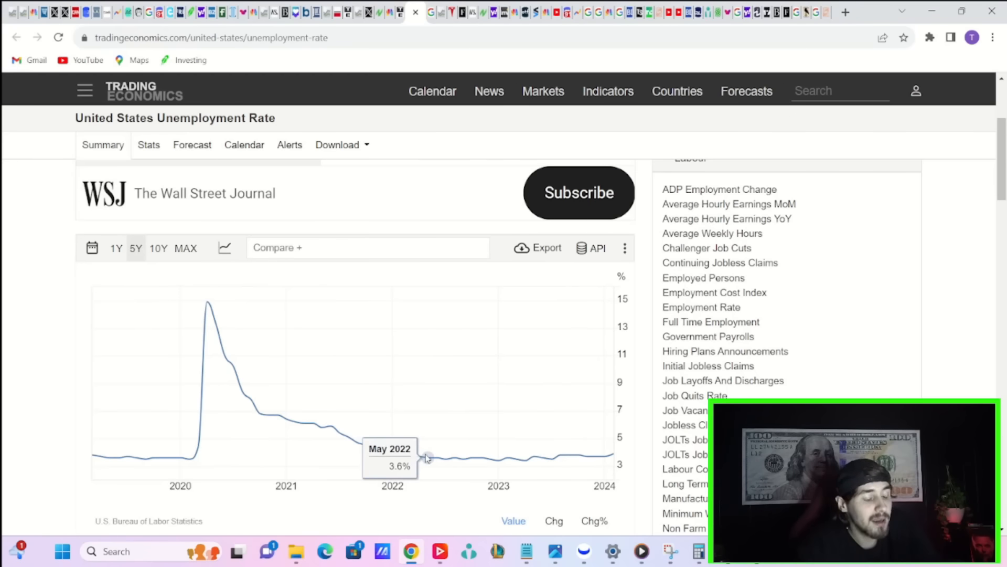
{"action": "mouse_move", "coordinate": [390, 458]}
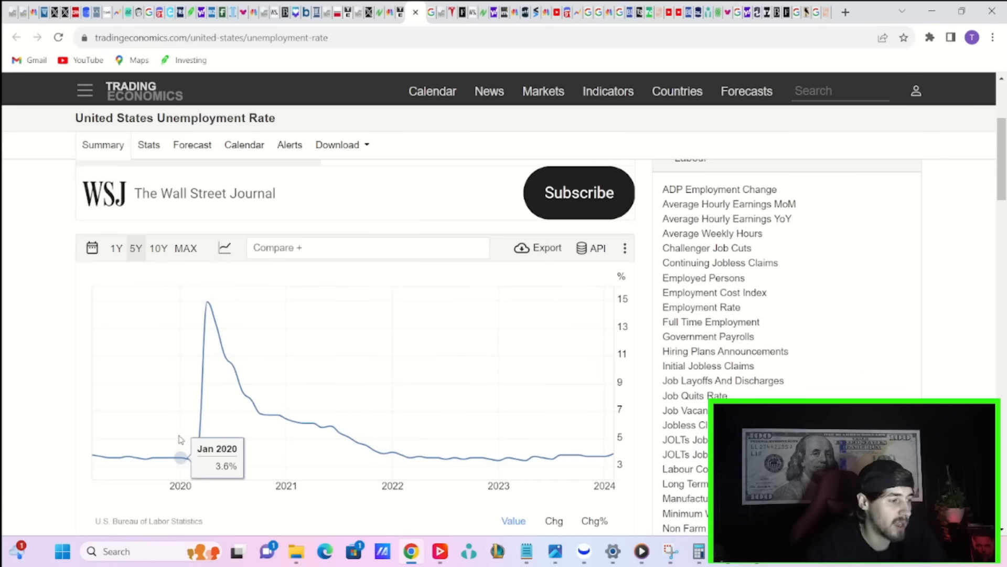
{"action": "mouse_move", "coordinate": [183, 443]}
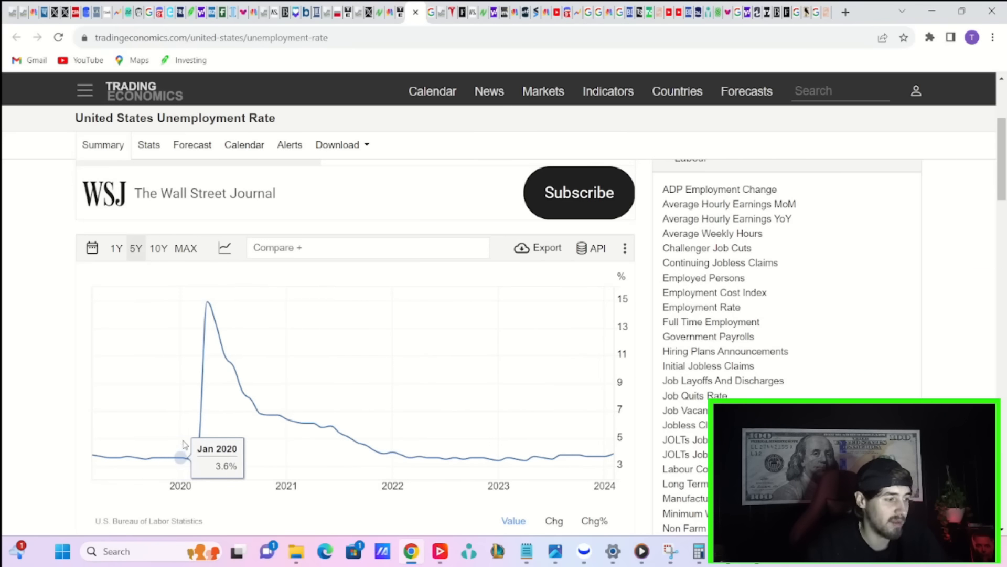
{"action": "mouse_move", "coordinate": [366, 445]}
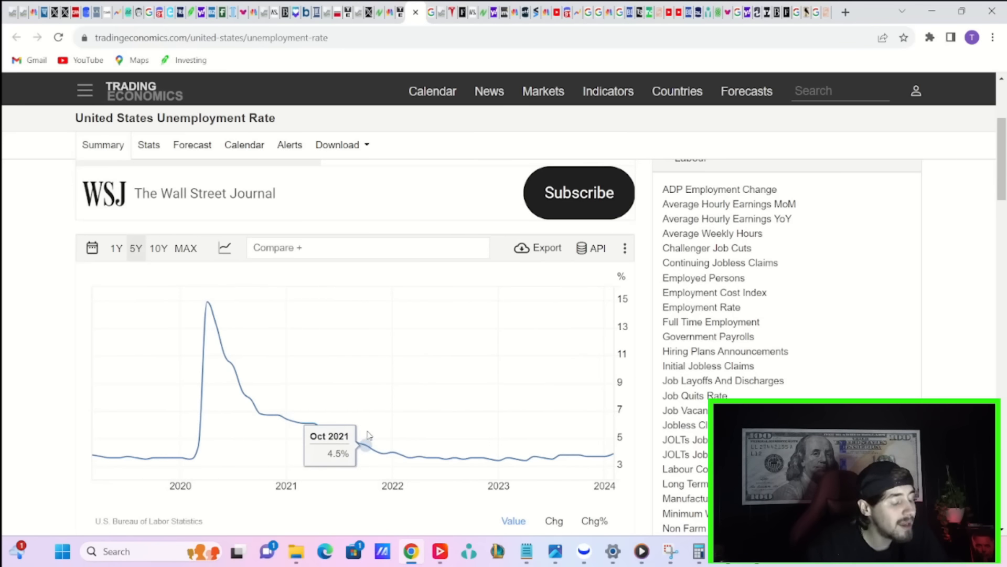
{"action": "mouse_move", "coordinate": [525, 474]}
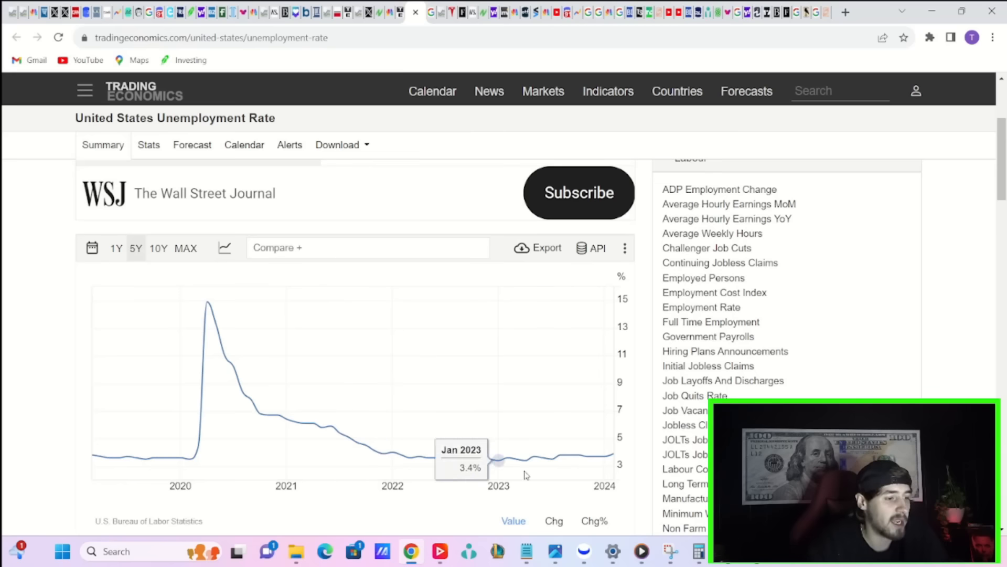
{"action": "mouse_move", "coordinate": [604, 460]}
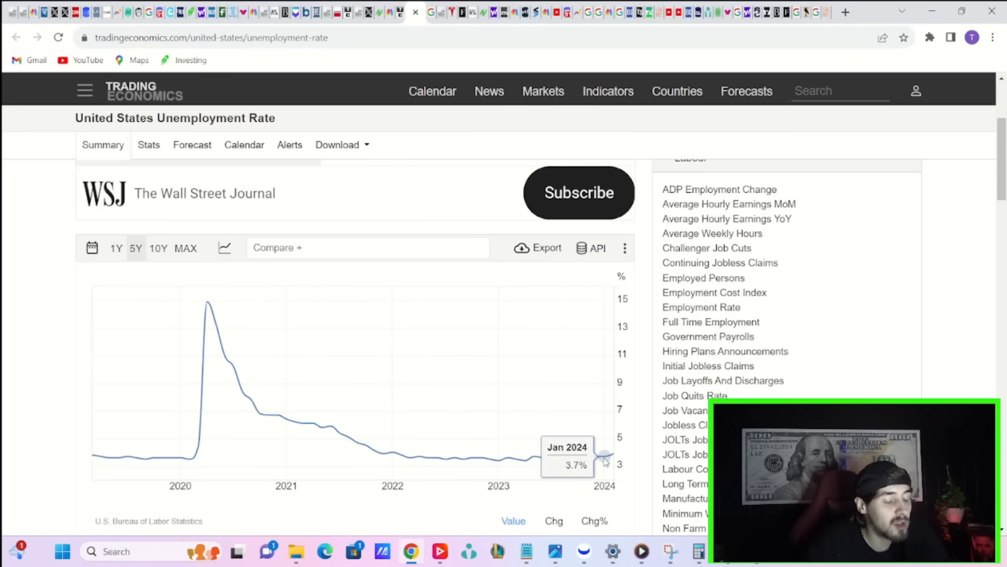
{"action": "mouse_move", "coordinate": [611, 456]}
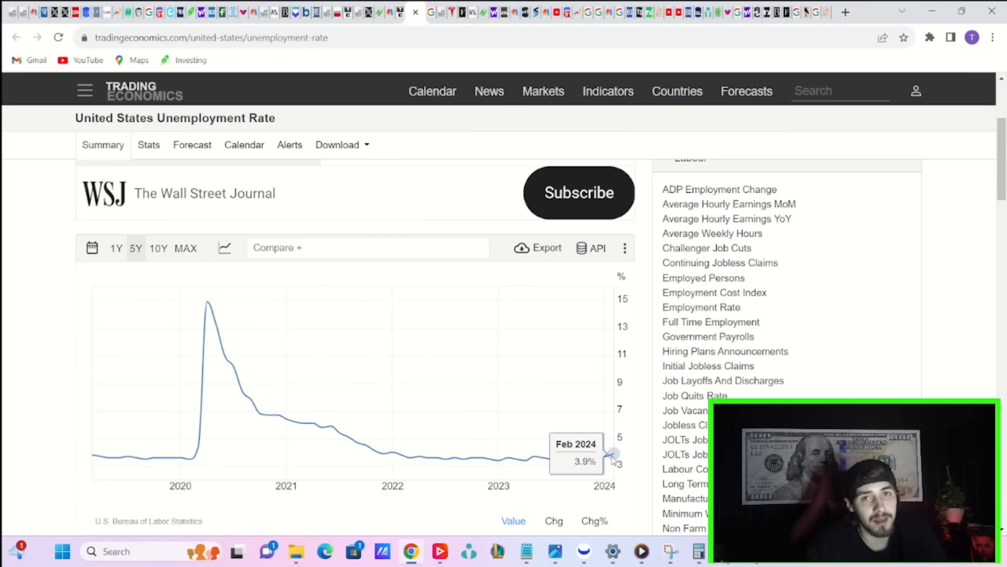
{"action": "mouse_move", "coordinate": [578, 455]}
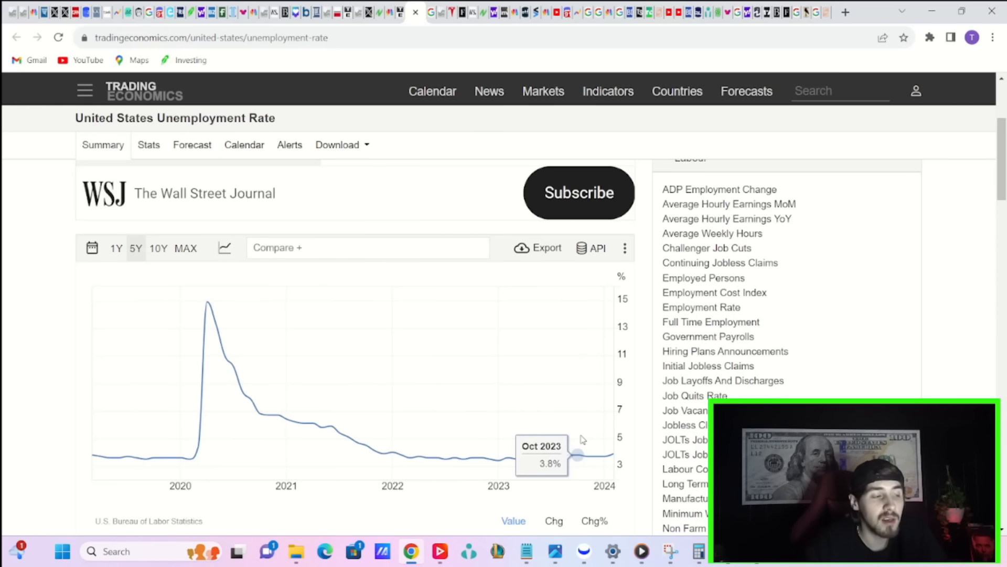
{"action": "mouse_move", "coordinate": [433, 69]}
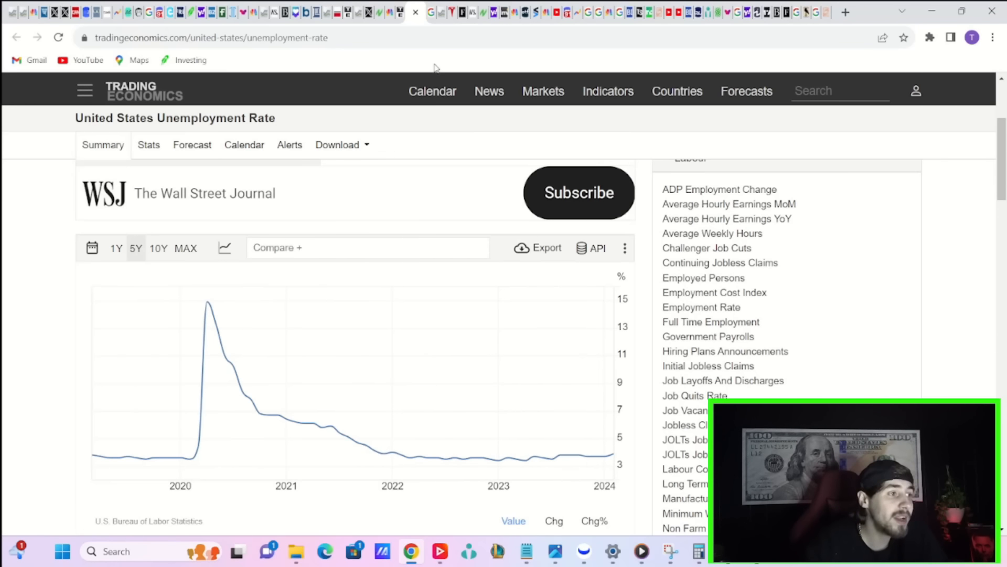
{"action": "mouse_move", "coordinate": [263, 11]}
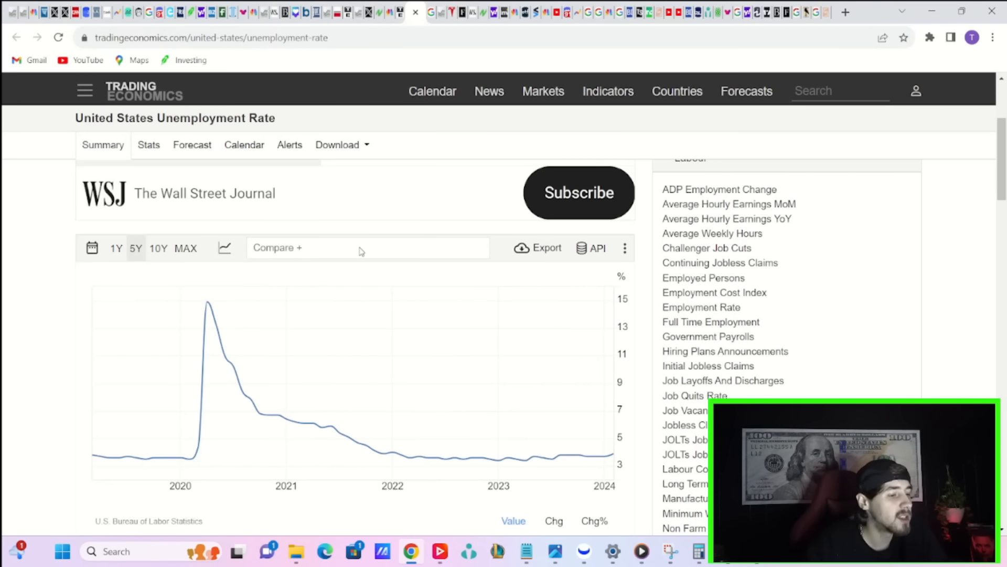
{"action": "mouse_move", "coordinate": [582, 156]}
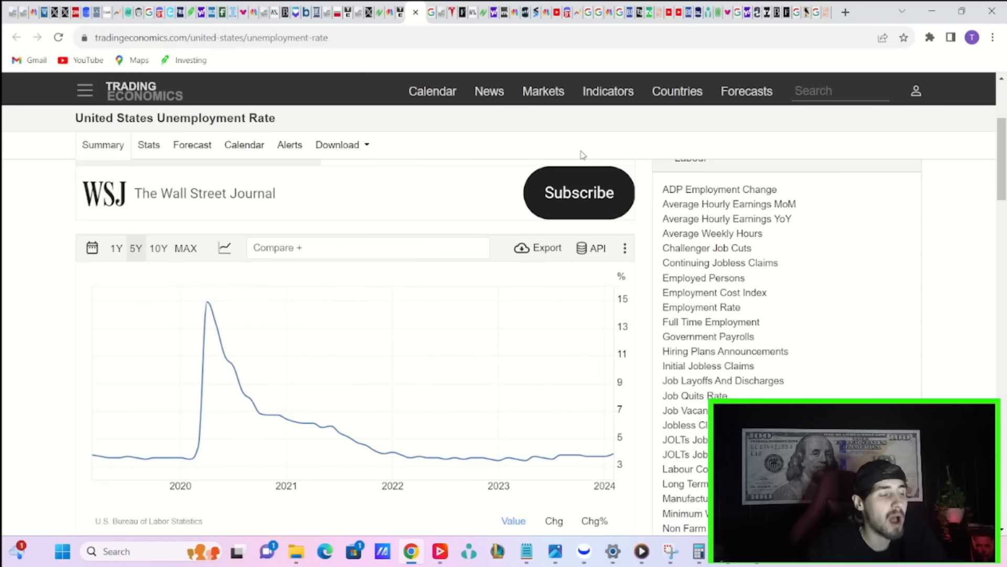
{"action": "mouse_move", "coordinate": [414, 13]}
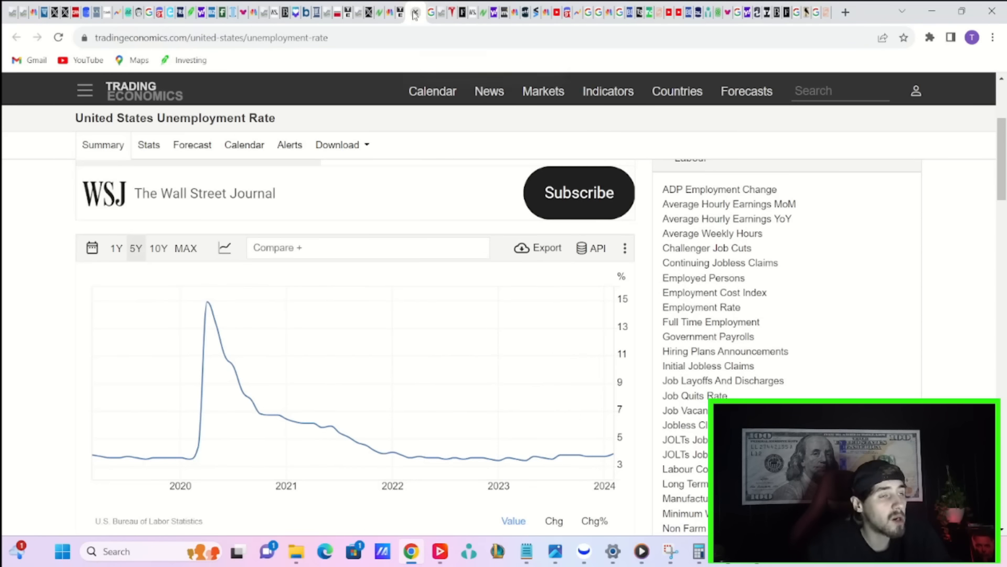
{"action": "mouse_move", "coordinate": [400, 11]}
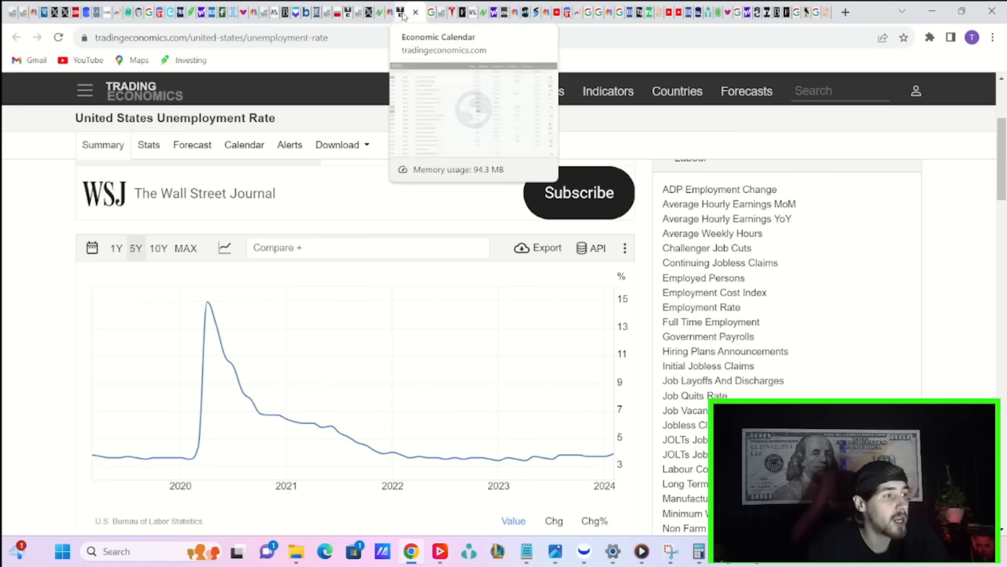
{"action": "mouse_move", "coordinate": [388, 11]}
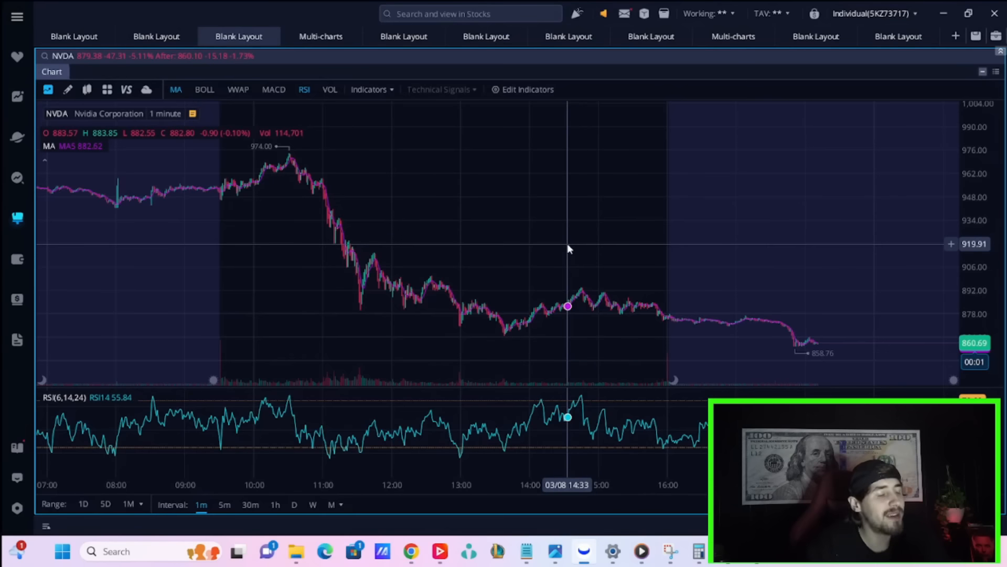
{"action": "mouse_move", "coordinate": [548, 227]}
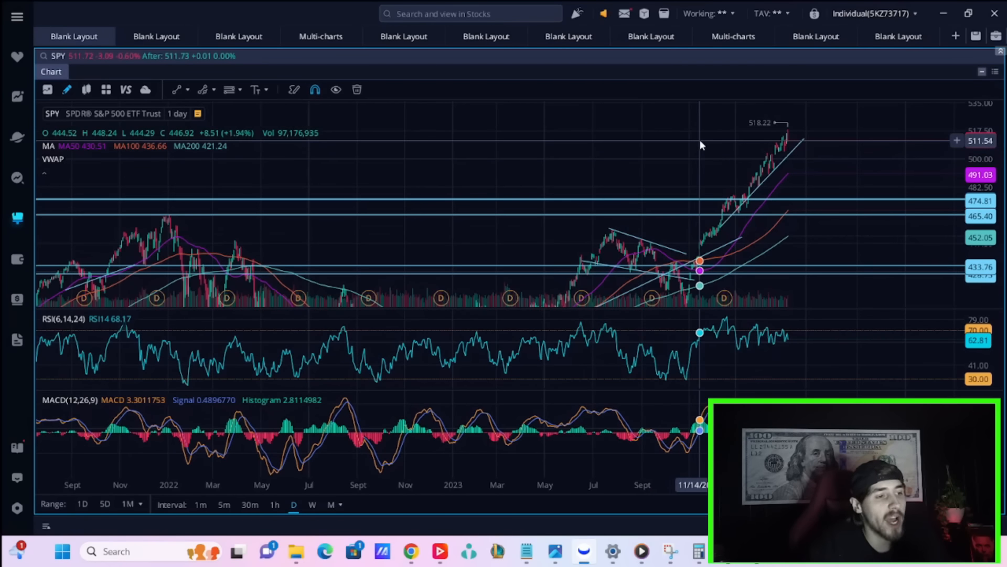
{"action": "mouse_move", "coordinate": [679, 149]}
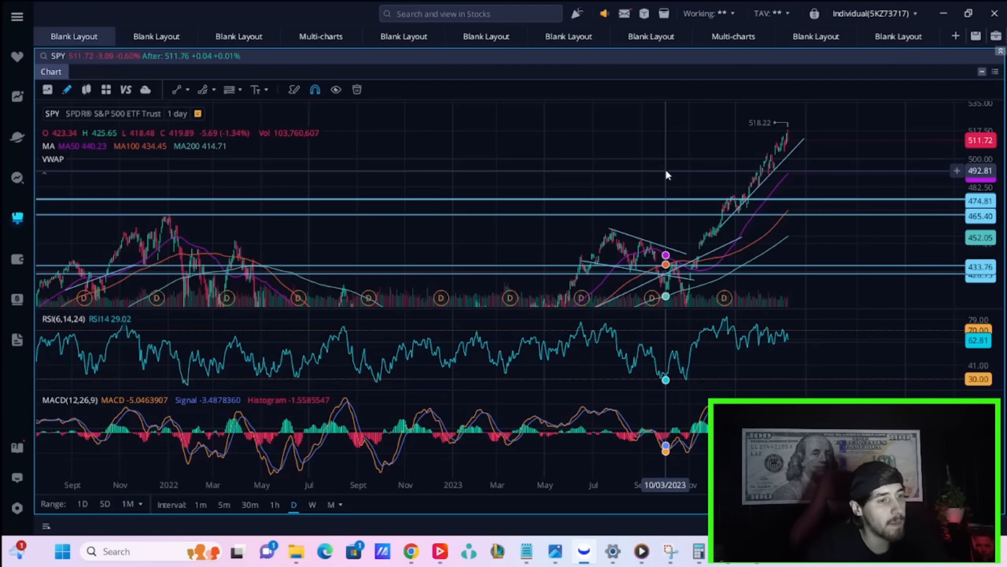
{"action": "mouse_move", "coordinate": [673, 147]}
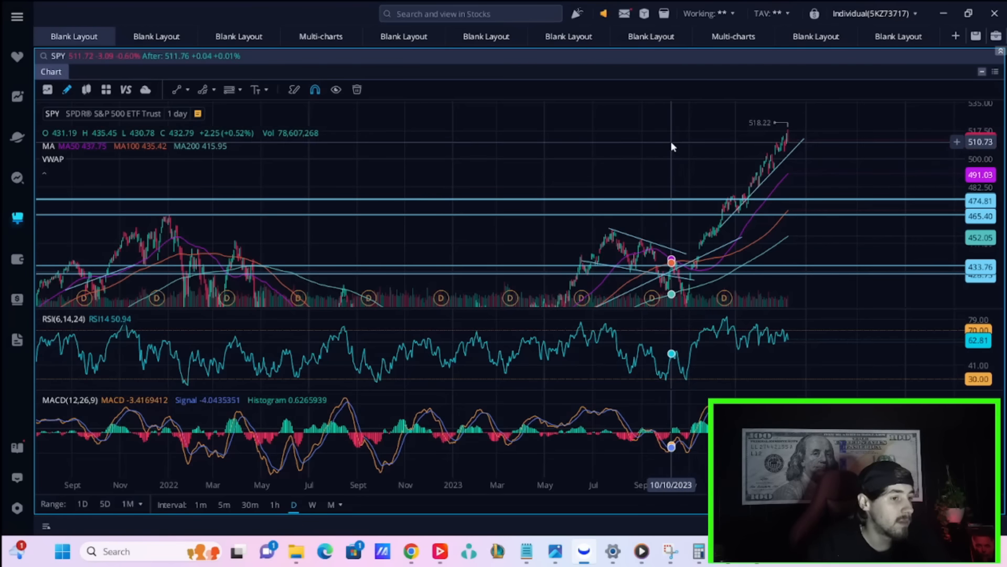
{"action": "mouse_move", "coordinate": [667, 120]}
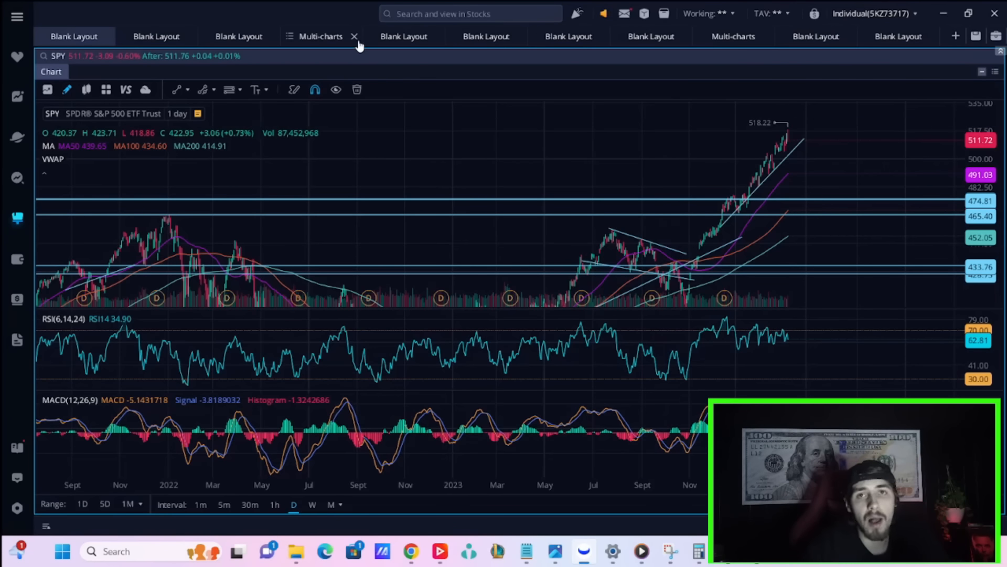
Switch to the Blank Layout tab with the SPY 1-day chart and indicators
{"action": "left_click", "coordinate": [353, 35]}
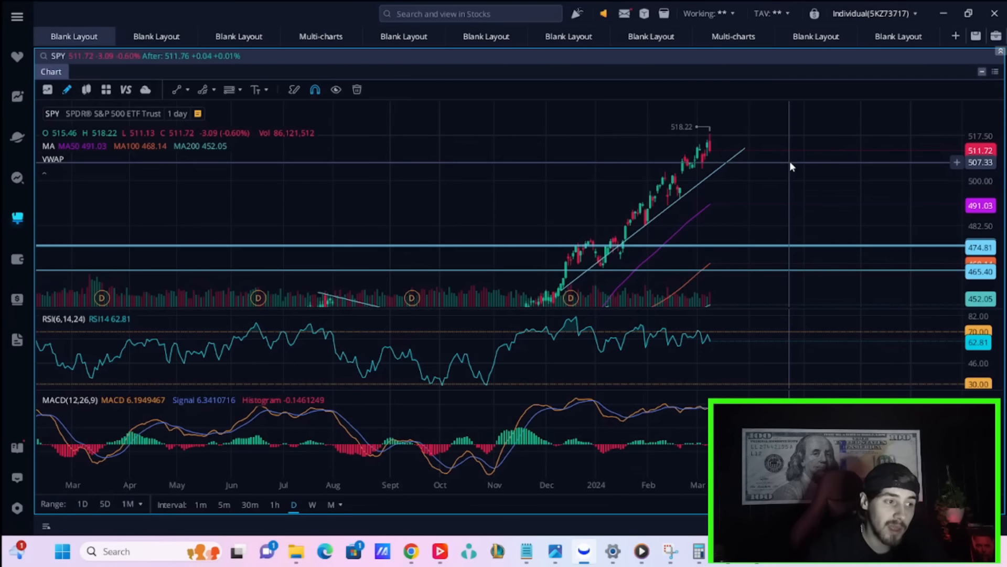
{"action": "mouse_move", "coordinate": [805, 177]}
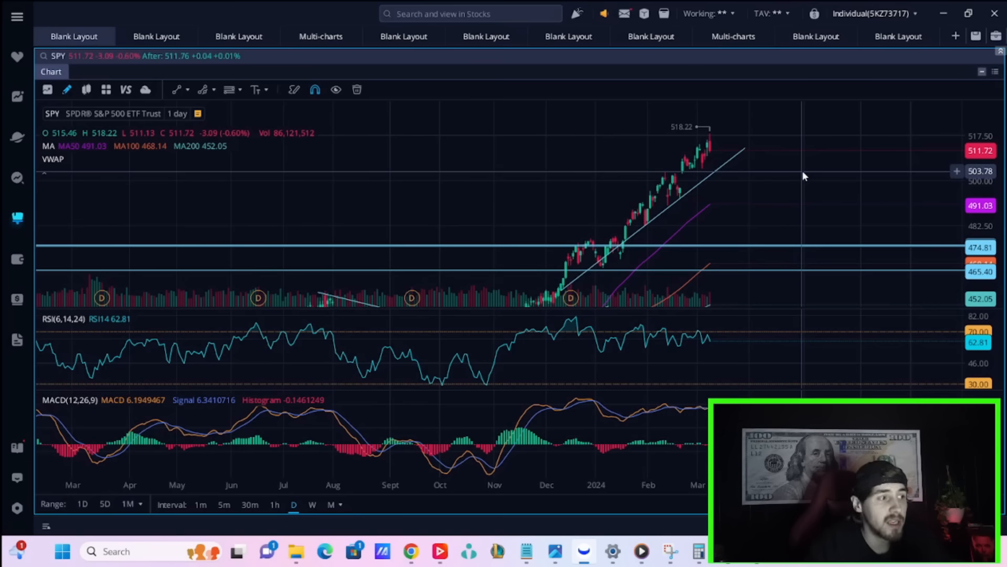
{"action": "mouse_move", "coordinate": [804, 177]}
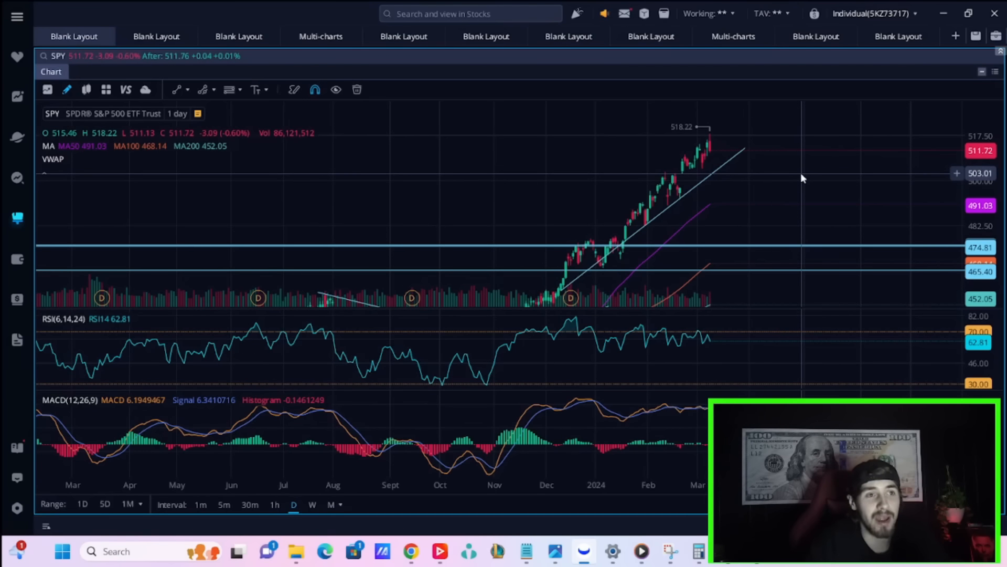
{"action": "mouse_move", "coordinate": [801, 169]}
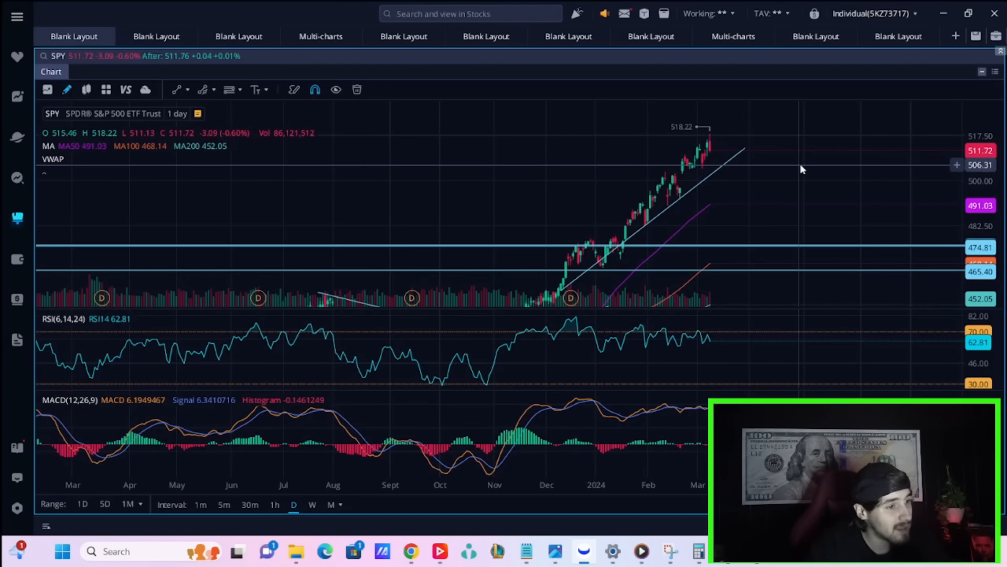
Review SPY on one-minute candles, then switch to the layout holding the NVDA one-minute chart
{"action": "left_click", "coordinate": [200, 505]}
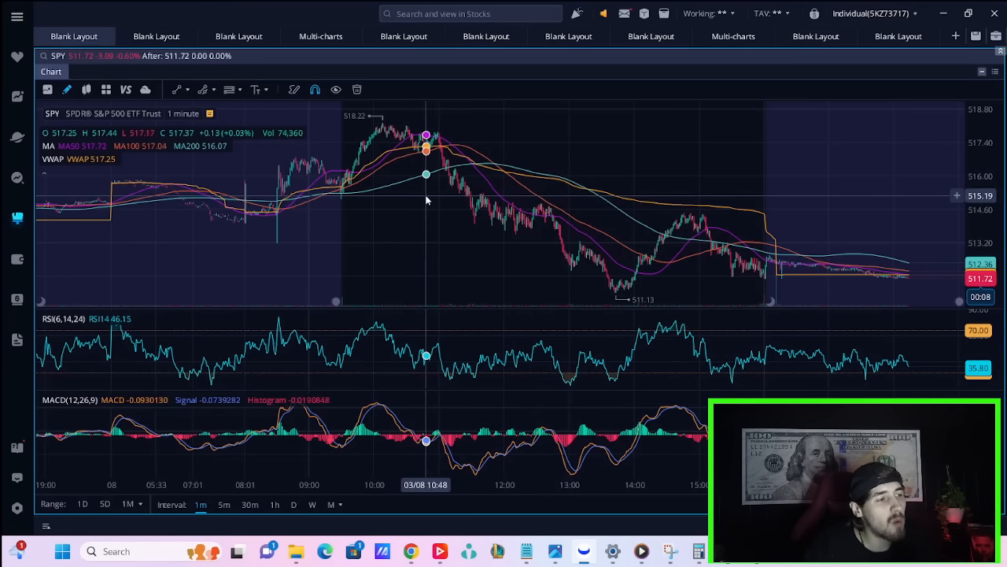
{"action": "mouse_move", "coordinate": [537, 233]}
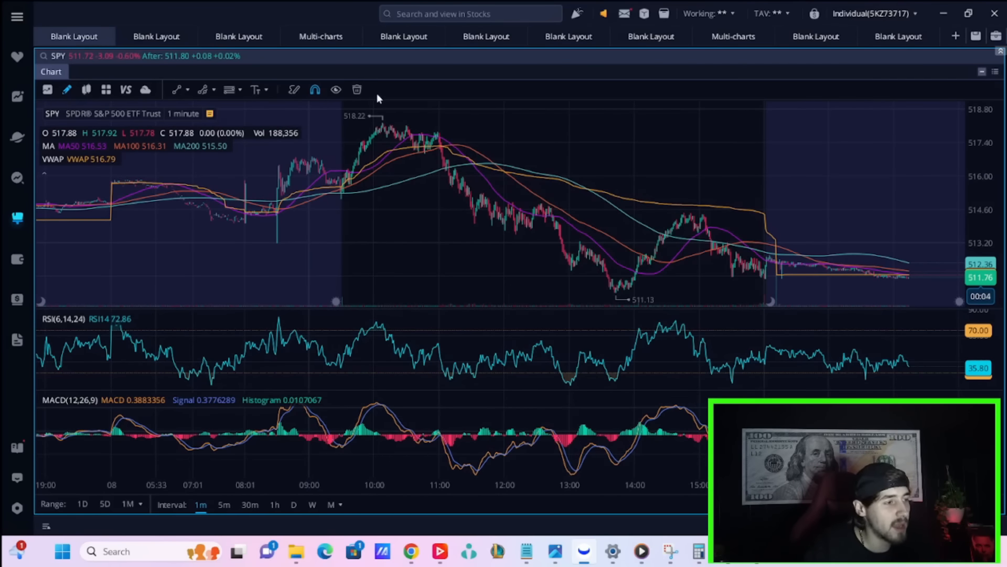
{"action": "mouse_move", "coordinate": [384, 125]}
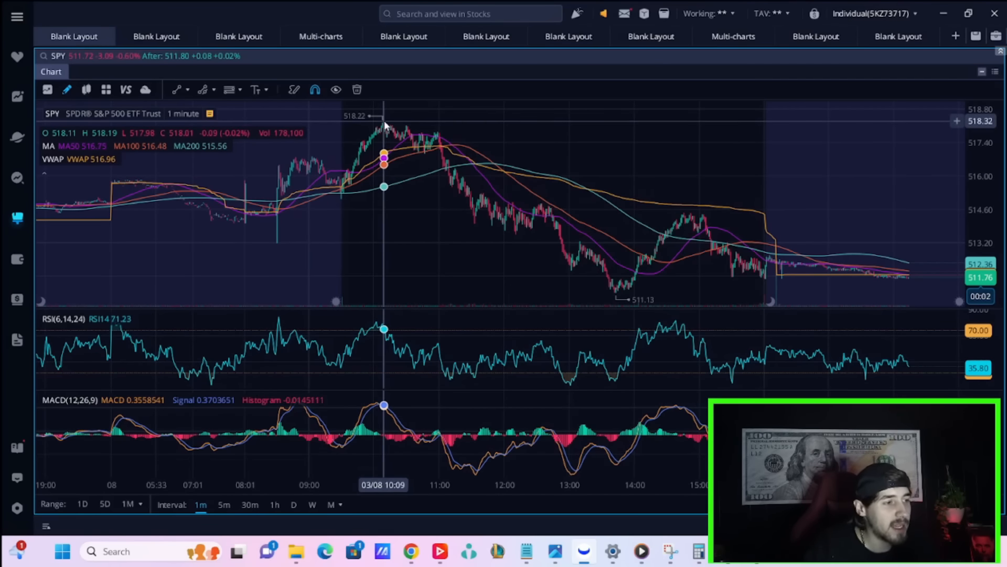
{"action": "mouse_move", "coordinate": [652, 291]}
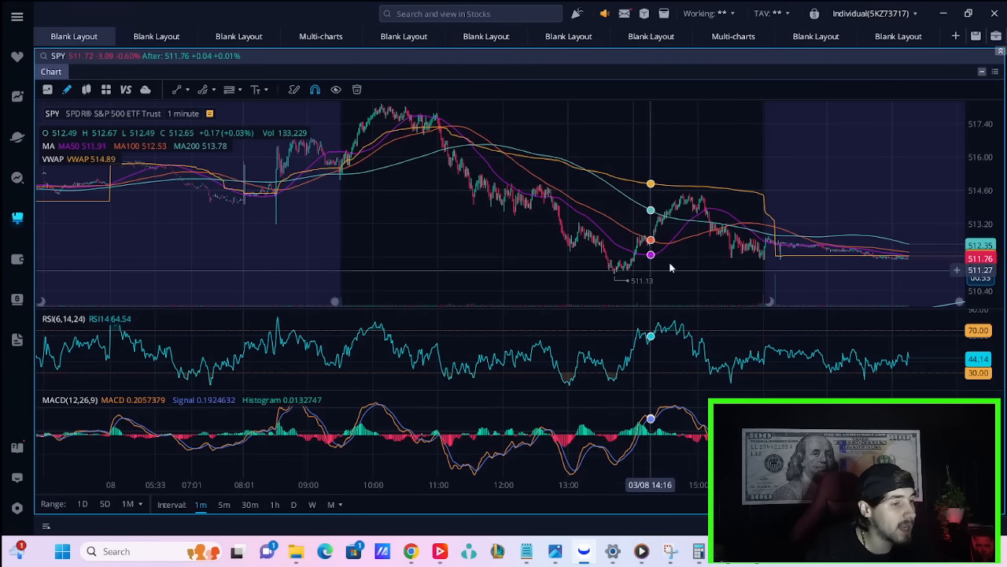
{"action": "mouse_move", "coordinate": [751, 253]}
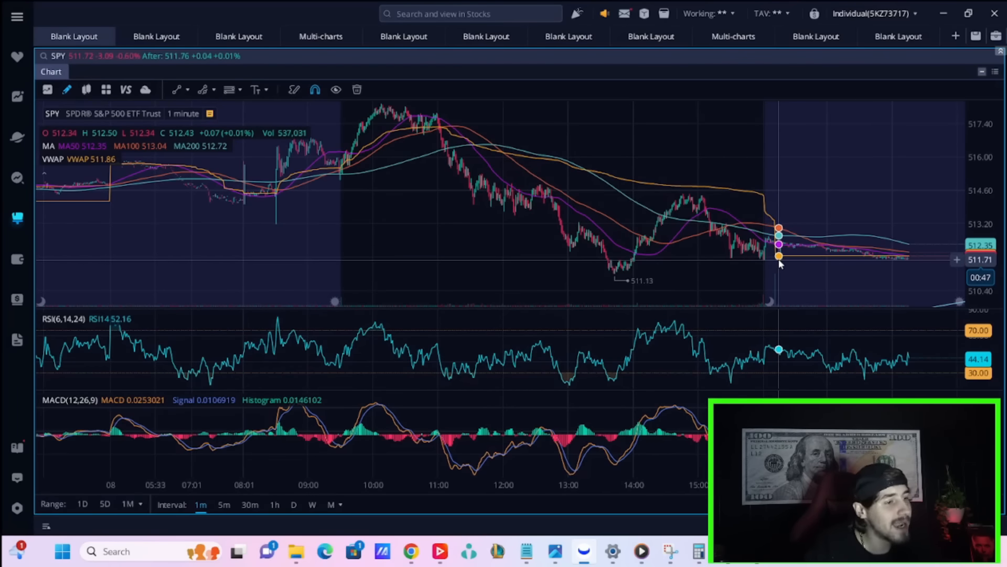
{"action": "mouse_move", "coordinate": [717, 253]}
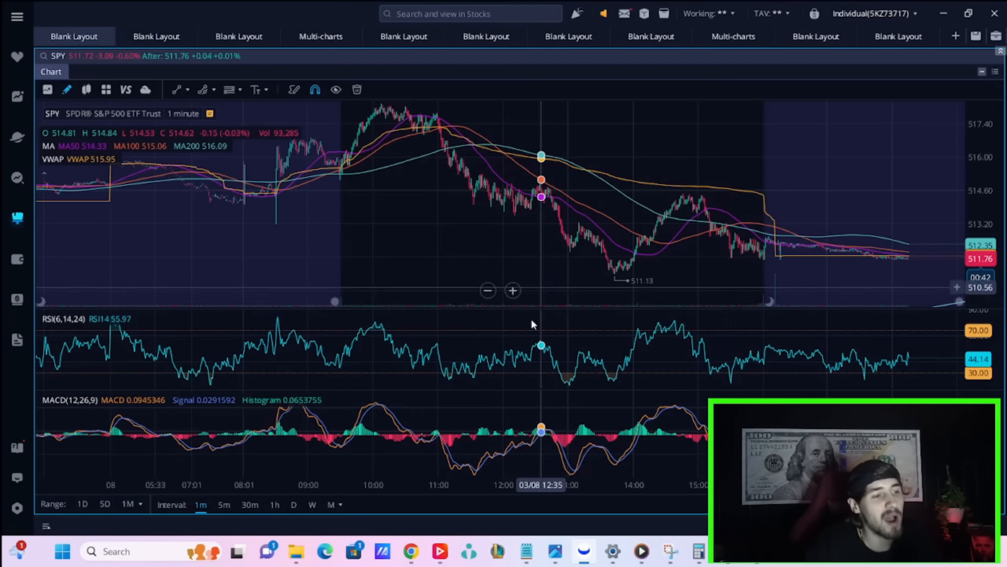
{"action": "left_click", "coordinate": [293, 504]}
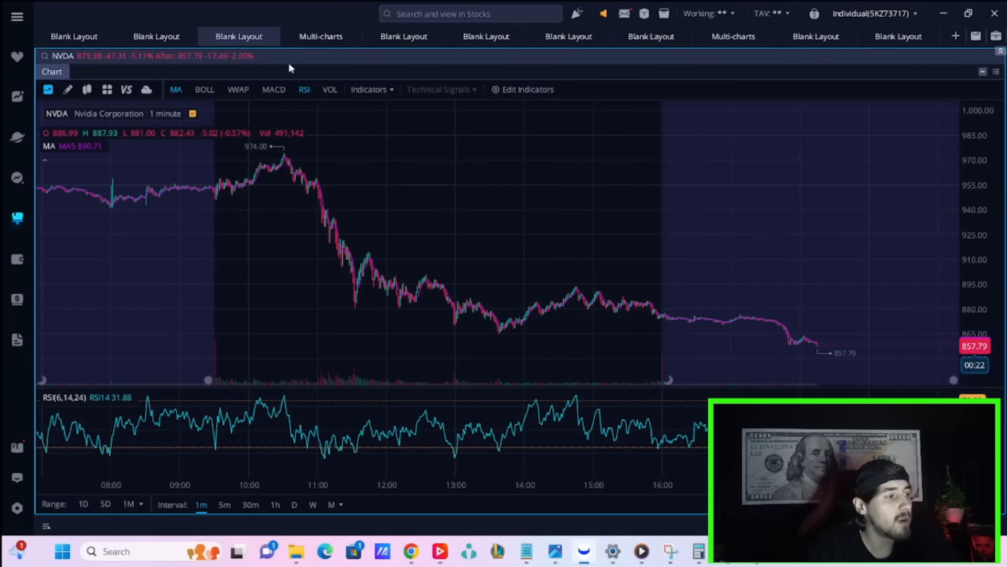
{"action": "left_click", "coordinate": [321, 36]}
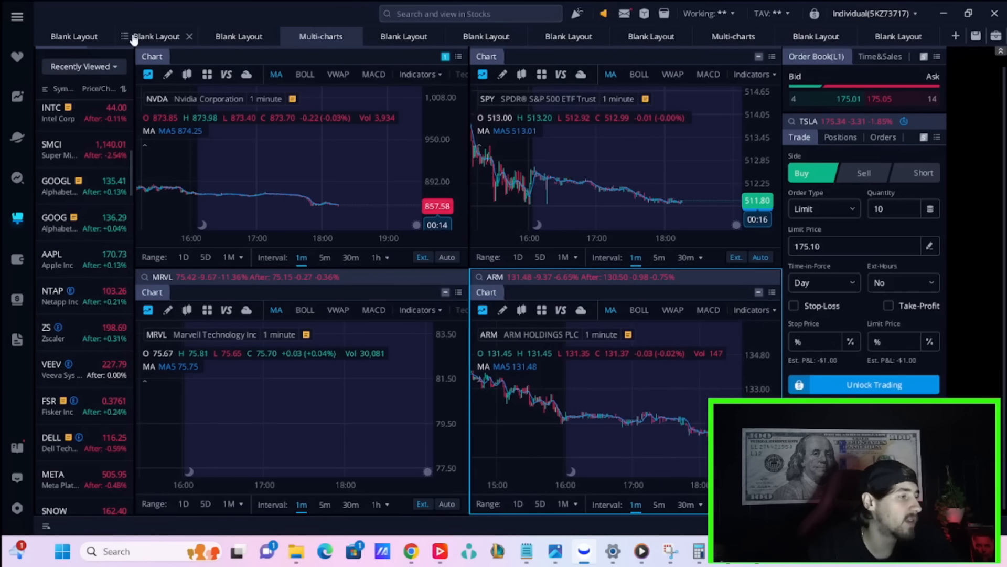
{"action": "left_click", "coordinate": [238, 36]}
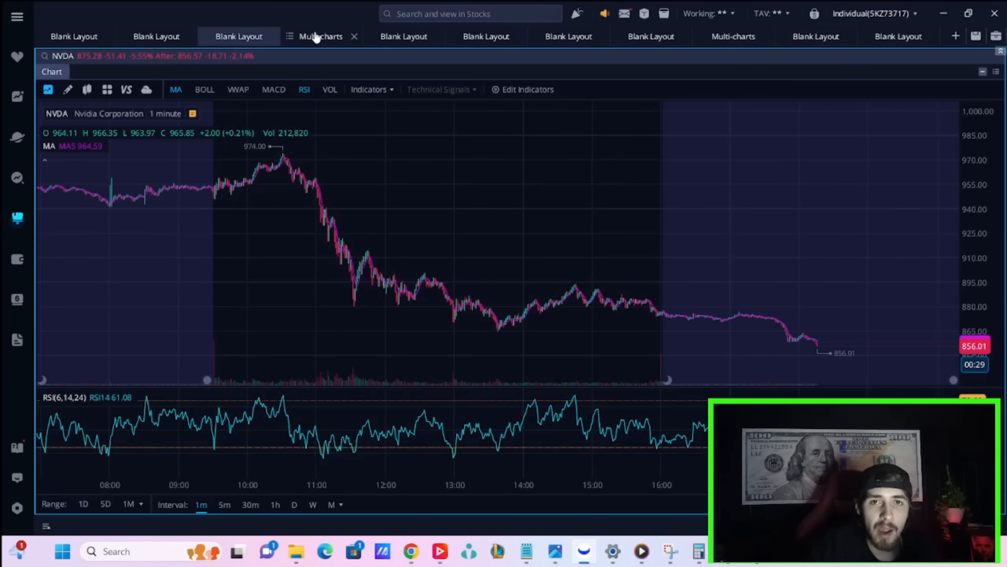
{"action": "mouse_move", "coordinate": [344, 19]}
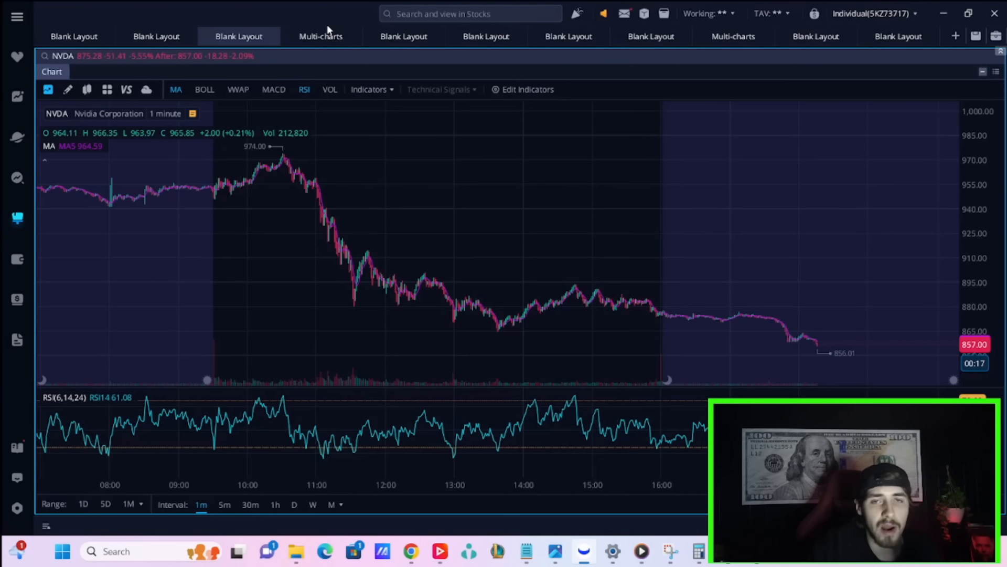
{"action": "mouse_move", "coordinate": [299, 68]}
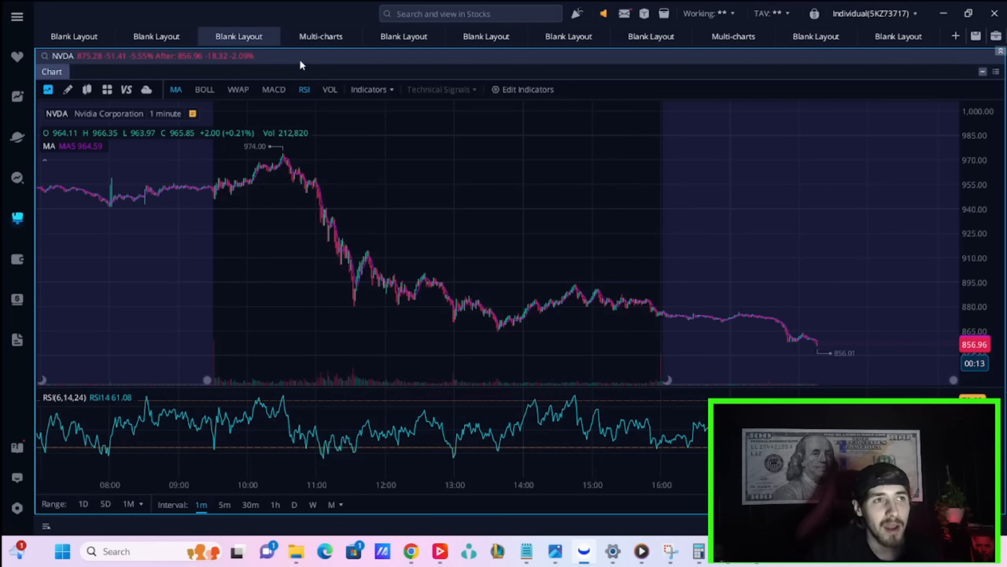
{"action": "mouse_move", "coordinate": [456, 340]}
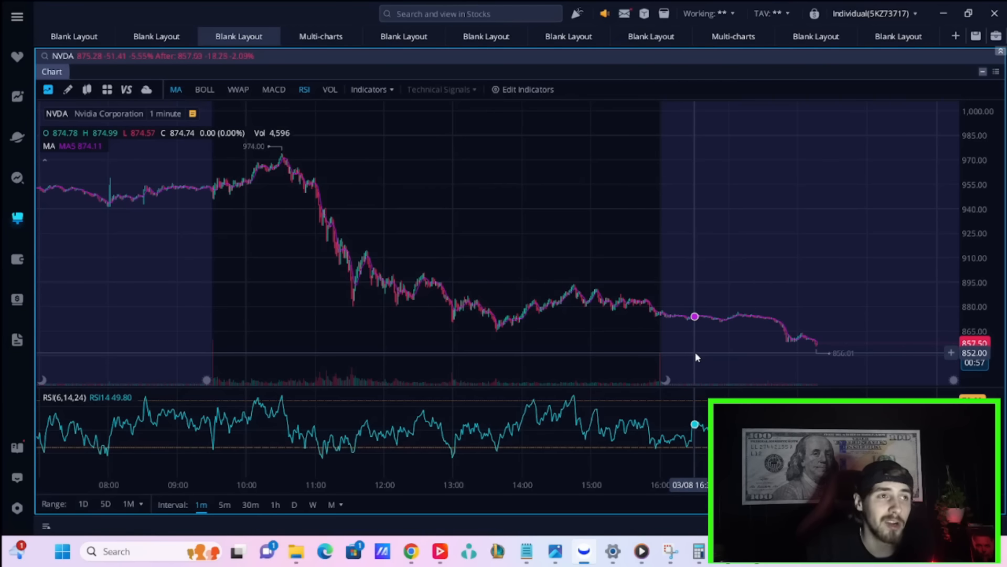
{"action": "mouse_move", "coordinate": [699, 370]}
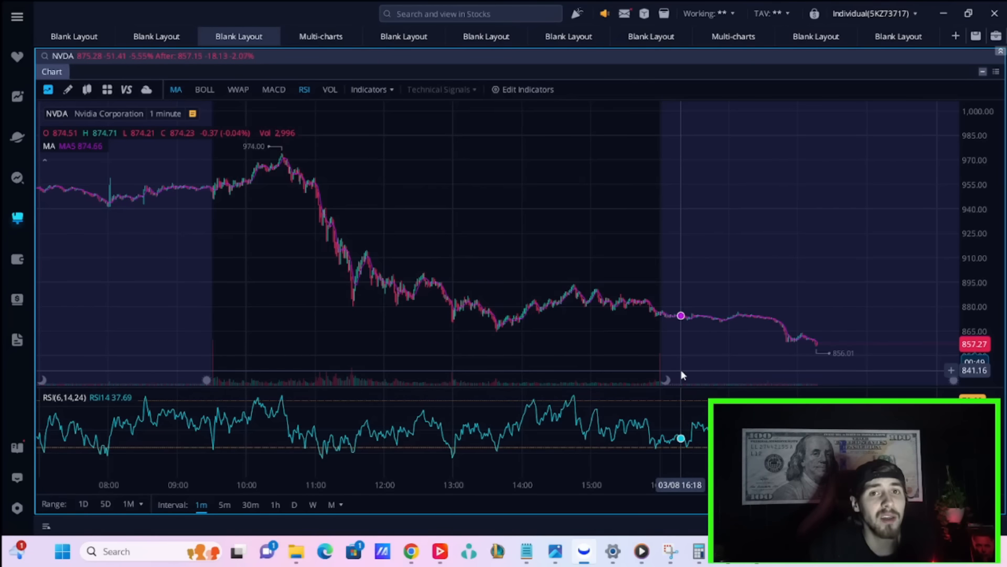
{"action": "mouse_move", "coordinate": [674, 376]}
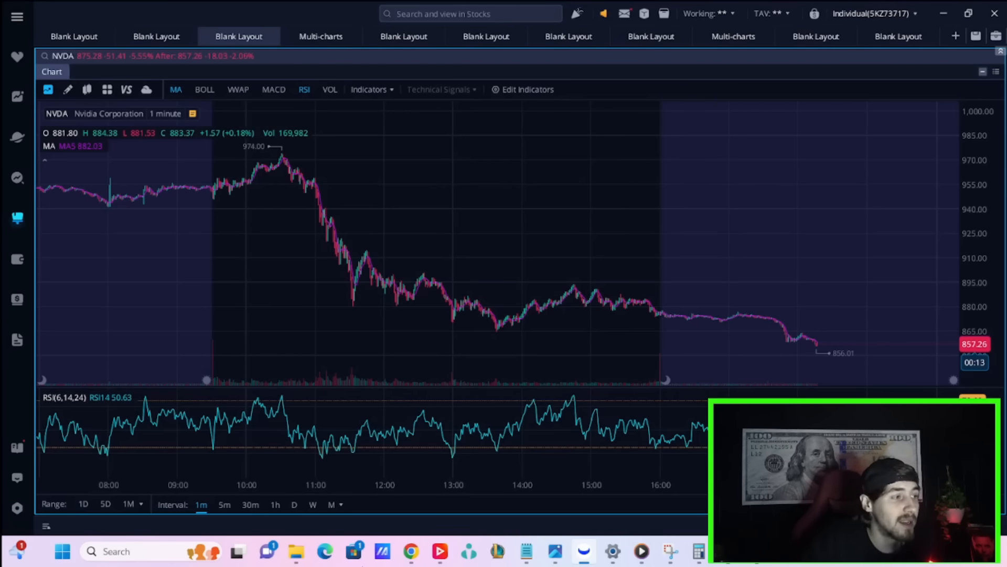
{"action": "mouse_move", "coordinate": [354, 347]}
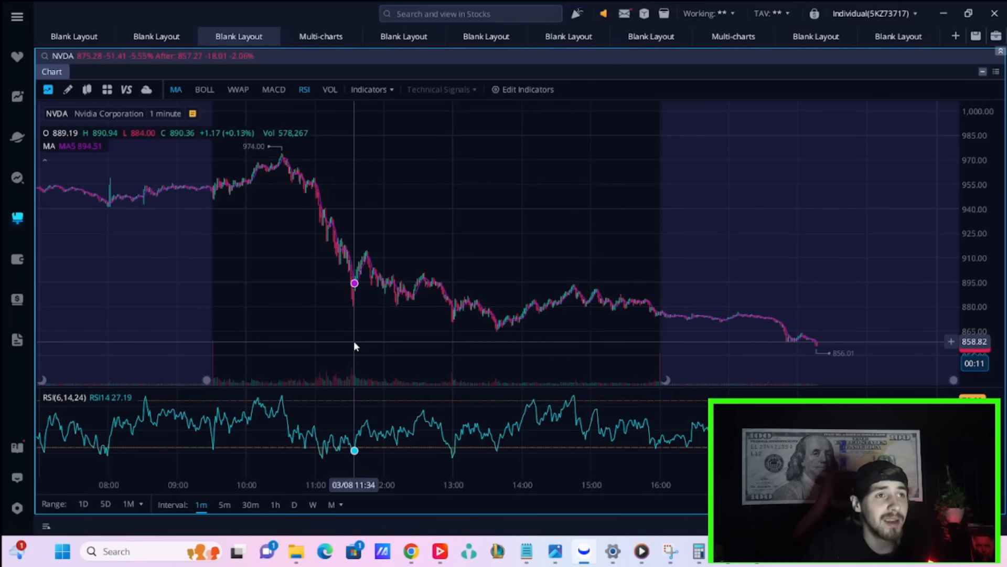
{"action": "mouse_move", "coordinate": [403, 305]}
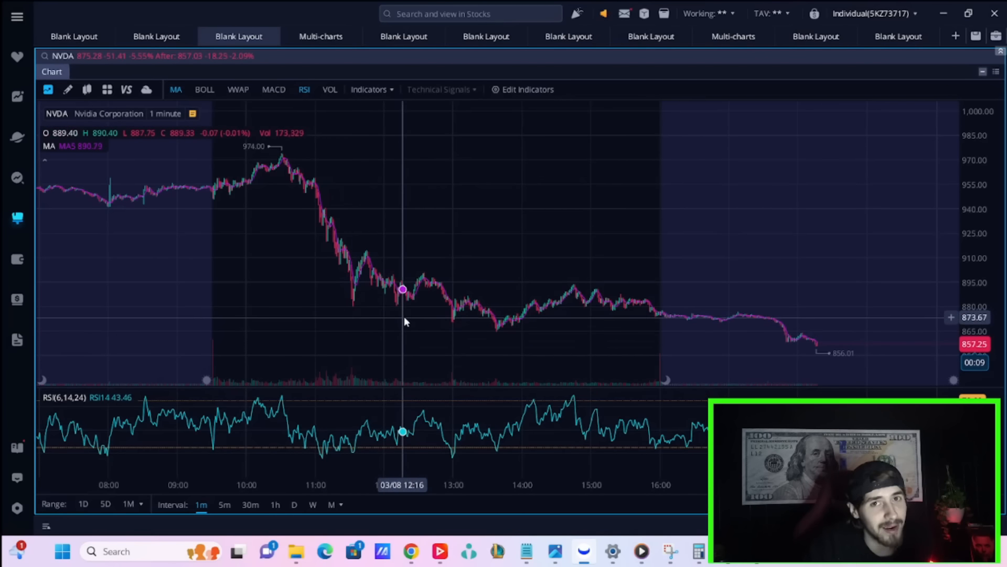
{"action": "mouse_move", "coordinate": [443, 319]}
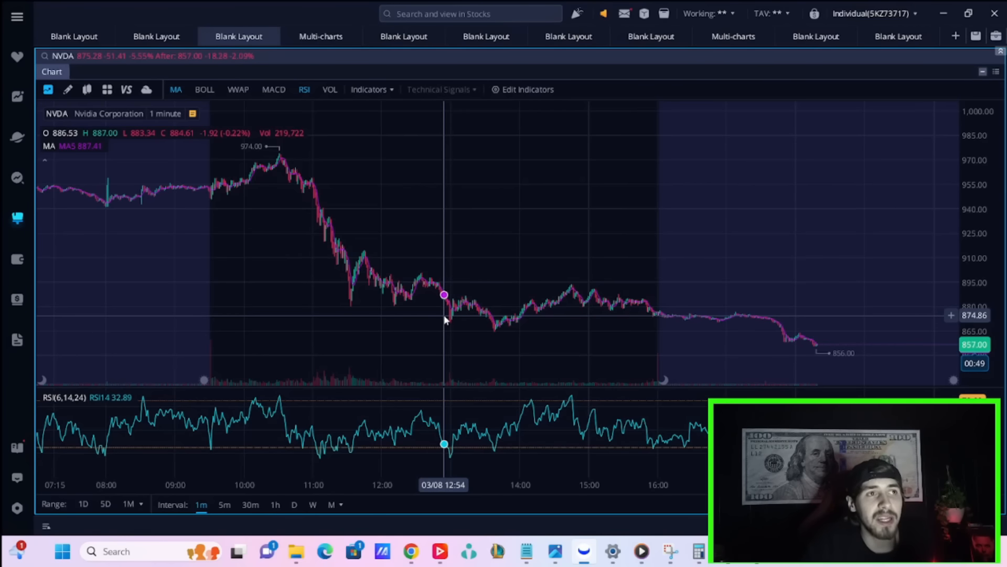
{"action": "mouse_move", "coordinate": [323, 349]}
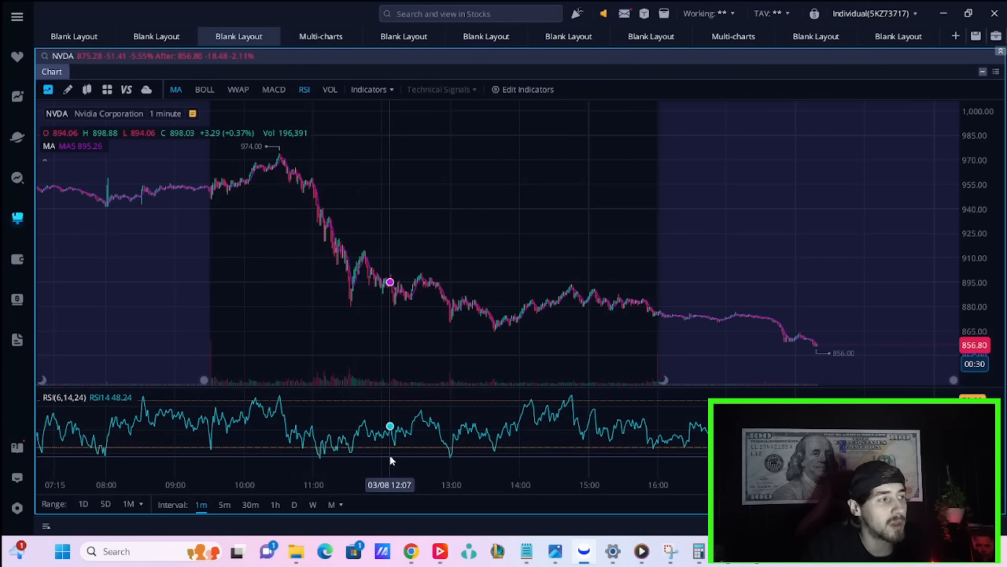
{"action": "mouse_move", "coordinate": [340, 301]}
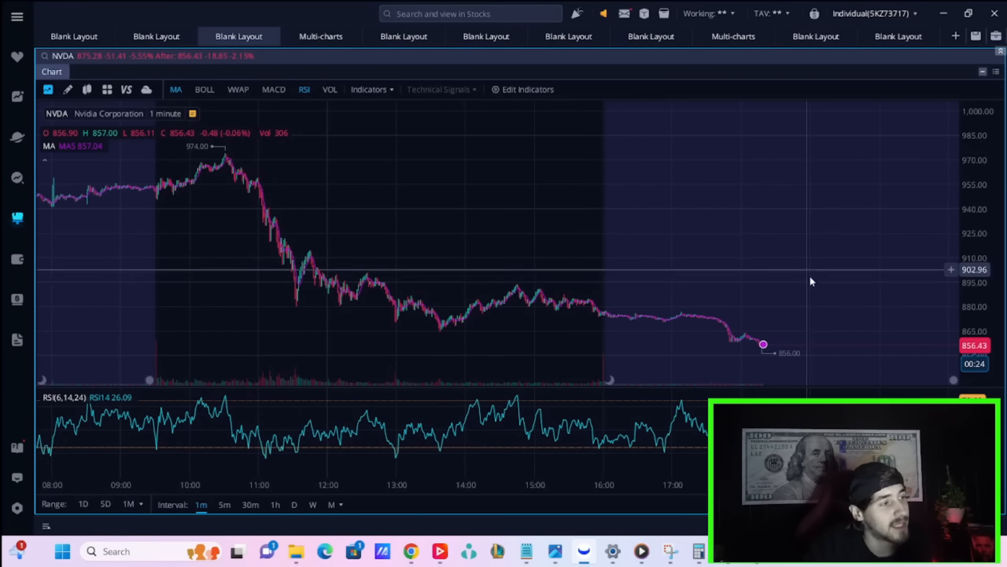
{"action": "mouse_move", "coordinate": [789, 262]}
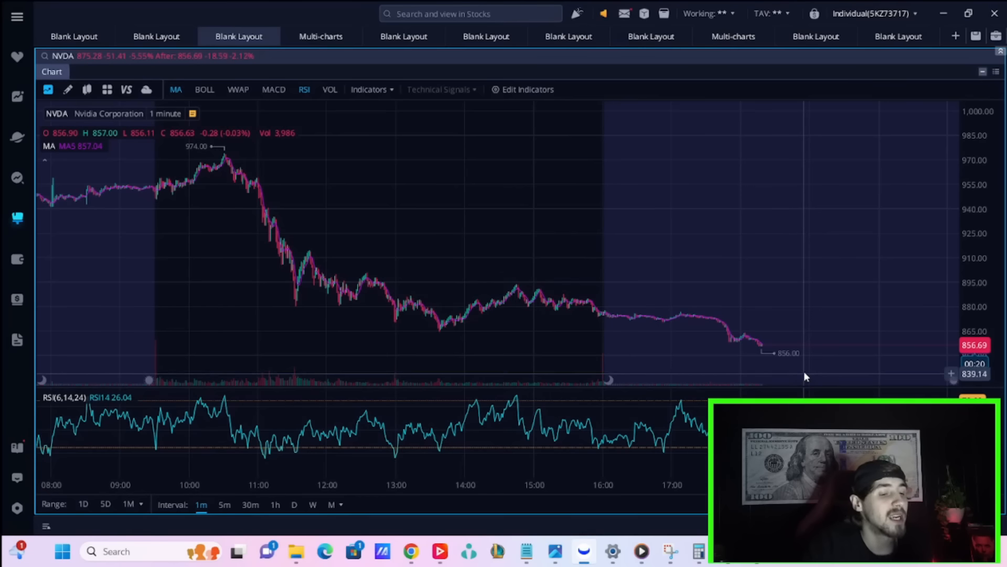
{"action": "mouse_move", "coordinate": [808, 353]}
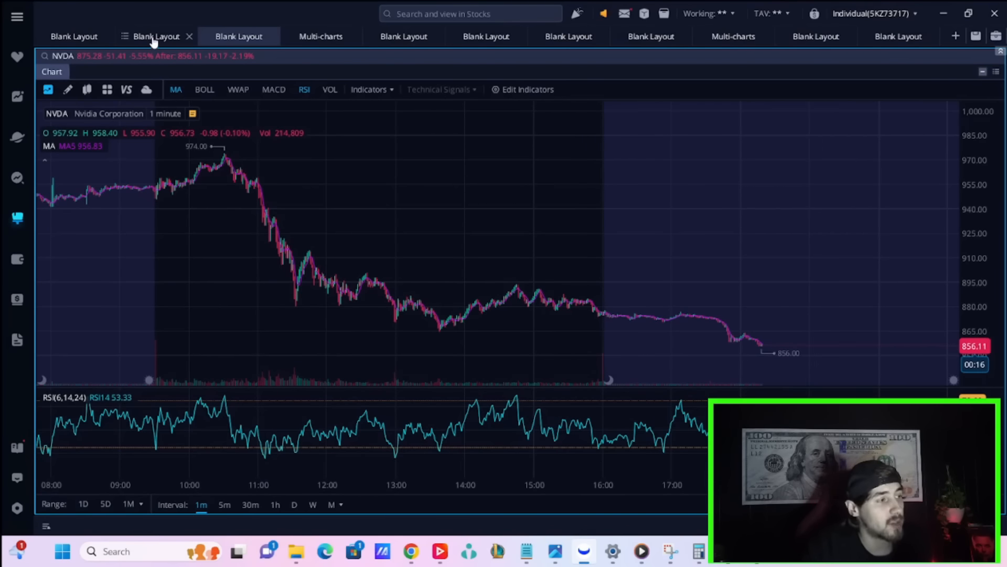
Return to the first Blank Layout showing the SPY 1-day chart with trendlines and levels
{"action": "left_click", "coordinate": [74, 35]}
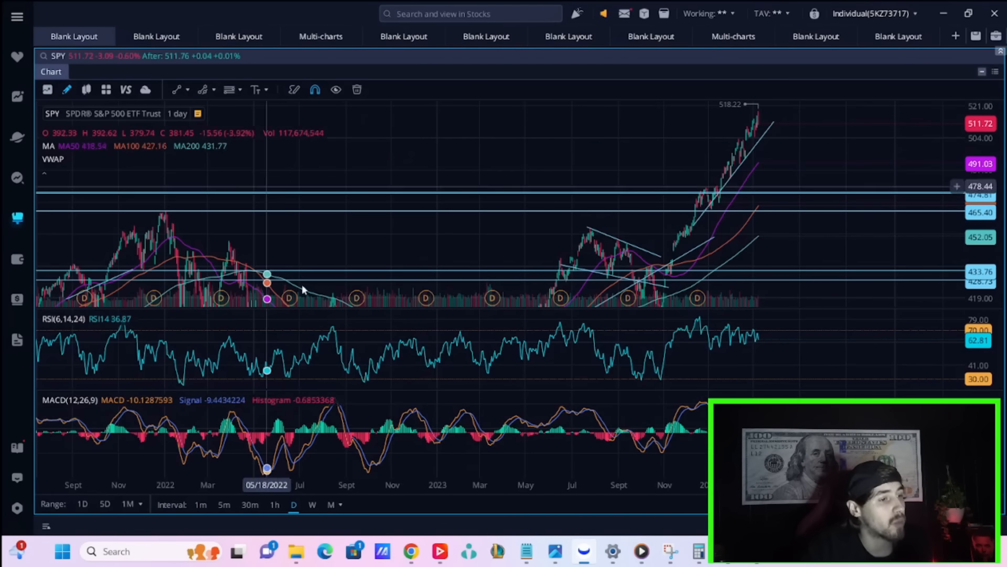
{"action": "mouse_move", "coordinate": [311, 311]}
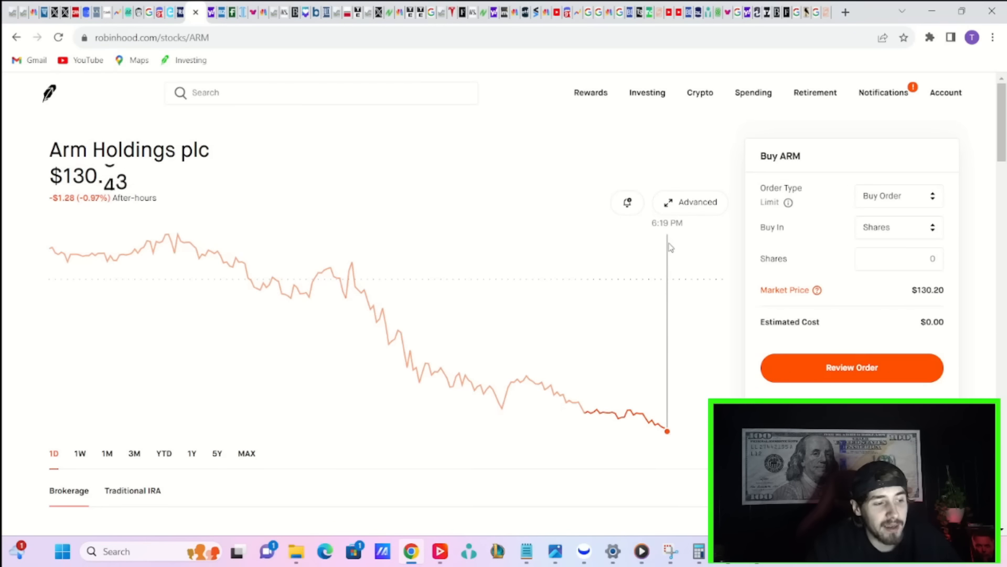
{"action": "mouse_move", "coordinate": [784, 315]}
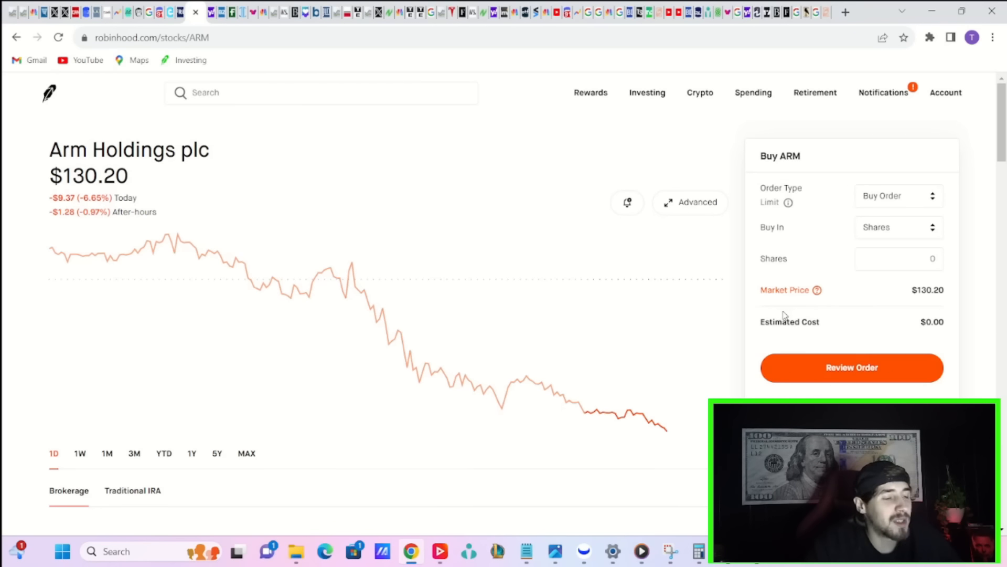
{"action": "mouse_move", "coordinate": [712, 266]}
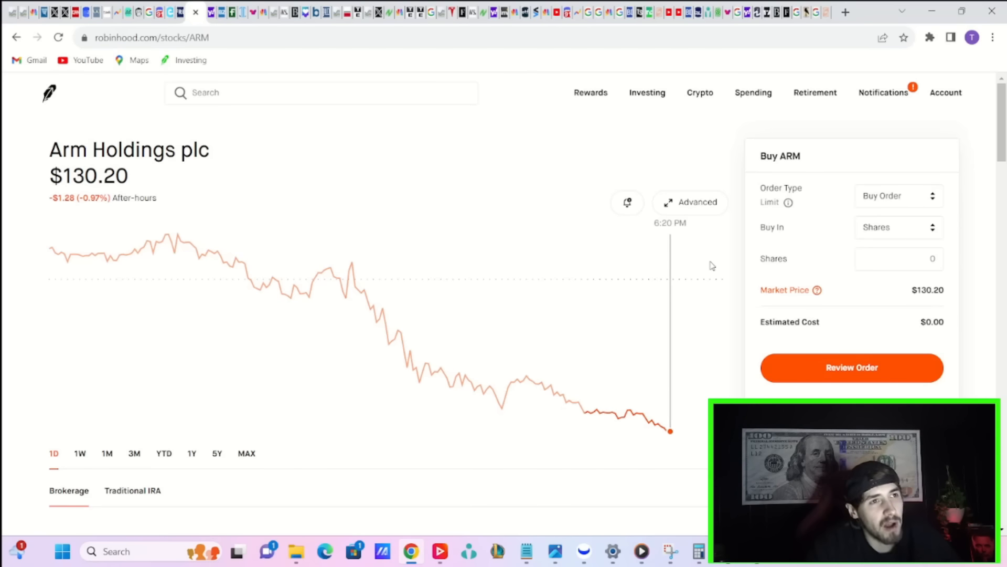
{"action": "mouse_move", "coordinate": [666, 258]}
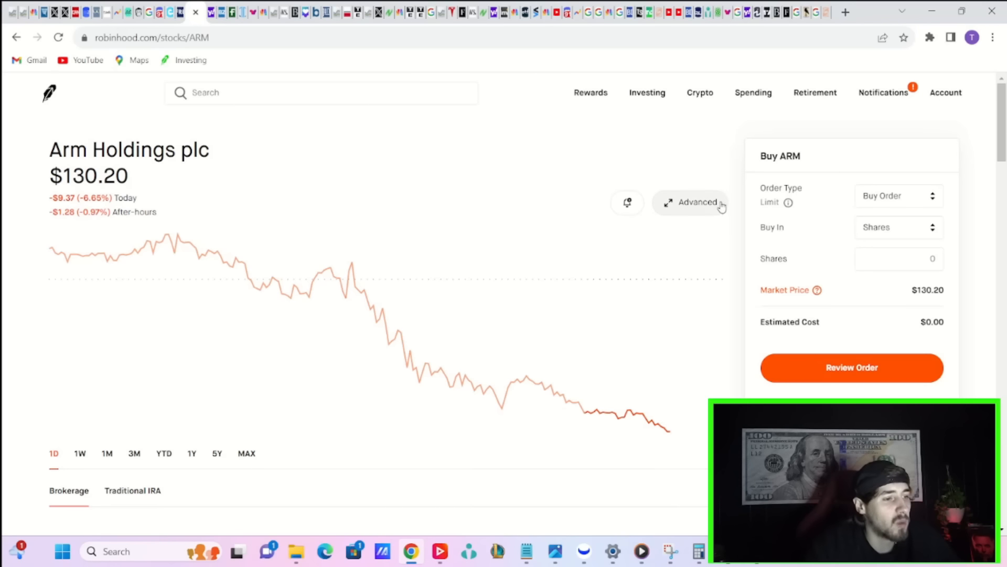
{"action": "mouse_move", "coordinate": [715, 320]}
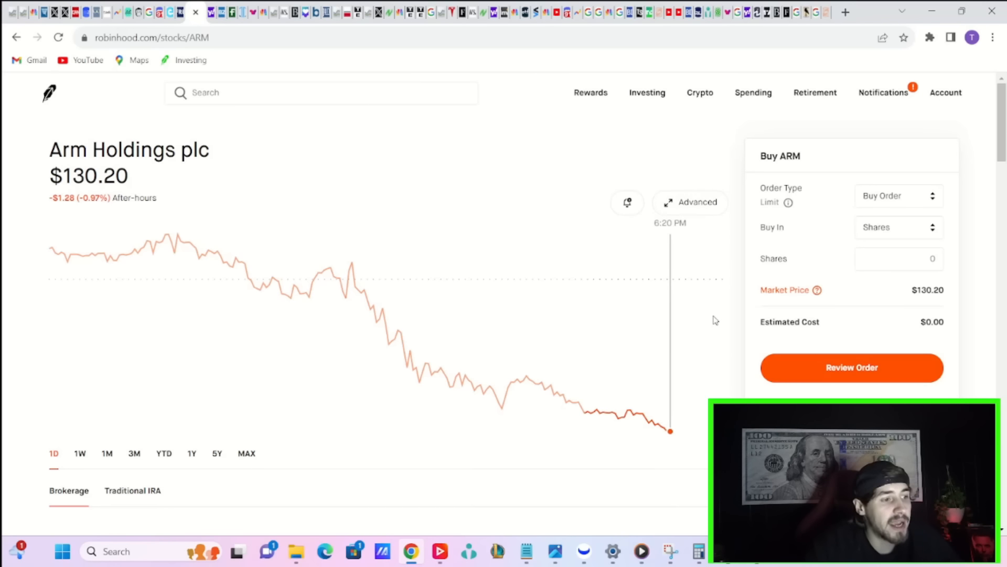
Scroll the ARM stock page to the Options section listing the $70 and $55 April 19 puts
{"action": "scroll", "scroll_direction": "down", "scroll_amount": 3}
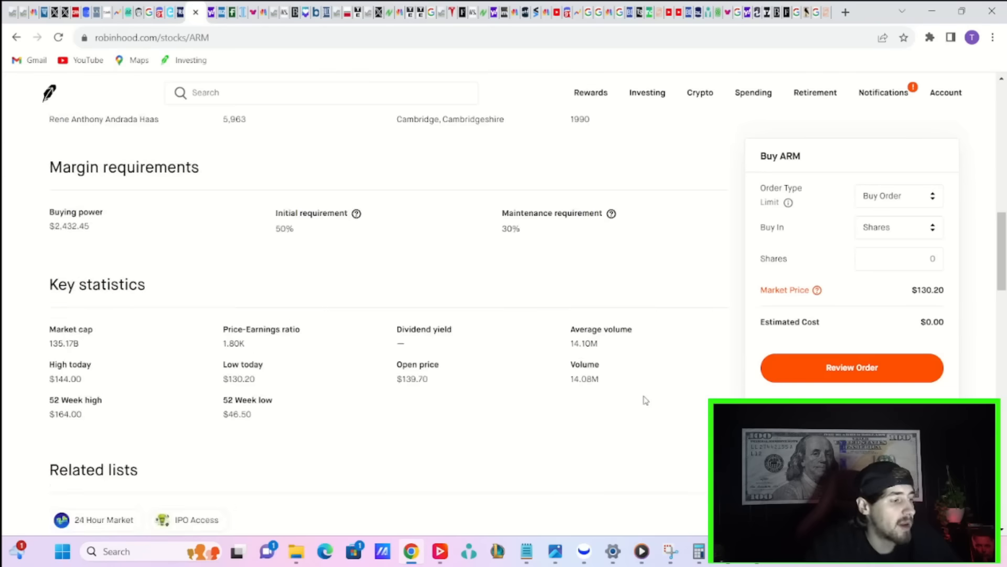
{"action": "scroll", "scroll_direction": "up", "scroll_amount": 3}
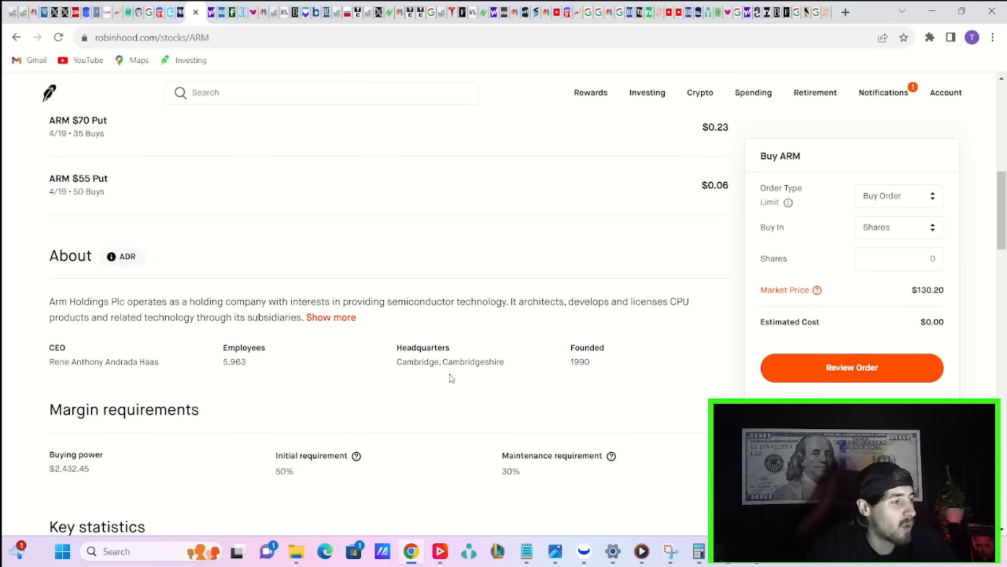
{"action": "scroll", "scroll_direction": "up", "scroll_amount": 3}
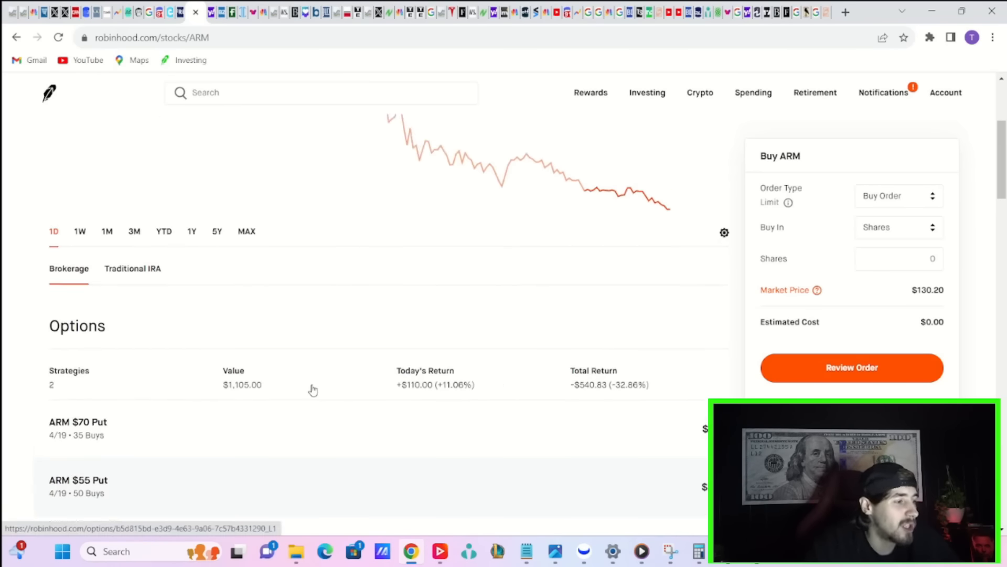
{"action": "scroll", "scroll_direction": "up", "scroll_amount": 3}
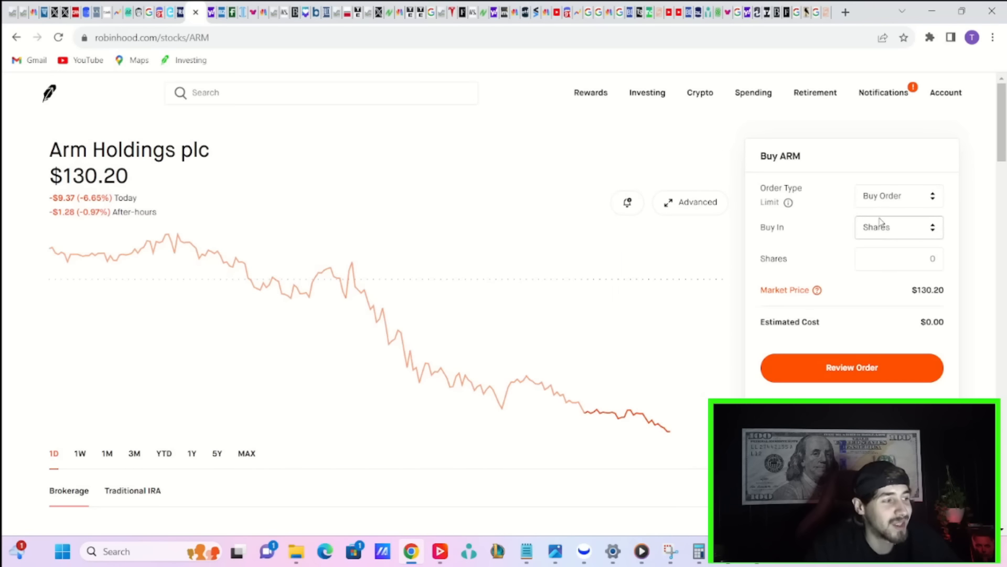
{"action": "mouse_move", "coordinate": [769, 241]}
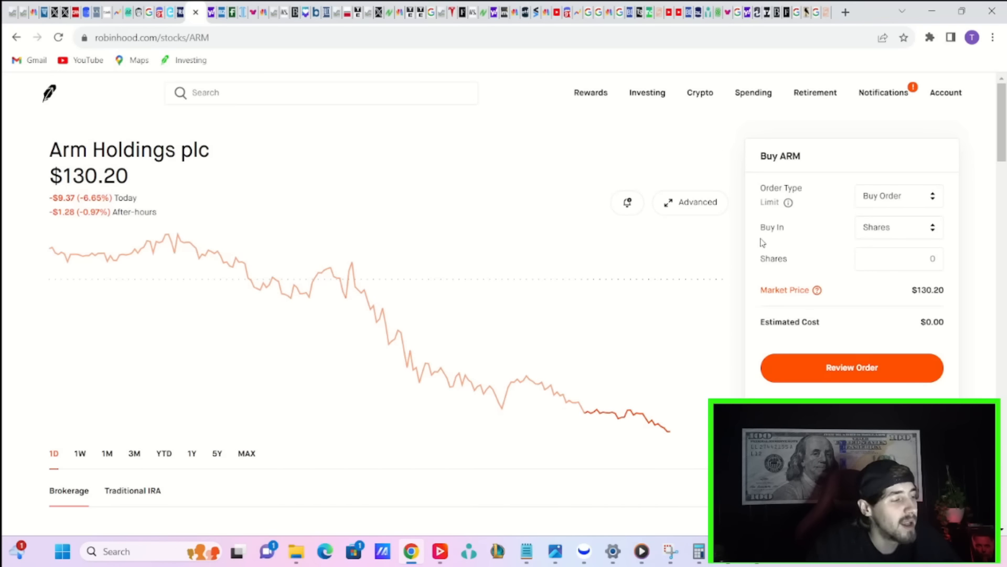
{"action": "mouse_move", "coordinate": [772, 271]}
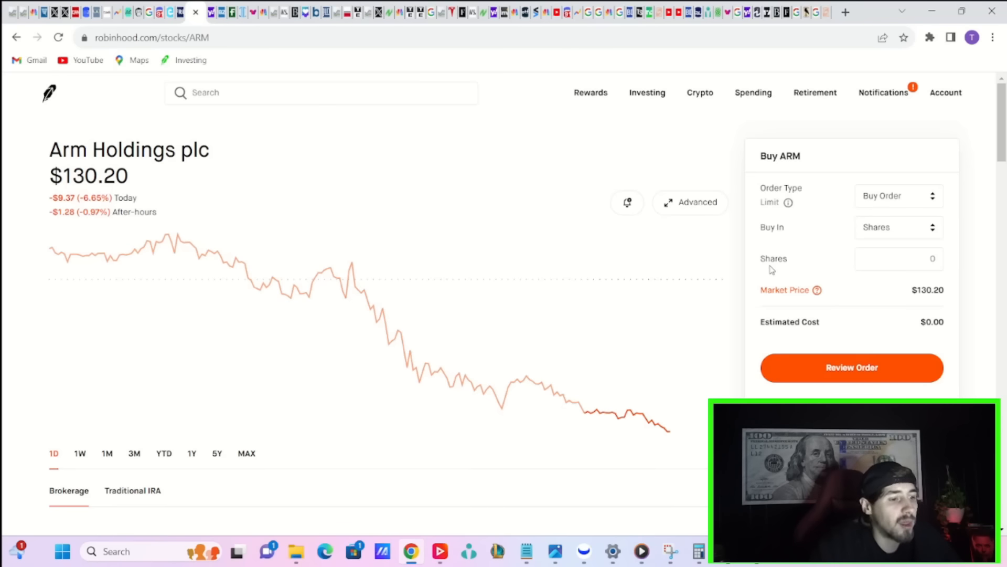
{"action": "mouse_move", "coordinate": [728, 281]}
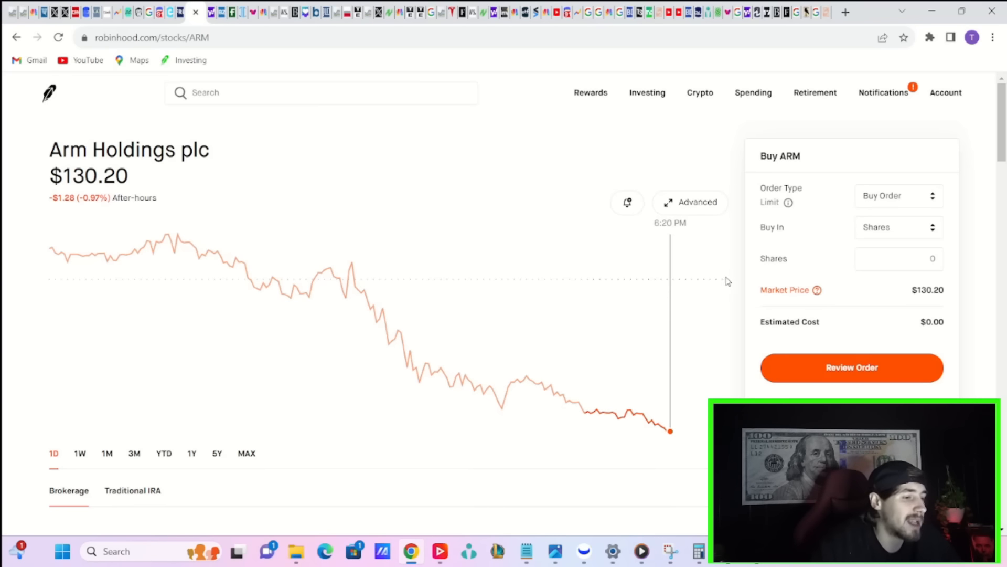
{"action": "scroll", "scroll_direction": "down", "scroll_amount": 3}
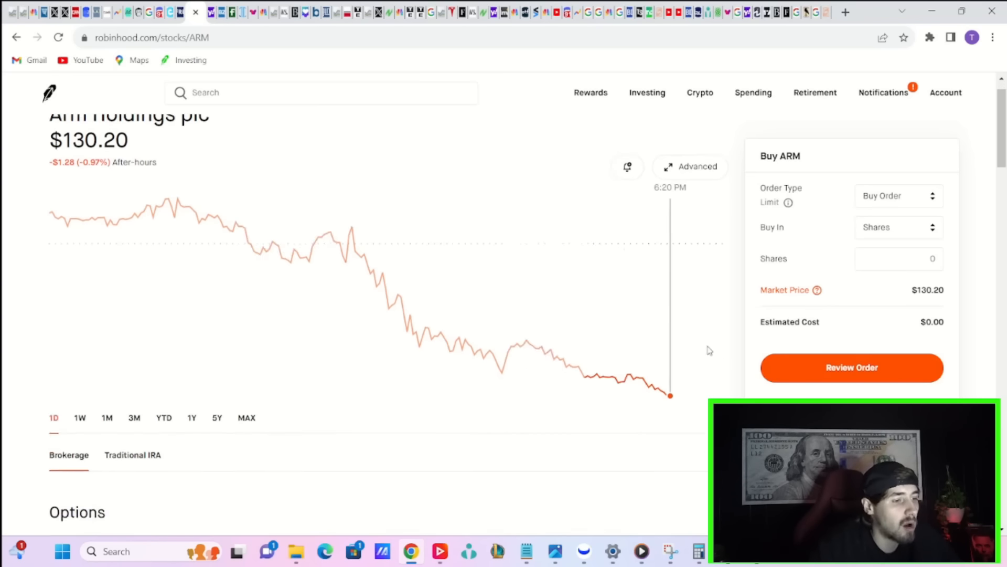
{"action": "scroll", "scroll_direction": "down", "scroll_amount": 3}
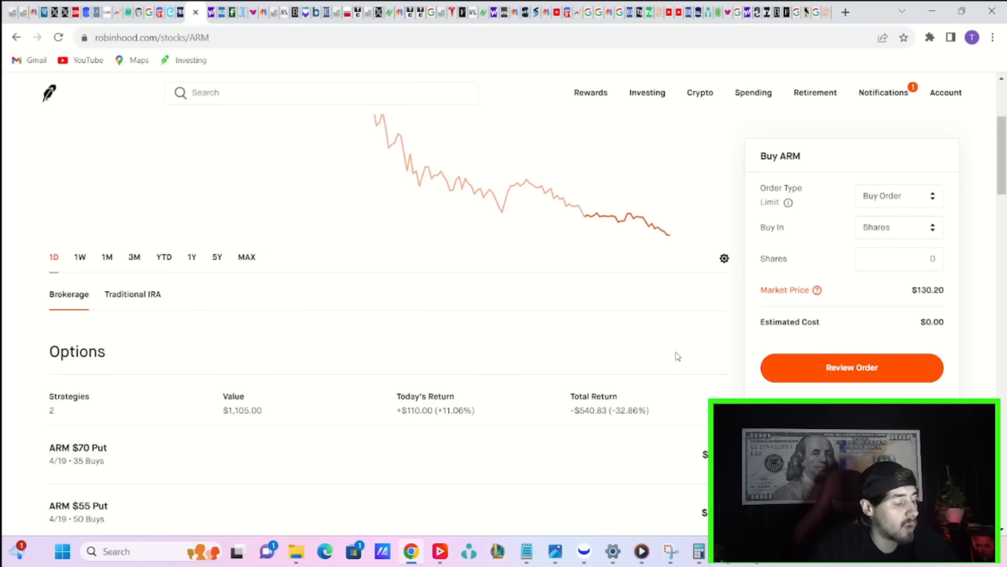
{"action": "scroll", "scroll_direction": "down", "scroll_amount": 3}
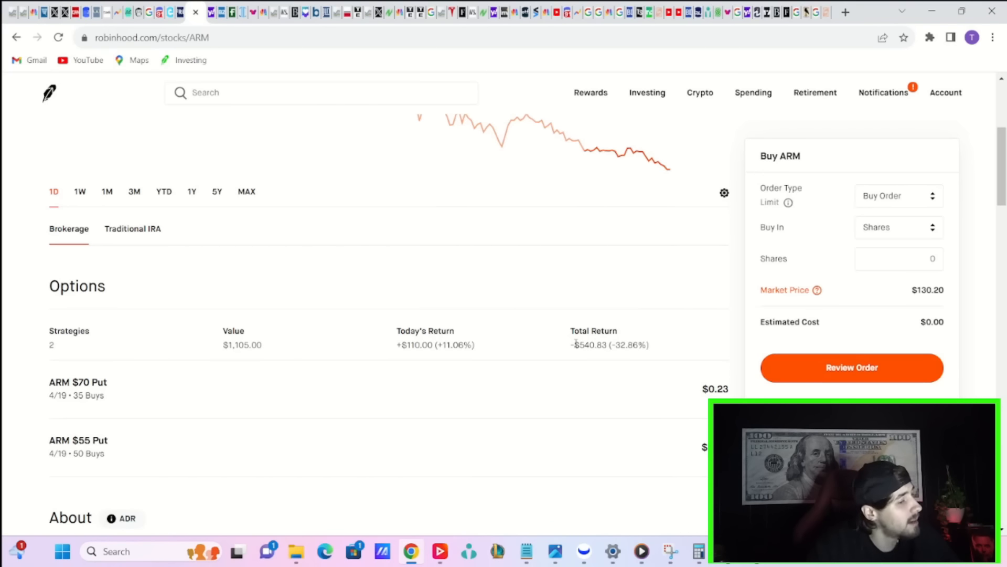
Highlight the ARM total-return loss, then browse the Buy Put chain's expiration dates March 28 through April 26
{"action": "double_click", "coordinate": [608, 345]}
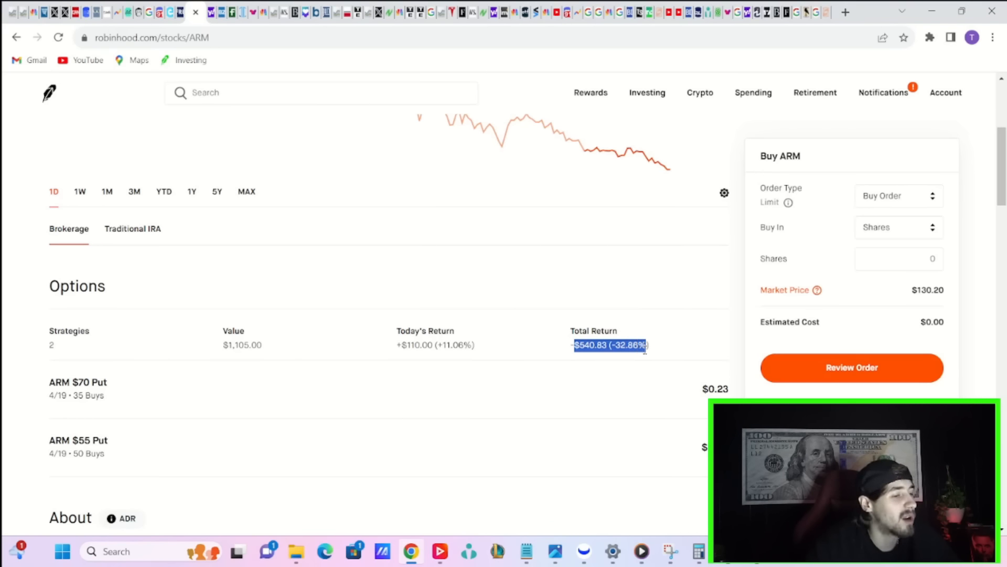
{"action": "scroll", "scroll_direction": "up", "scroll_amount": 3}
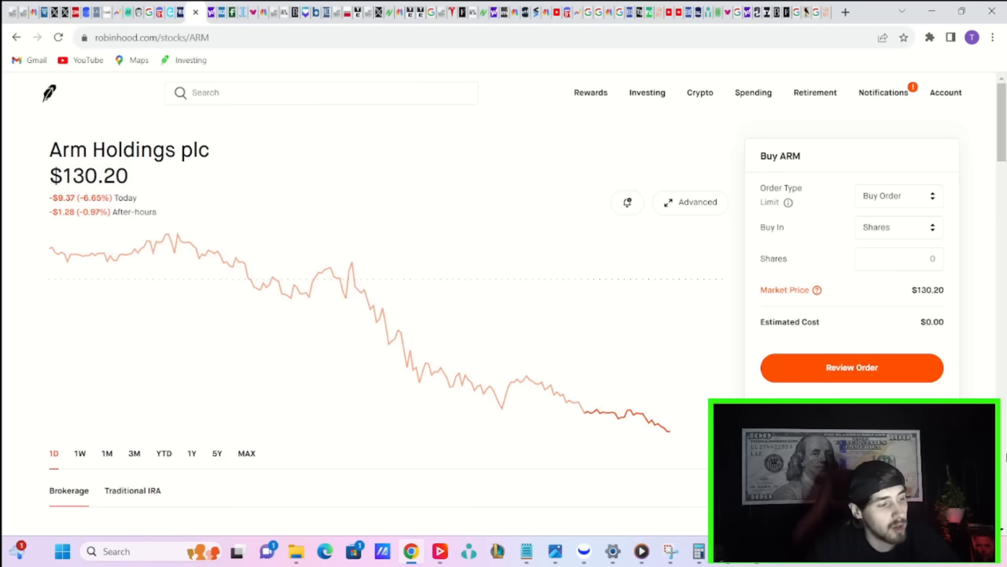
{"action": "scroll", "scroll_direction": "down", "scroll_amount": 3}
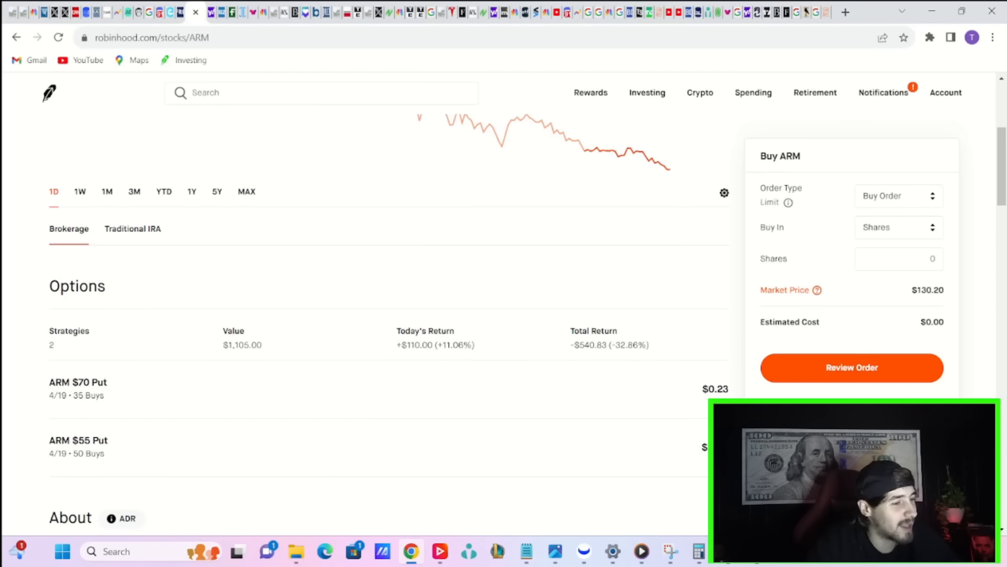
{"action": "mouse_move", "coordinate": [77, 443]}
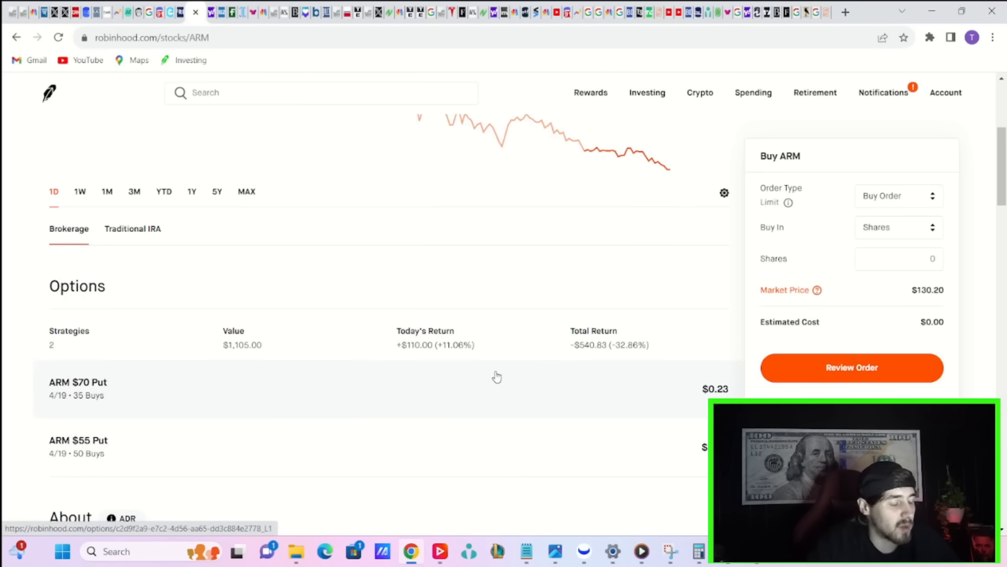
{"action": "mouse_move", "coordinate": [113, 402]}
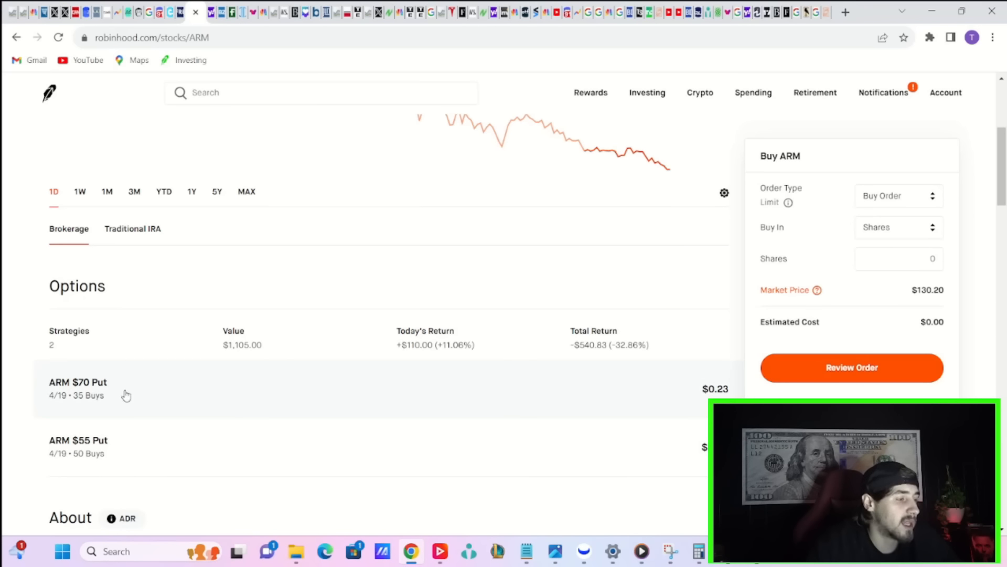
{"action": "mouse_move", "coordinate": [93, 364]}
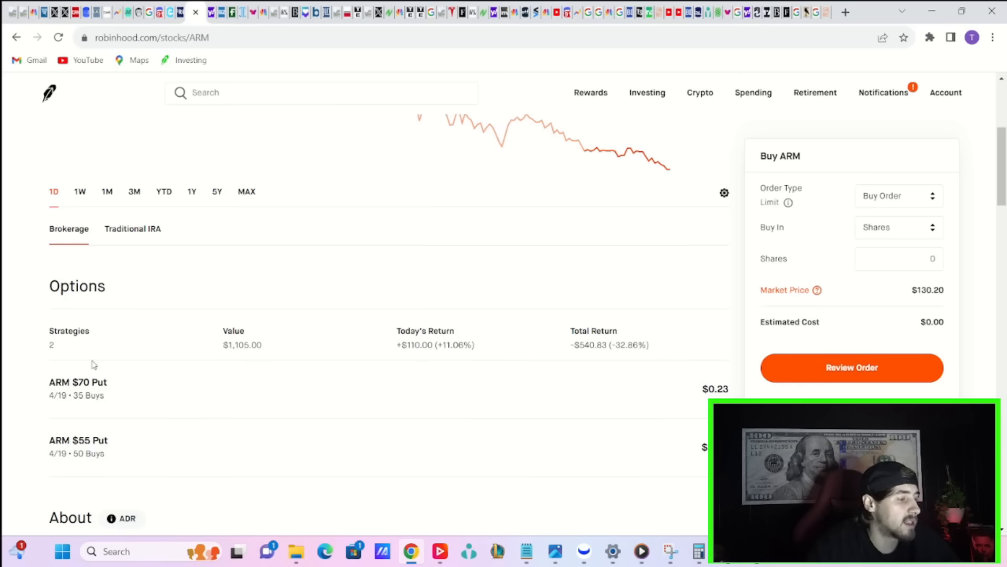
{"action": "mouse_move", "coordinate": [120, 373]}
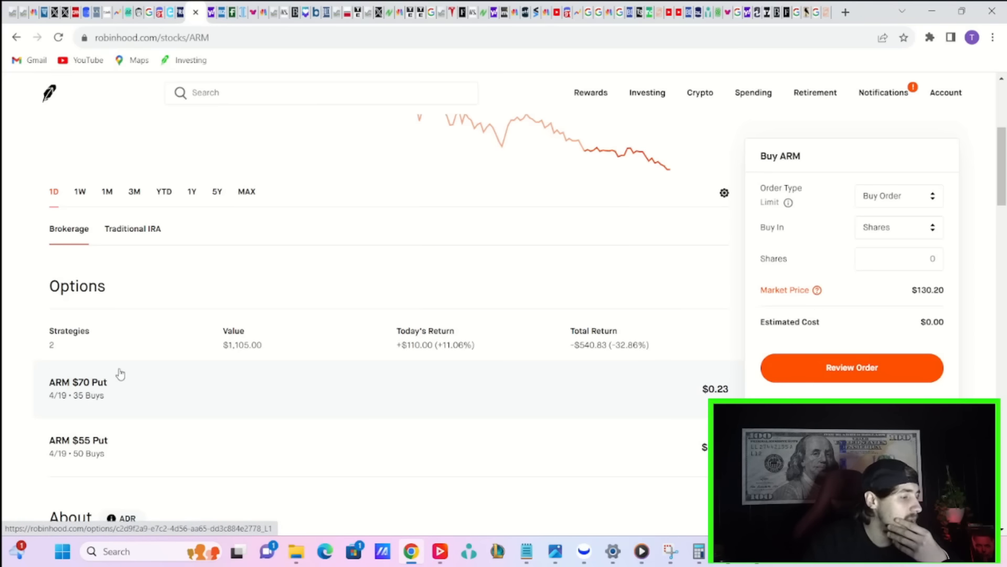
{"action": "mouse_move", "coordinate": [127, 380]}
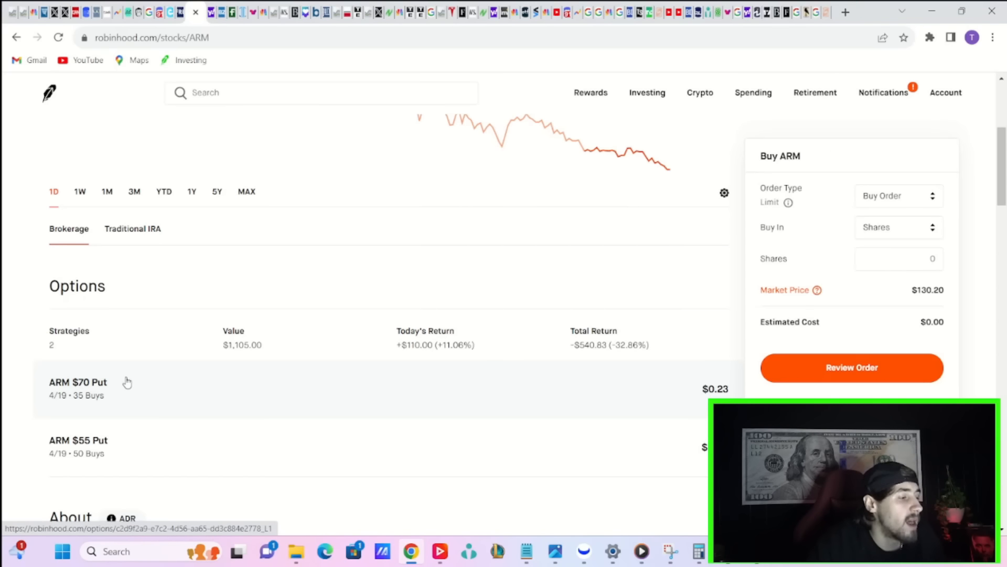
{"action": "mouse_move", "coordinate": [72, 399]}
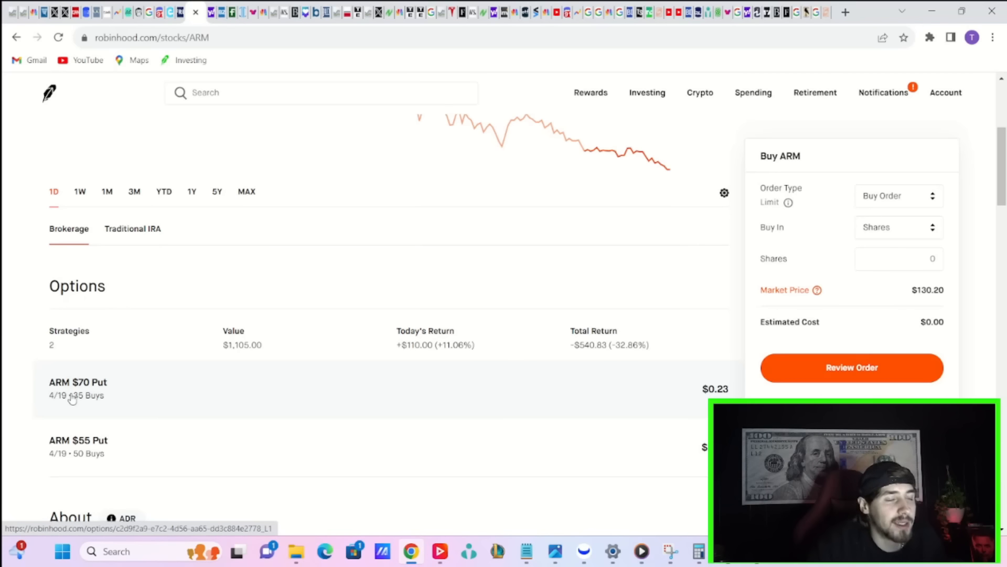
{"action": "mouse_move", "coordinate": [37, 391]}
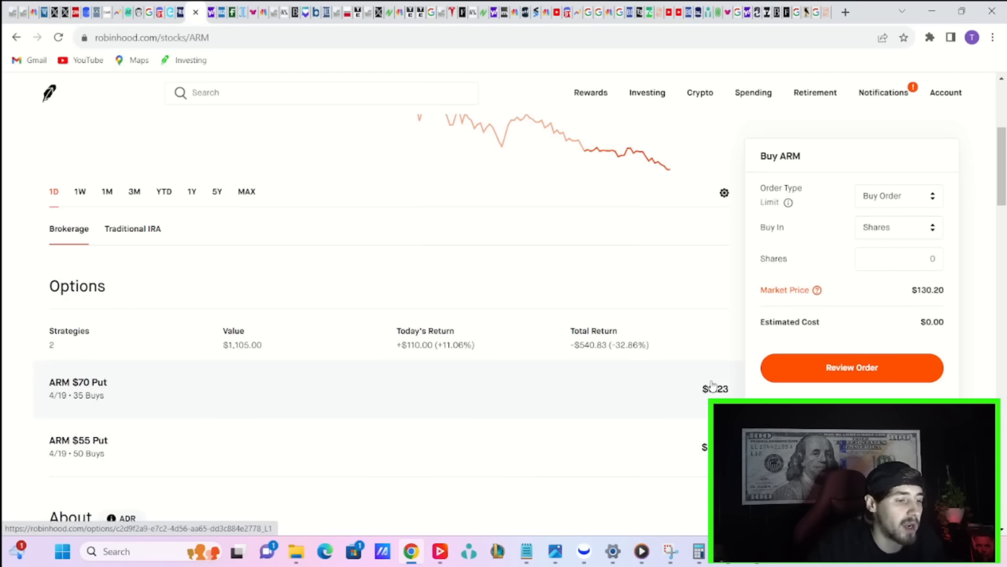
{"action": "mouse_move", "coordinate": [50, 403]}
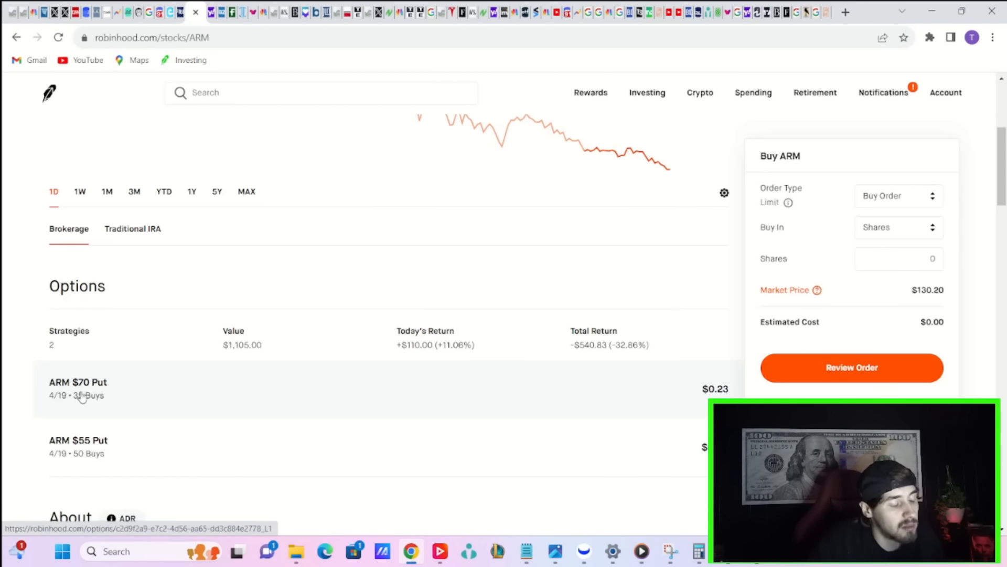
{"action": "scroll", "scroll_direction": "up", "scroll_amount": 3}
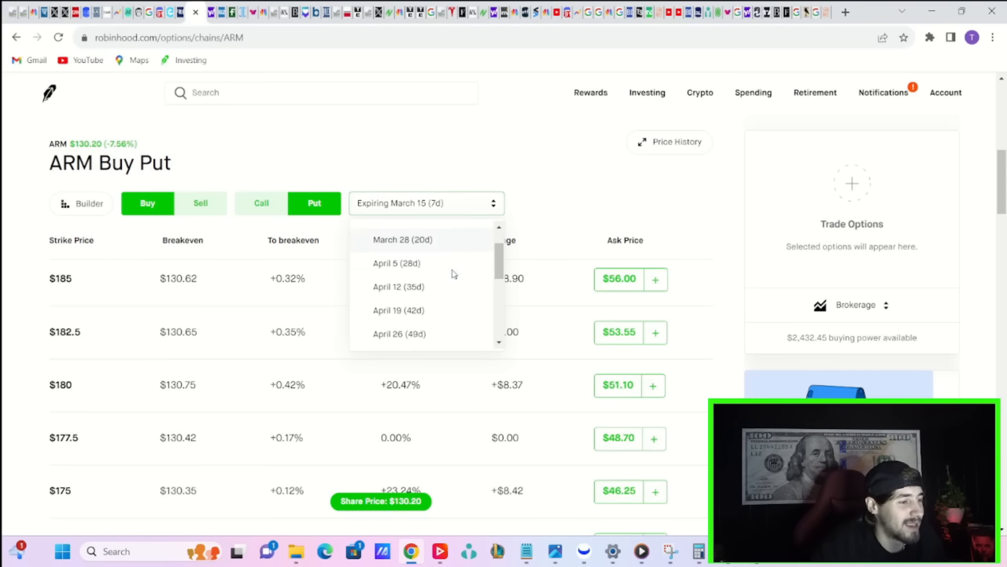
Select the April 19 (42d) expiration and scroll the strike list to the $70 put
{"action": "scroll", "scroll_direction": "down", "scroll_amount": 3}
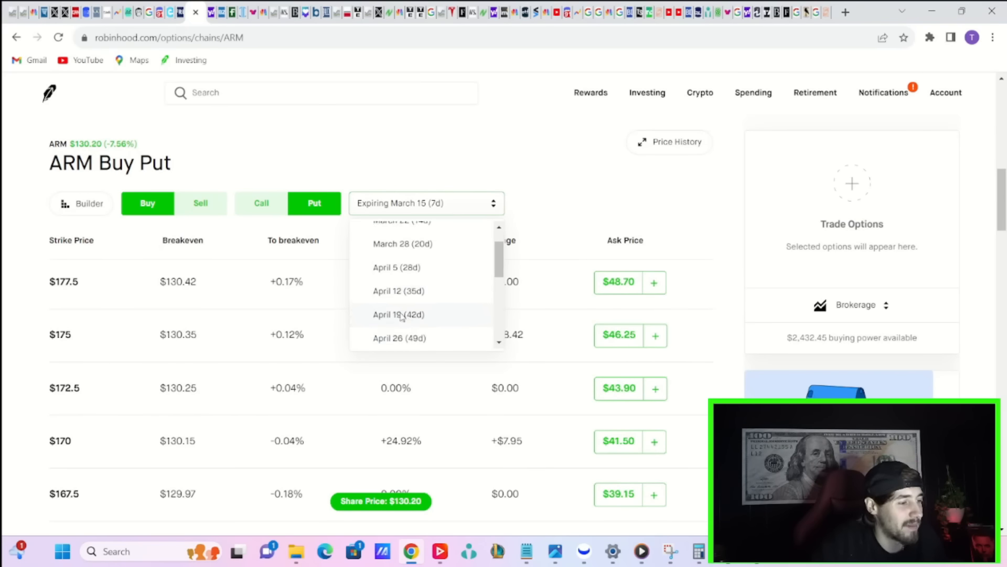
{"action": "left_click", "coordinate": [399, 314]}
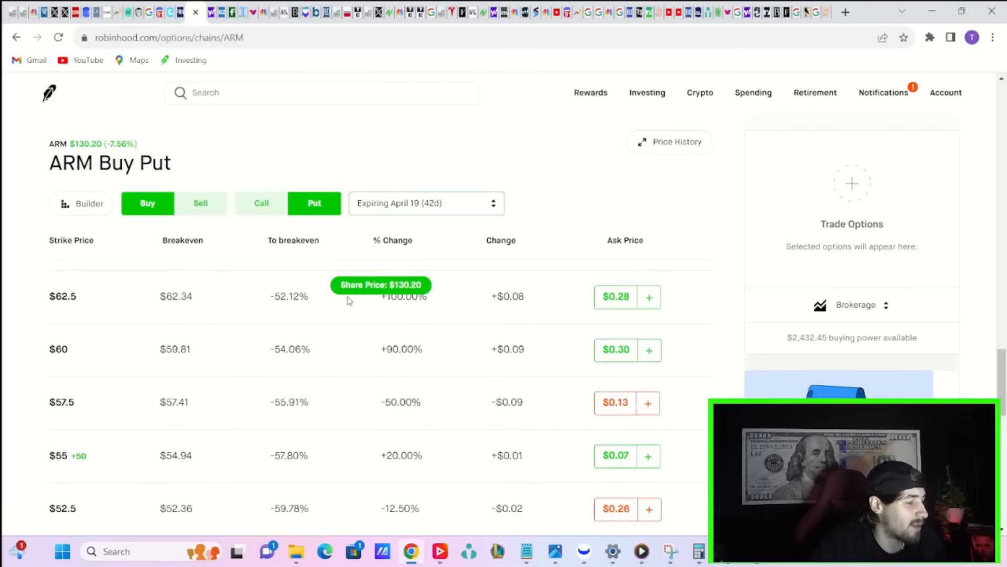
{"action": "scroll", "scroll_direction": "up", "scroll_amount": 3}
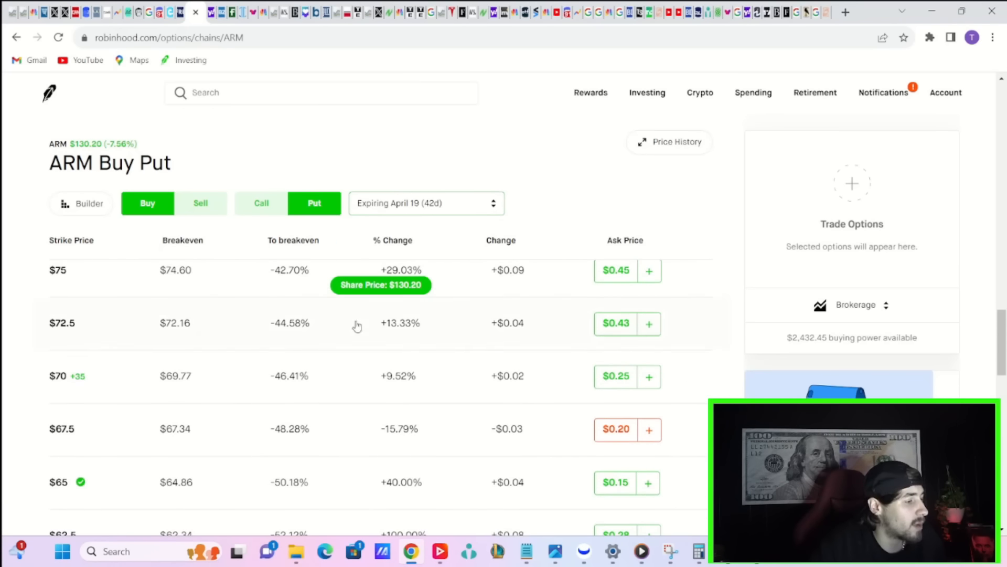
{"action": "mouse_move", "coordinate": [299, 376]}
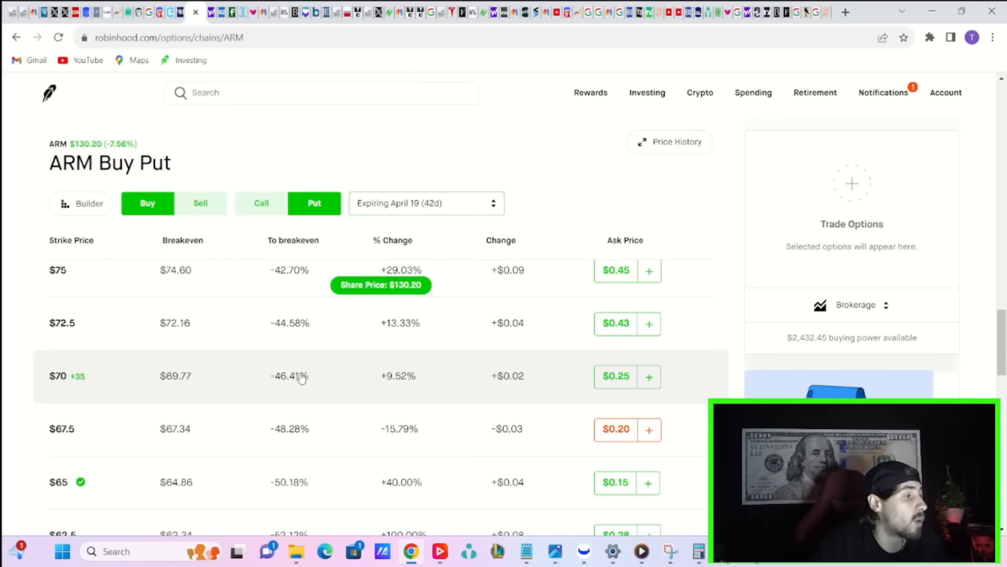
{"action": "mouse_move", "coordinate": [337, 377]}
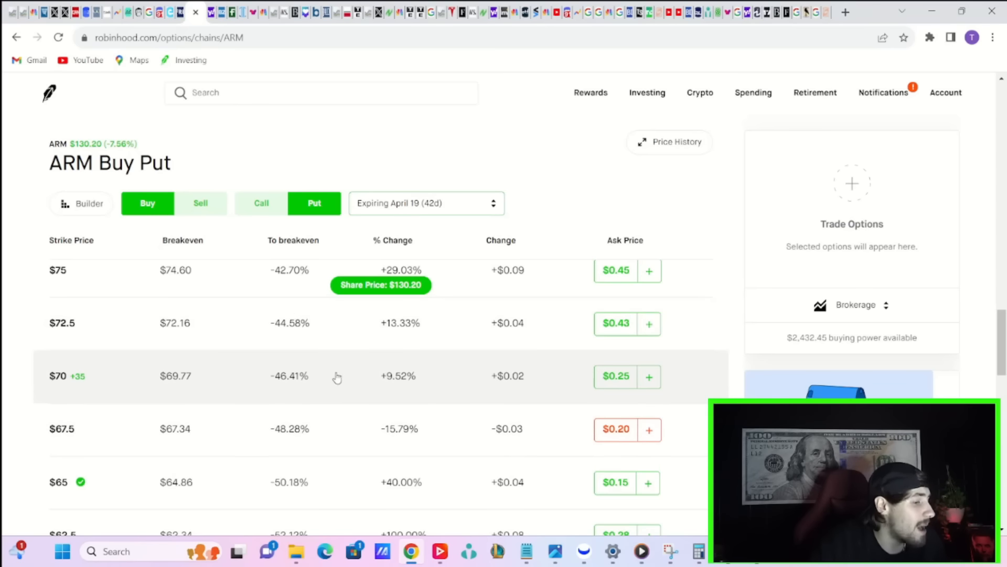
{"action": "mouse_move", "coordinate": [100, 148]}
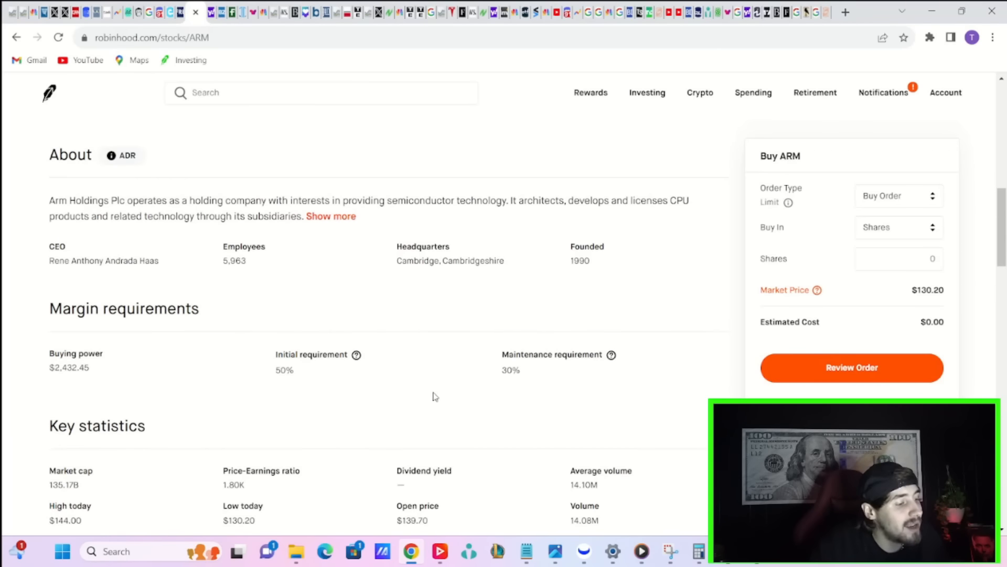
{"action": "mouse_move", "coordinate": [428, 390]}
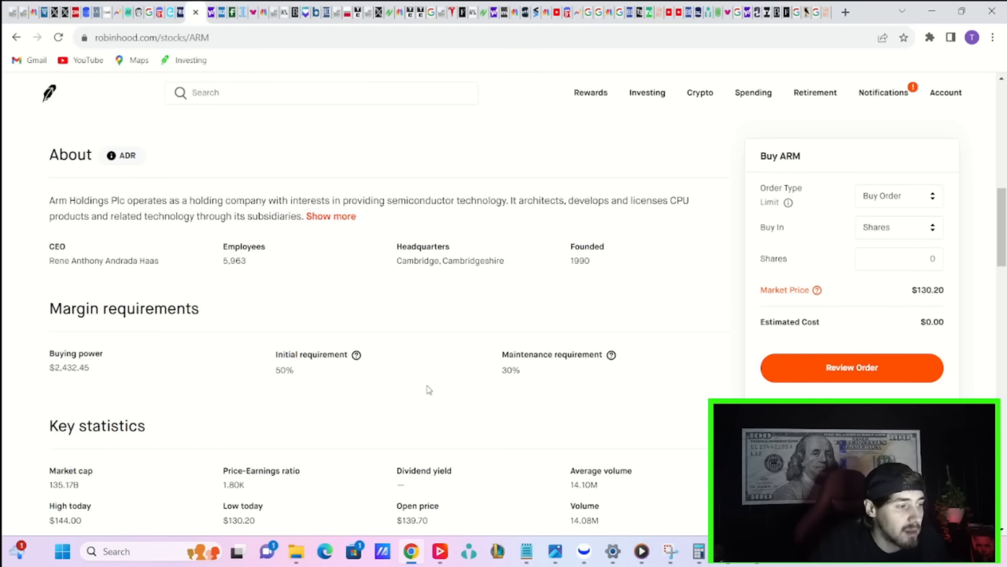
{"action": "mouse_move", "coordinate": [427, 358]}
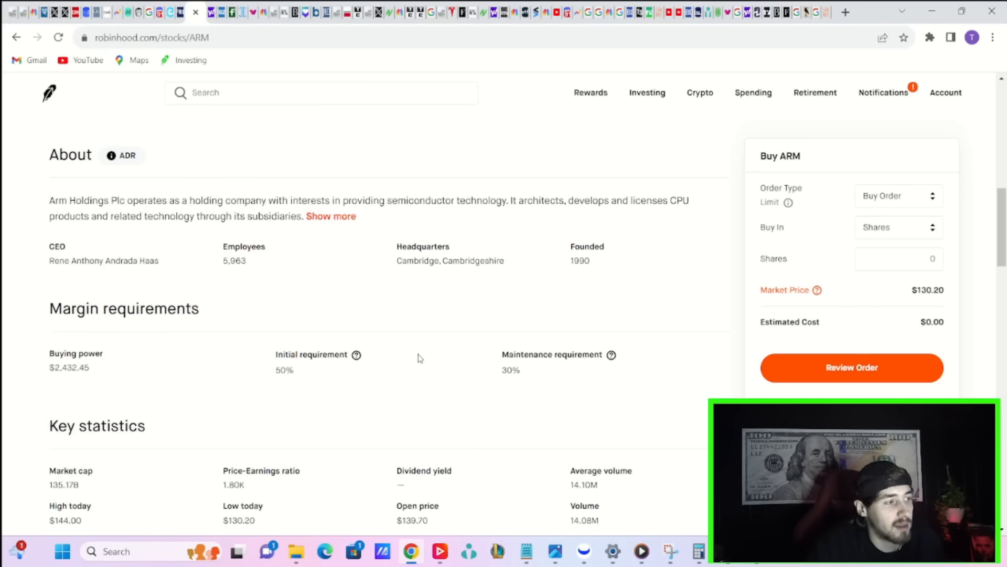
Scroll the ARM page back to the Options section showing the $70 and $55 puts at $0.23 and $0.06
{"action": "scroll", "scroll_direction": "up", "scroll_amount": 3}
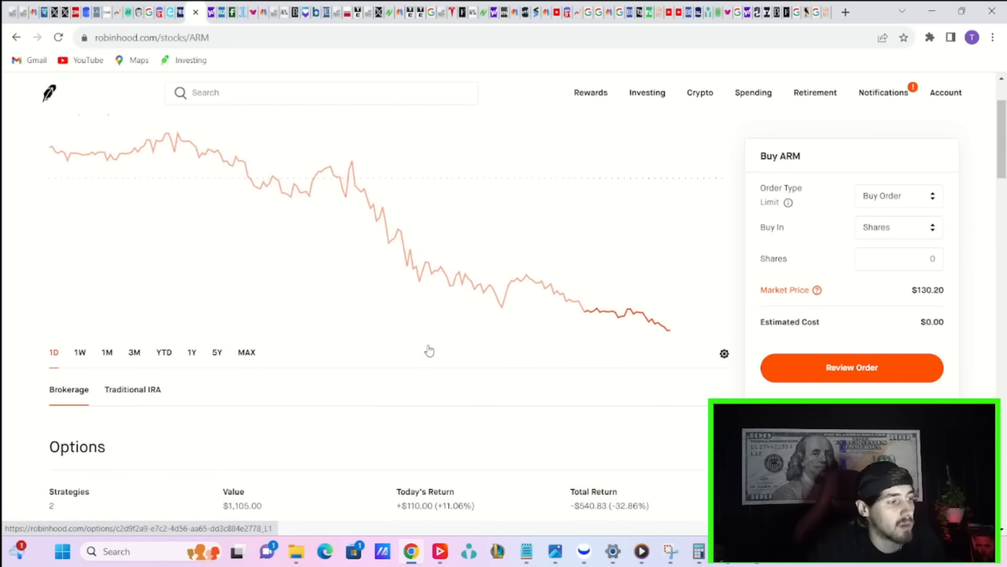
{"action": "scroll", "scroll_direction": "up", "scroll_amount": 3}
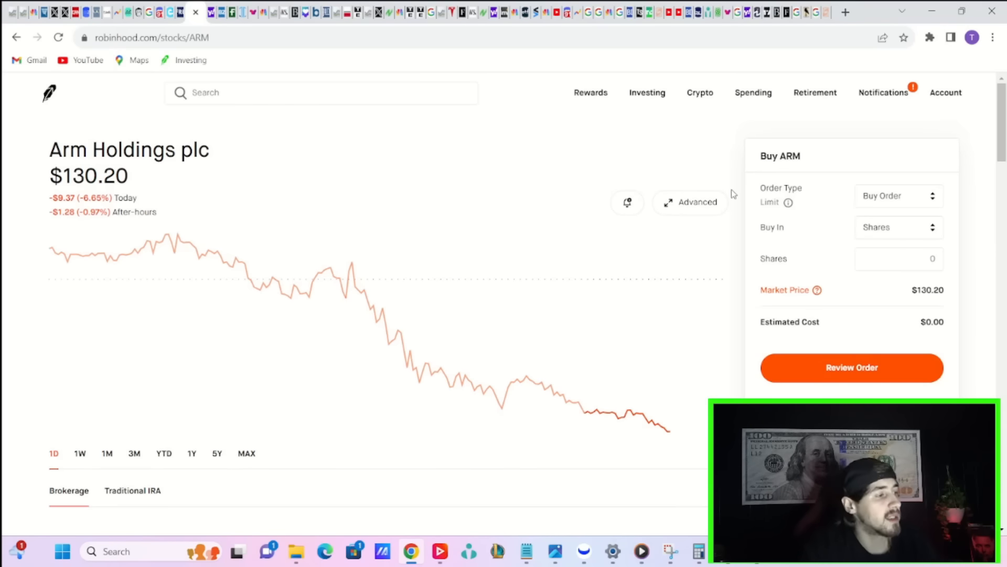
{"action": "scroll", "scroll_direction": "down", "scroll_amount": 3}
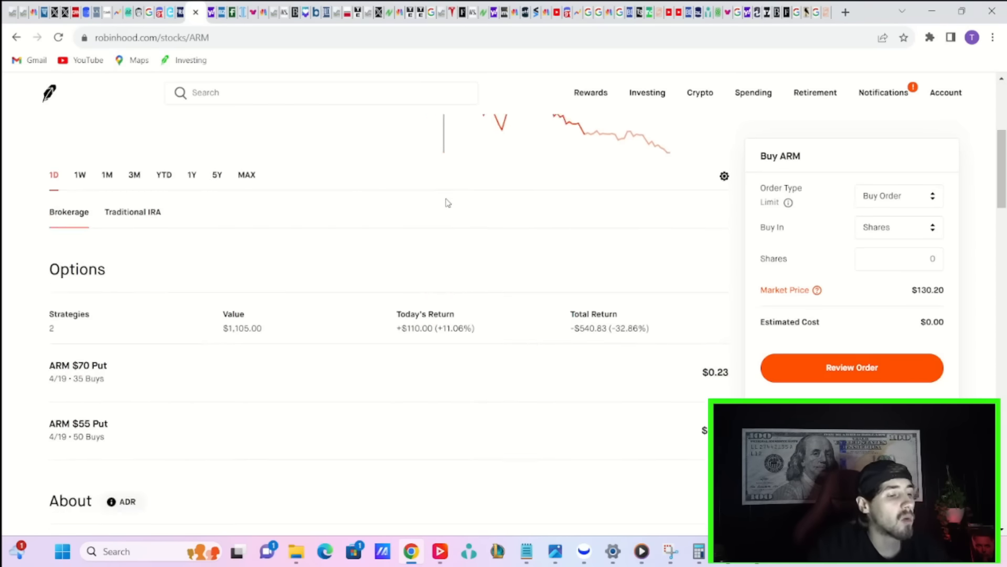
{"action": "scroll", "scroll_direction": "down", "scroll_amount": 3}
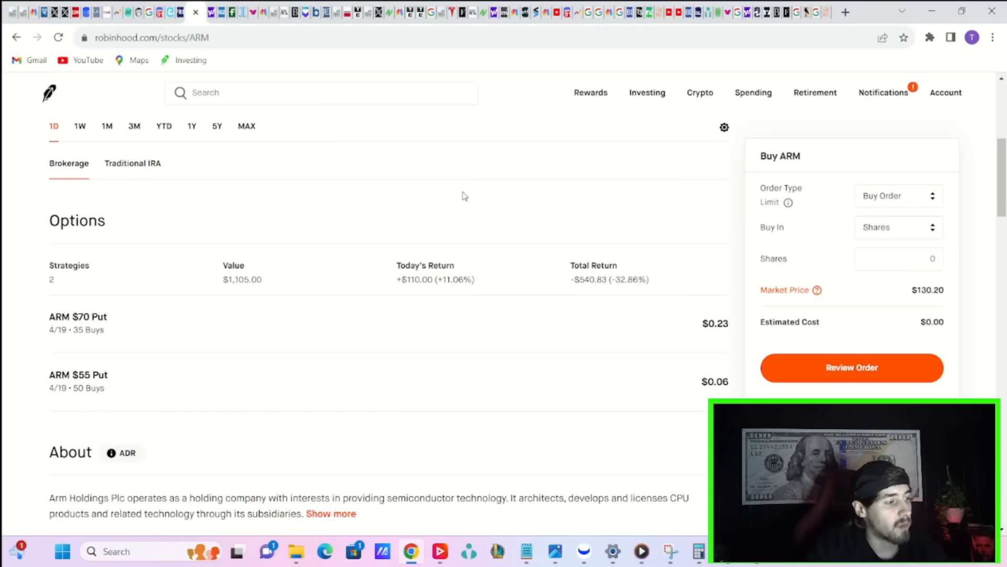
{"action": "mouse_move", "coordinate": [690, 335]}
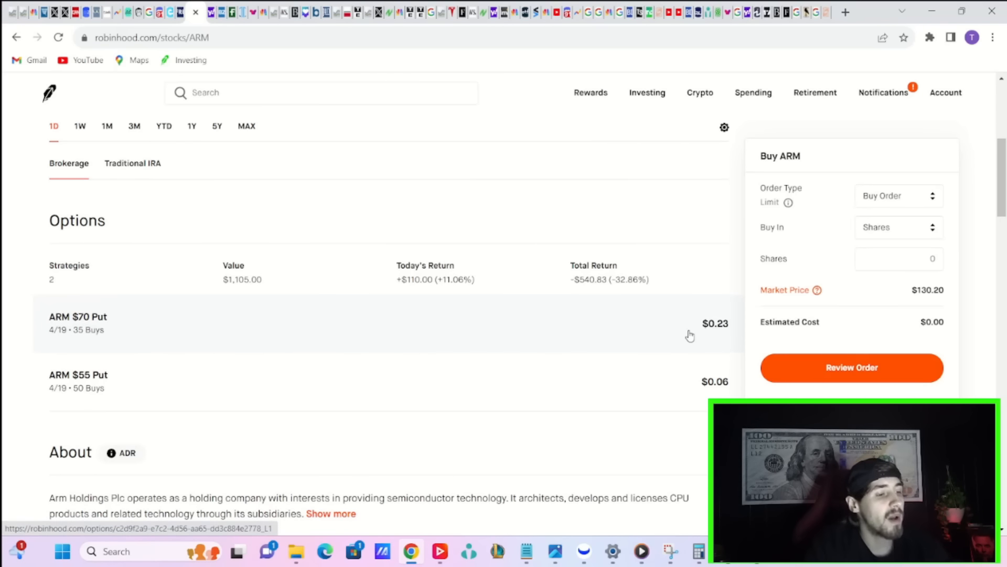
{"action": "mouse_move", "coordinate": [647, 354]}
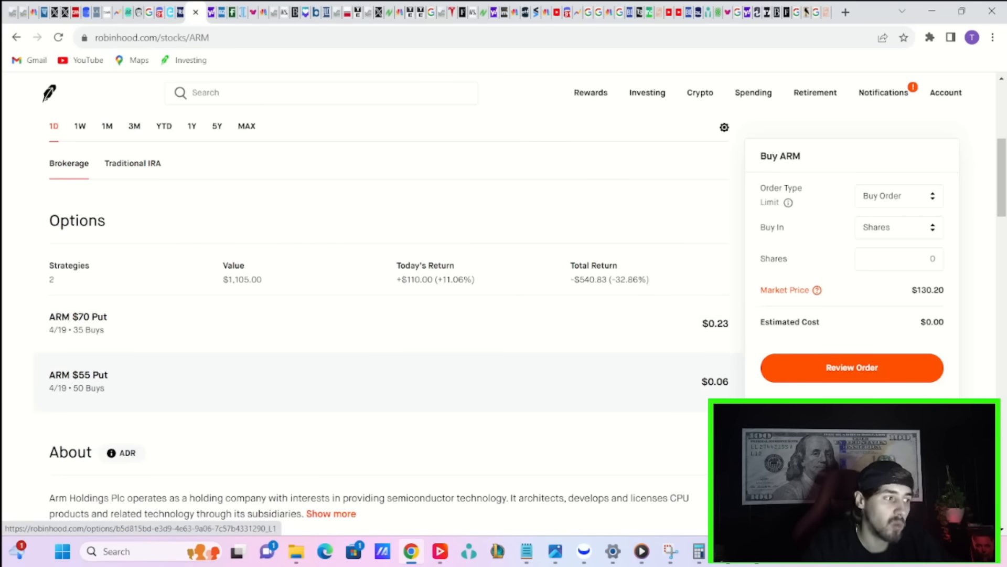
{"action": "mouse_move", "coordinate": [663, 430]}
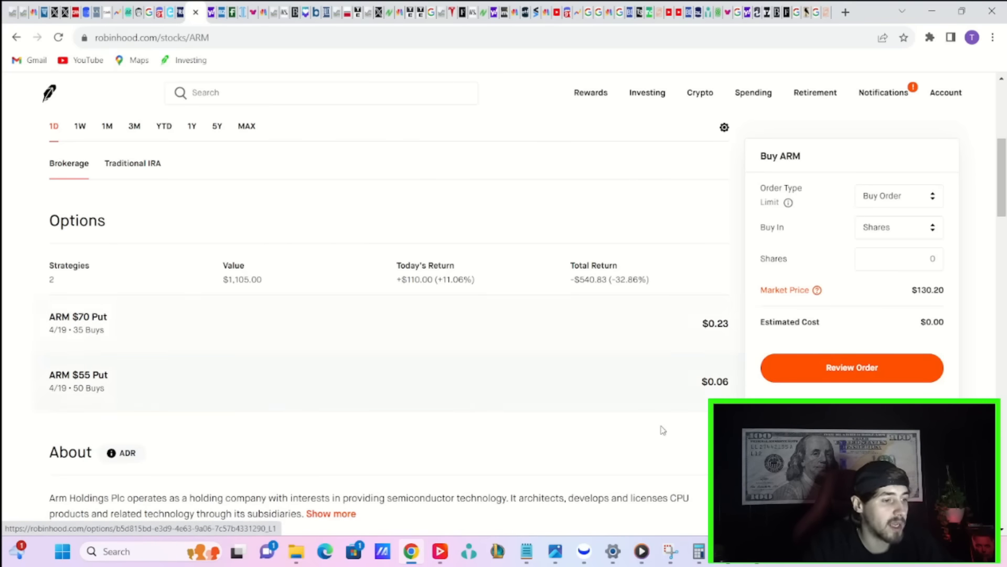
{"action": "scroll", "scroll_direction": "up", "scroll_amount": 3}
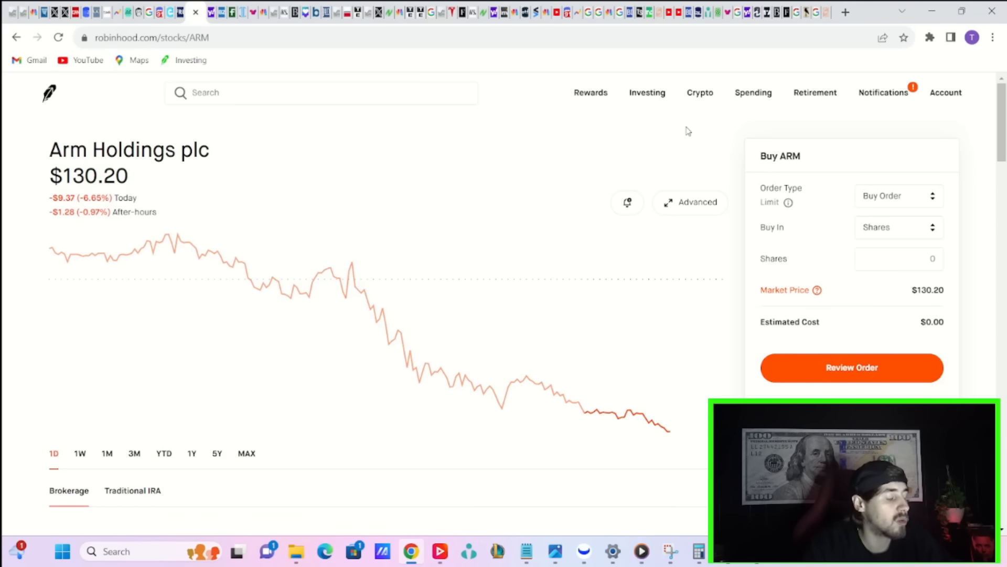
{"action": "scroll", "scroll_direction": "down", "scroll_amount": 3}
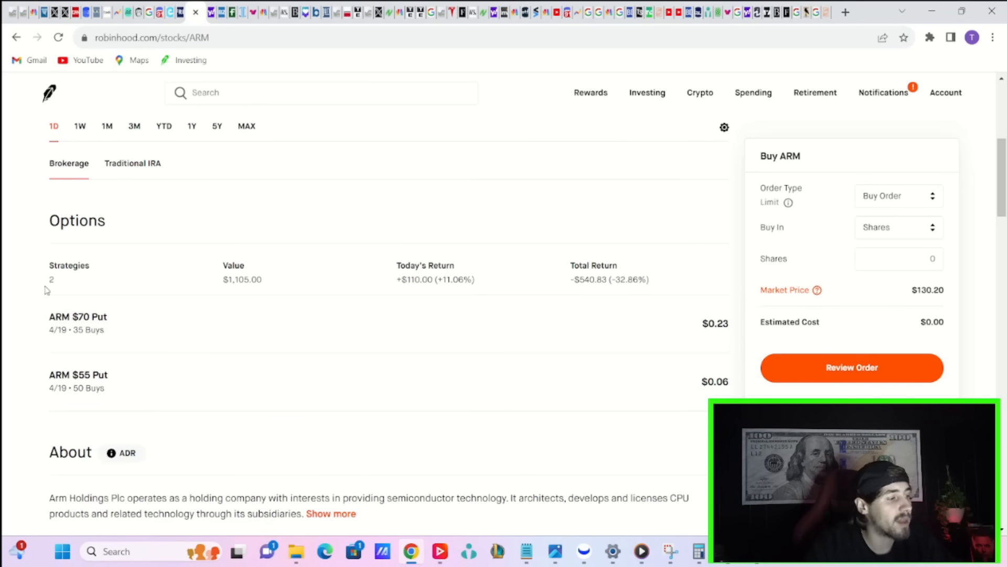
{"action": "mouse_move", "coordinate": [673, 306]}
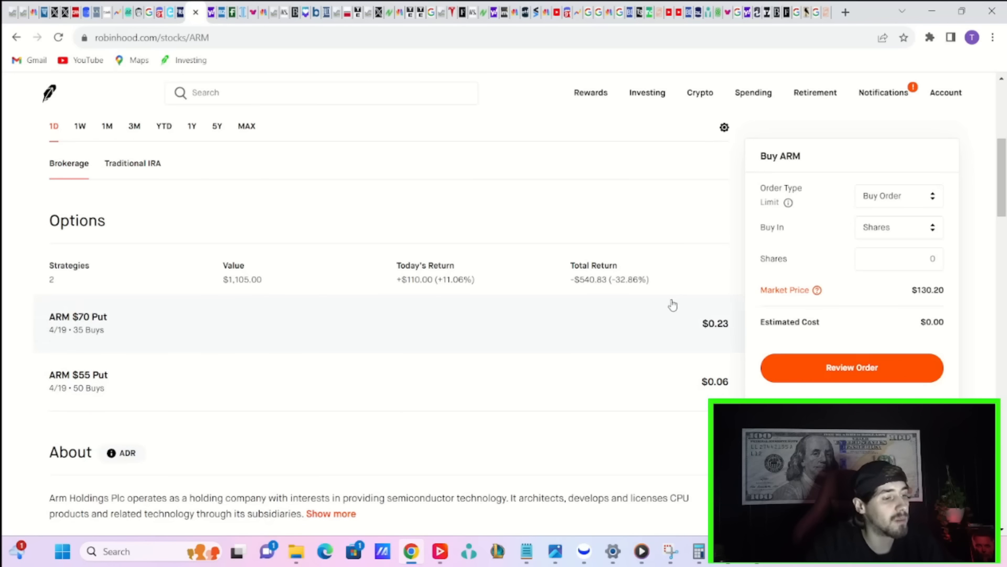
{"action": "mouse_move", "coordinate": [574, 296]}
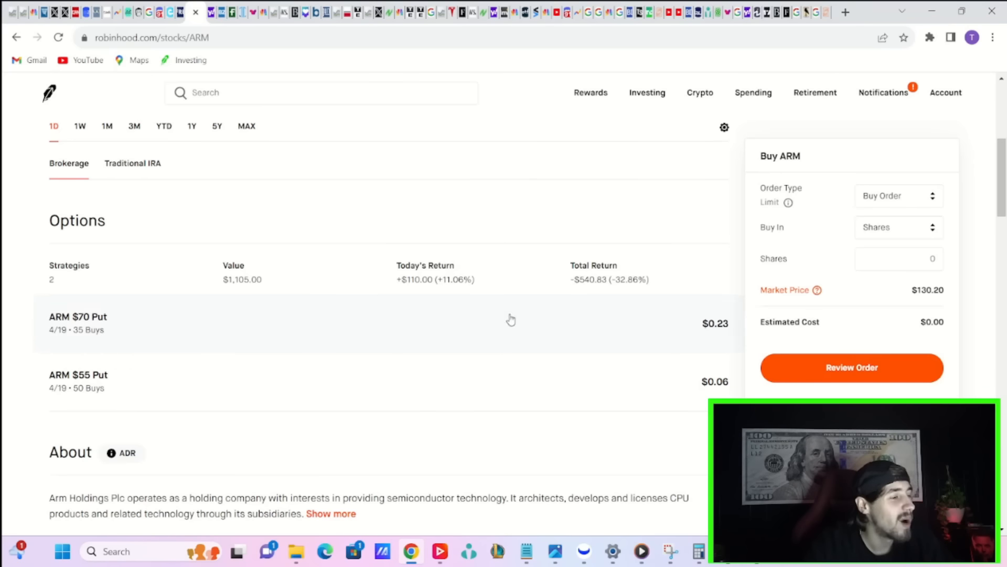
{"action": "mouse_move", "coordinate": [25, 339]}
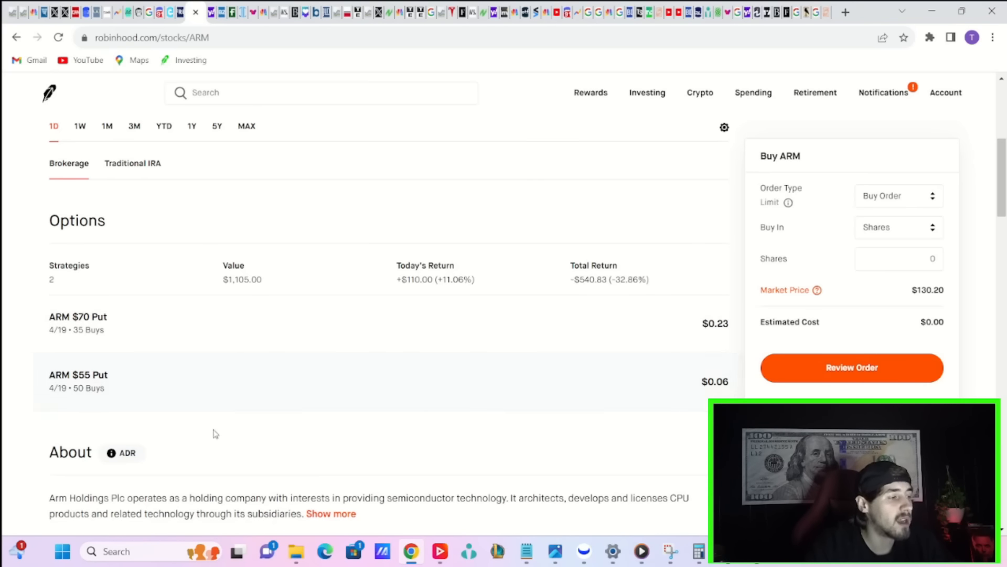
{"action": "mouse_move", "coordinate": [668, 439]}
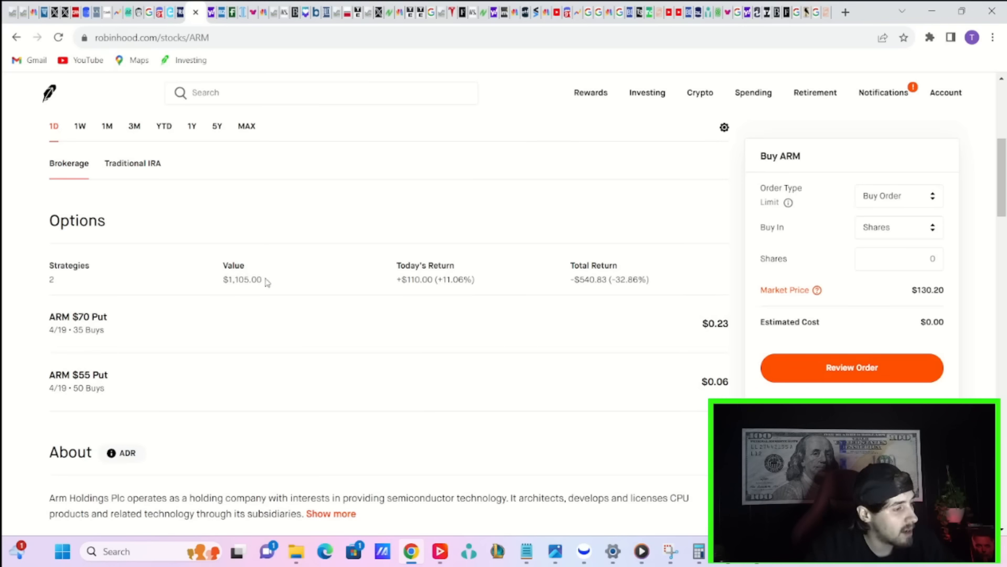
{"action": "mouse_move", "coordinate": [572, 276]}
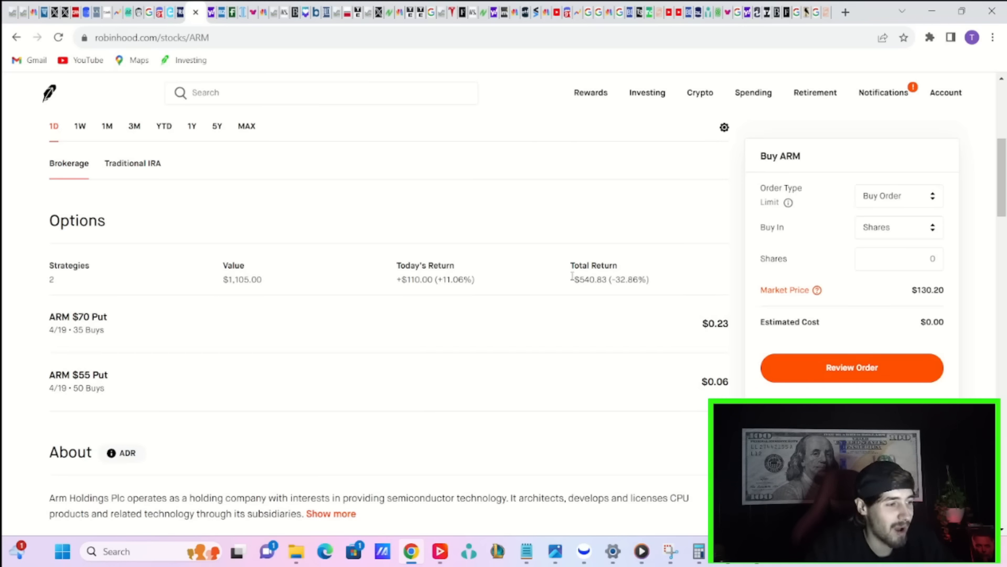
{"action": "double_click", "coordinate": [599, 279]}
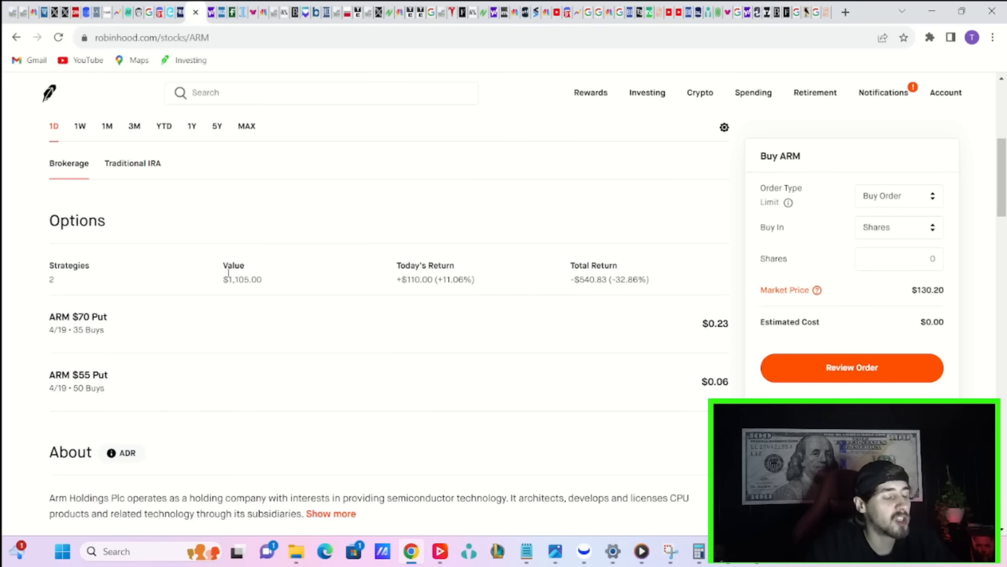
{"action": "mouse_move", "coordinate": [305, 307]}
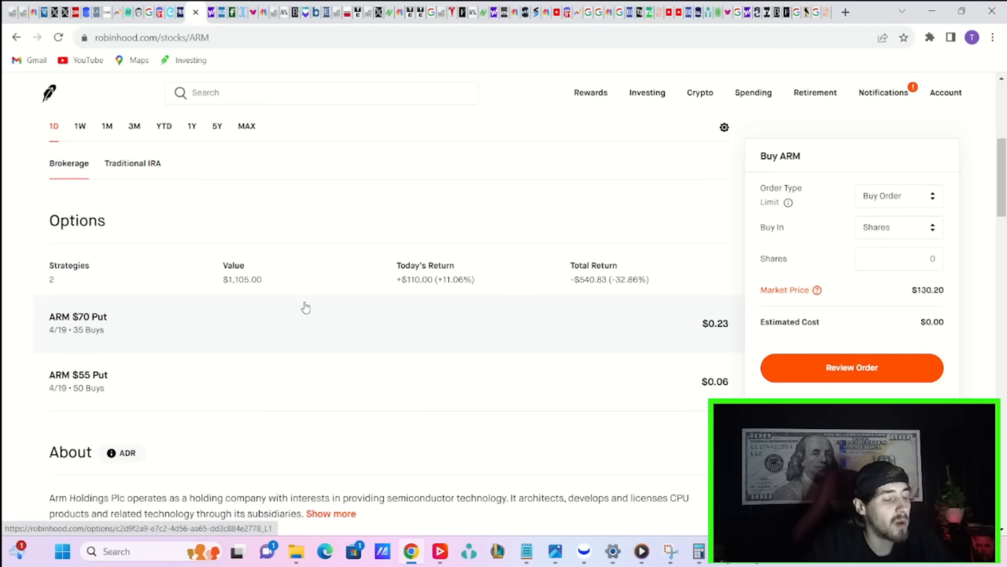
{"action": "mouse_move", "coordinate": [269, 284]}
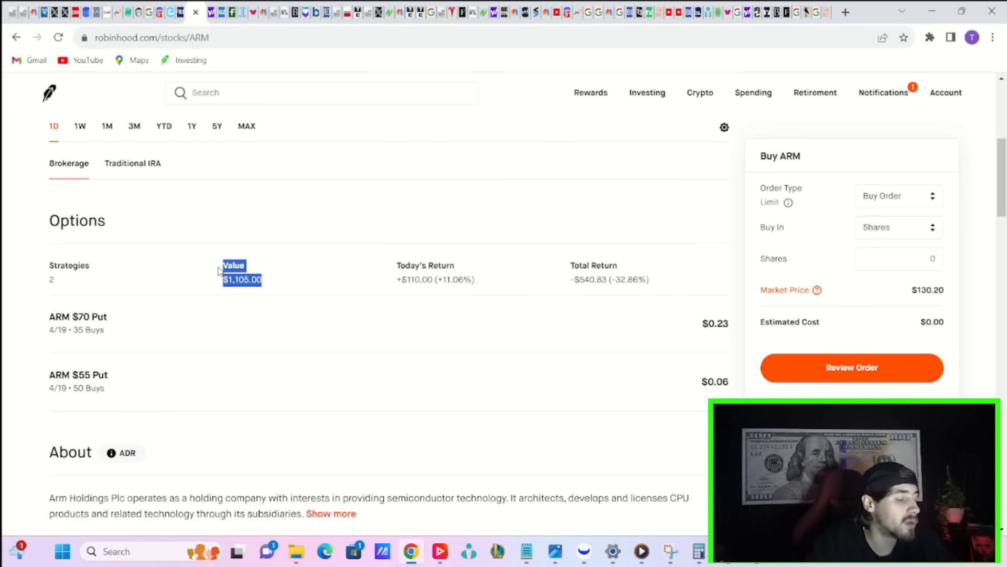
{"action": "mouse_move", "coordinate": [245, 202]}
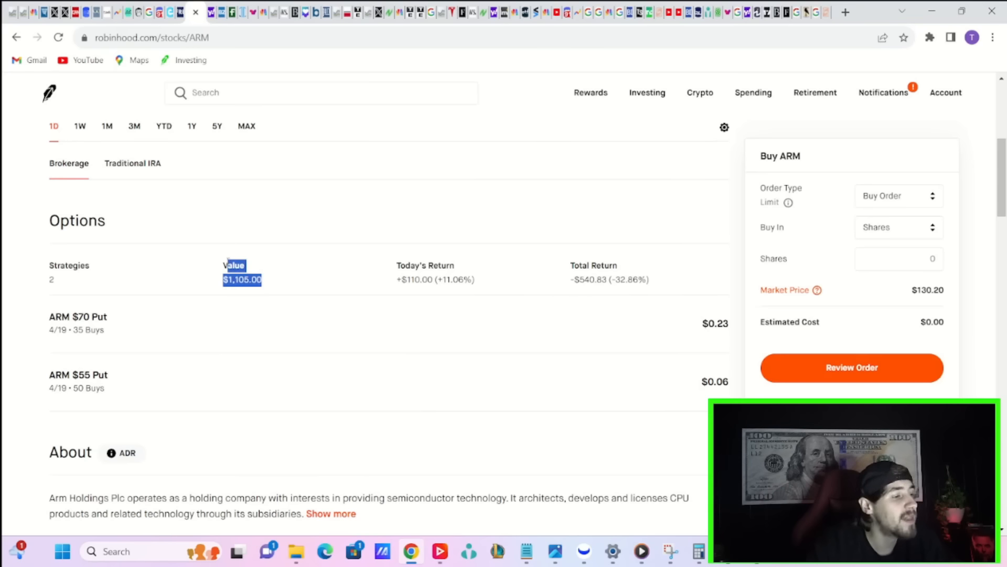
{"action": "left_click", "coordinate": [234, 201]}
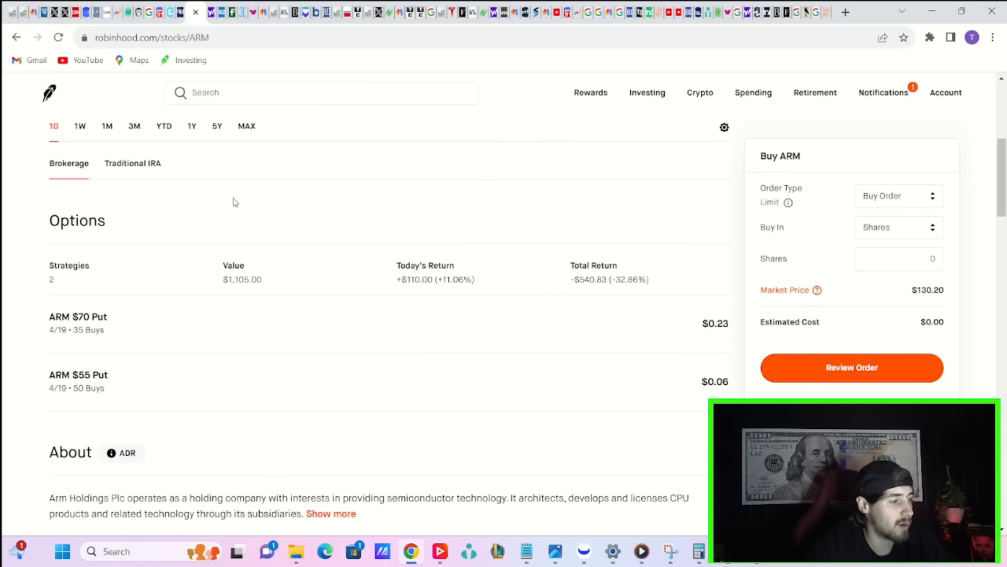
{"action": "scroll", "scroll_direction": "up", "scroll_amount": 3}
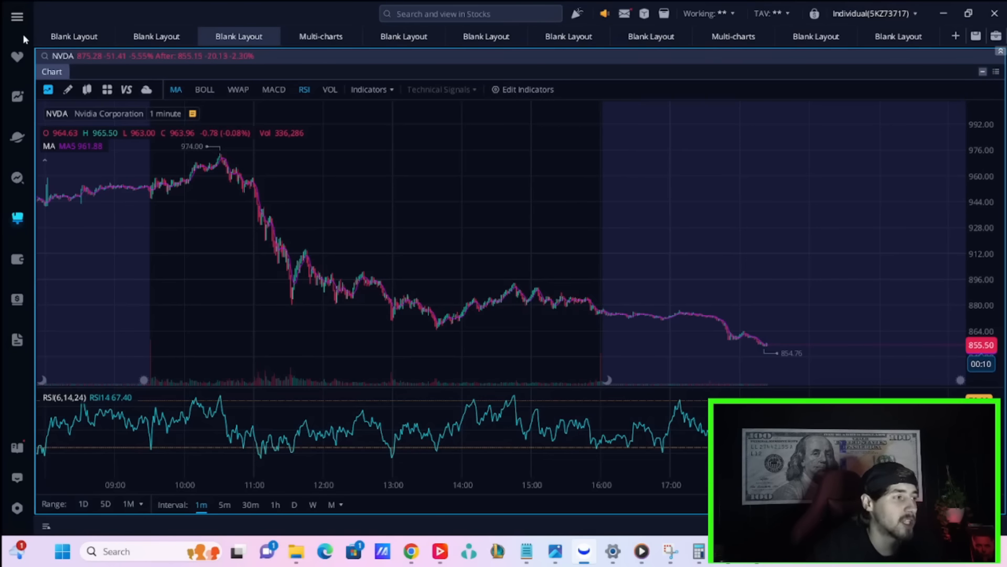
Switch from the NVDA layout back to the SPY 1-day chart near 511.72
{"action": "left_click", "coordinate": [73, 35]}
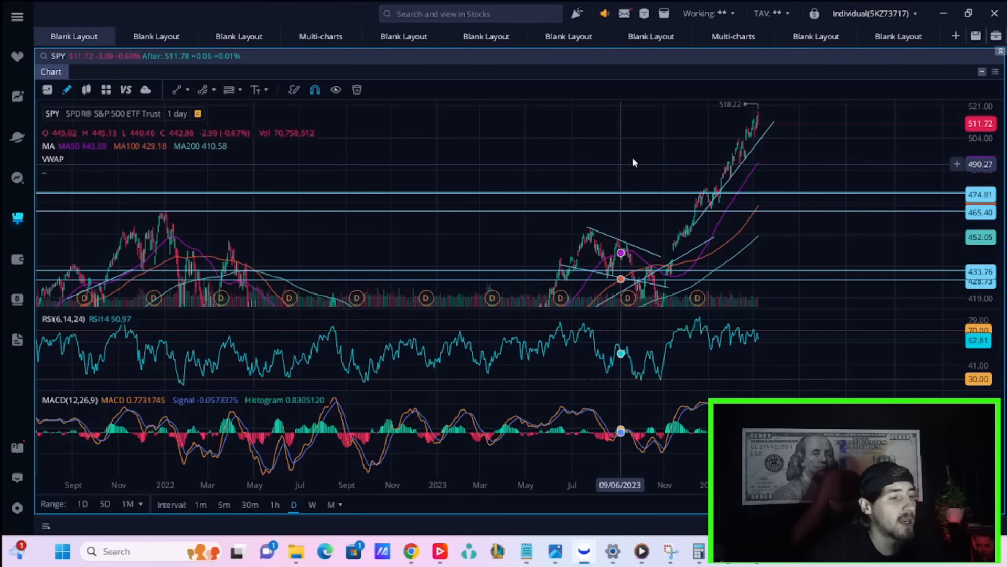
{"action": "mouse_move", "coordinate": [514, 169]}
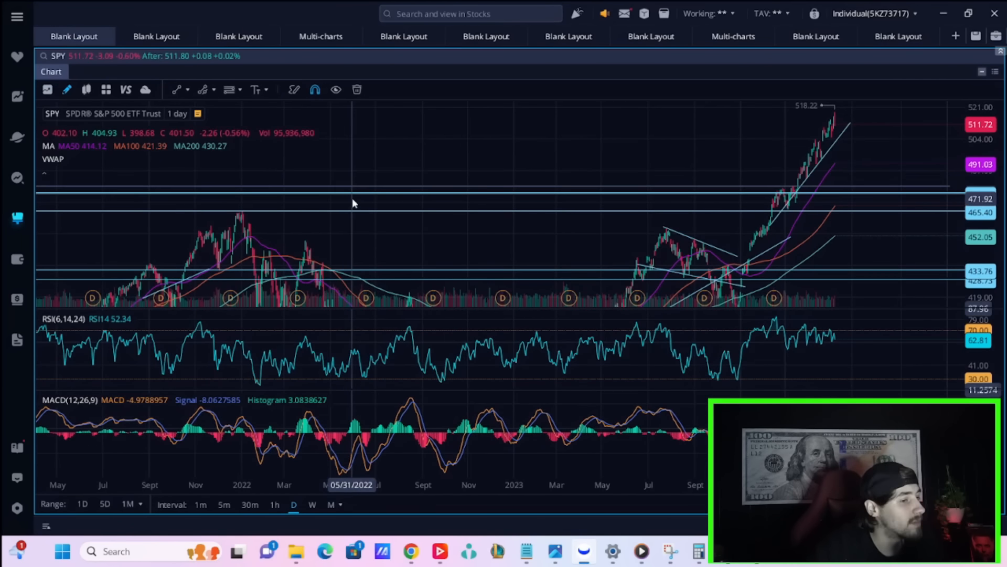
{"action": "mouse_move", "coordinate": [308, 171]}
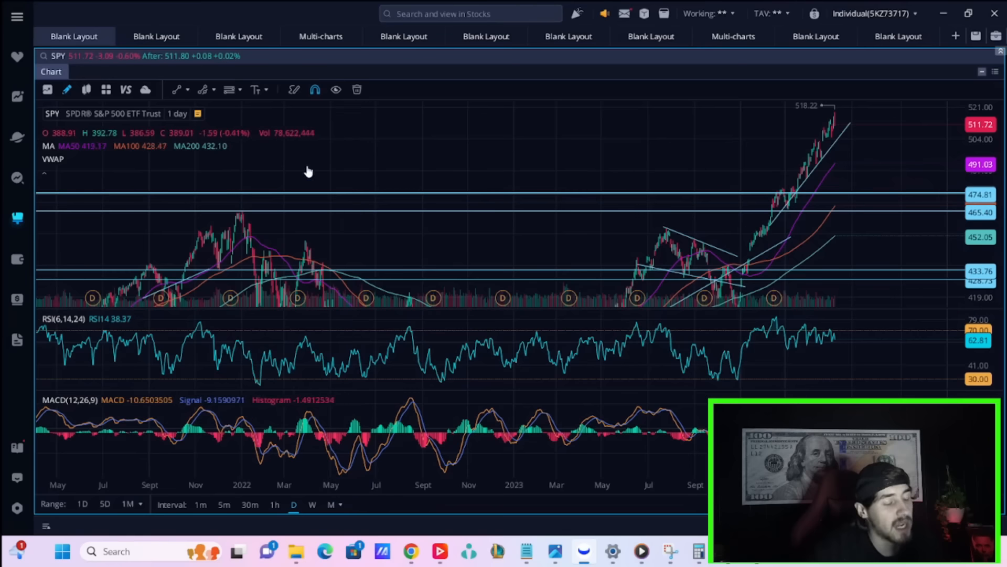
{"action": "mouse_move", "coordinate": [505, 167]}
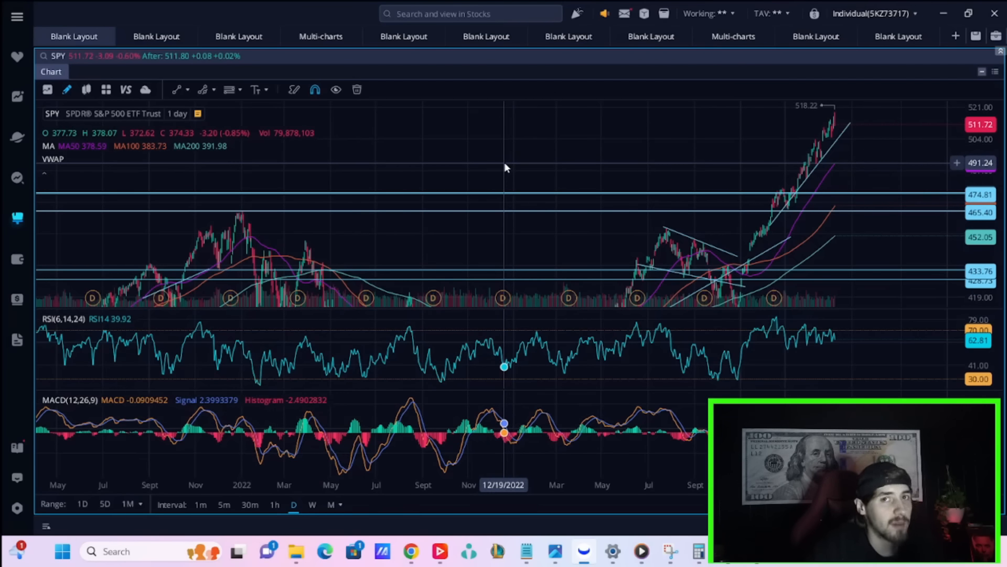
{"action": "mouse_move", "coordinate": [510, 170]}
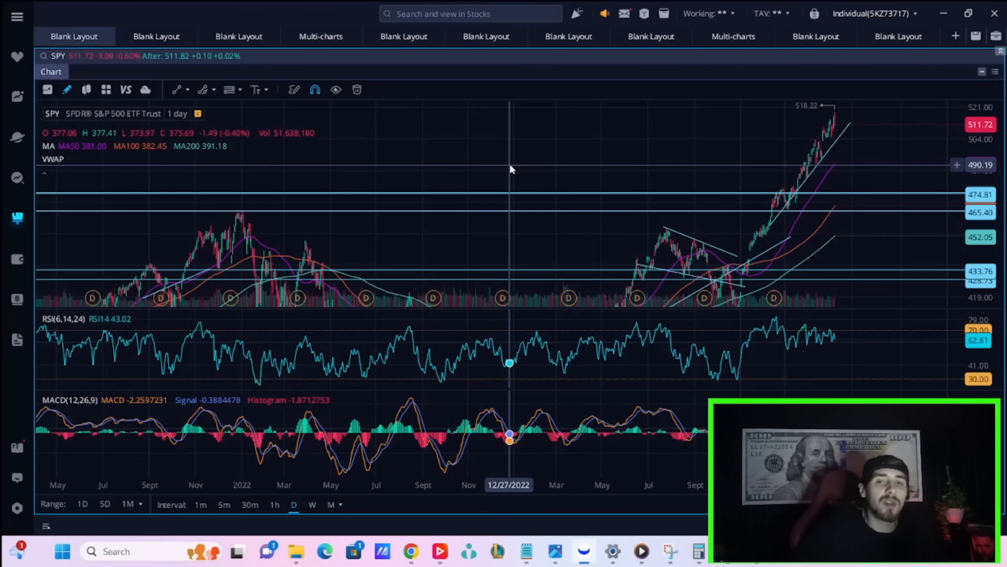